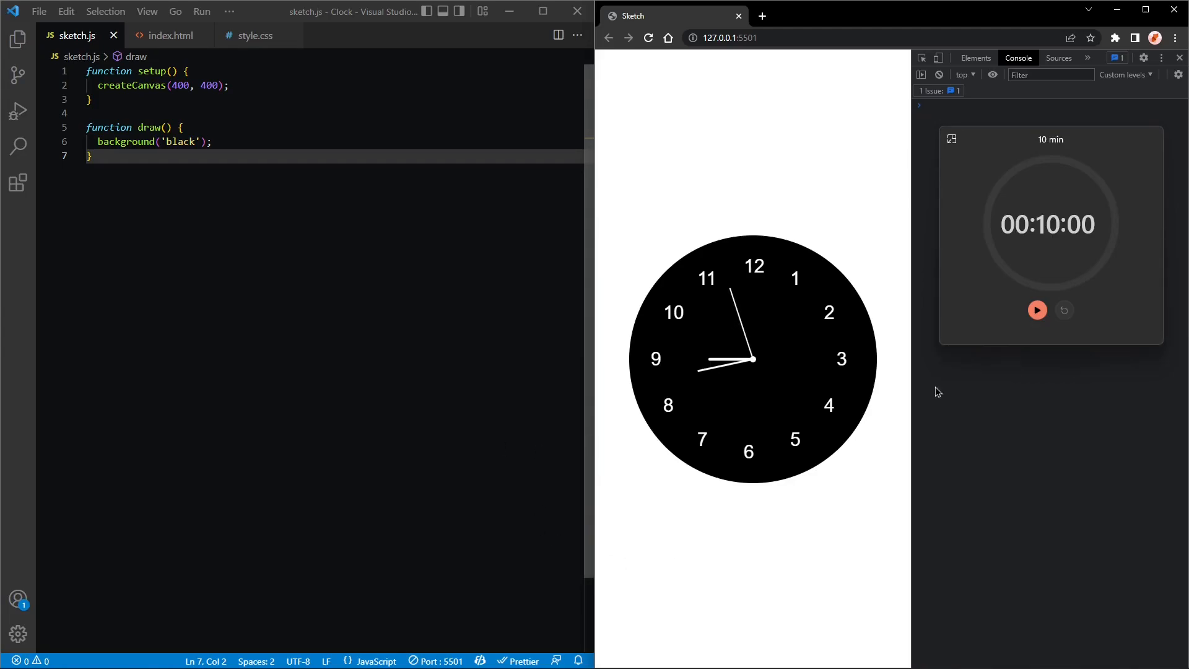
Place the cursor after createCanvas(400, 400); so the preview shows the black canvas.
left_click(1036, 310)
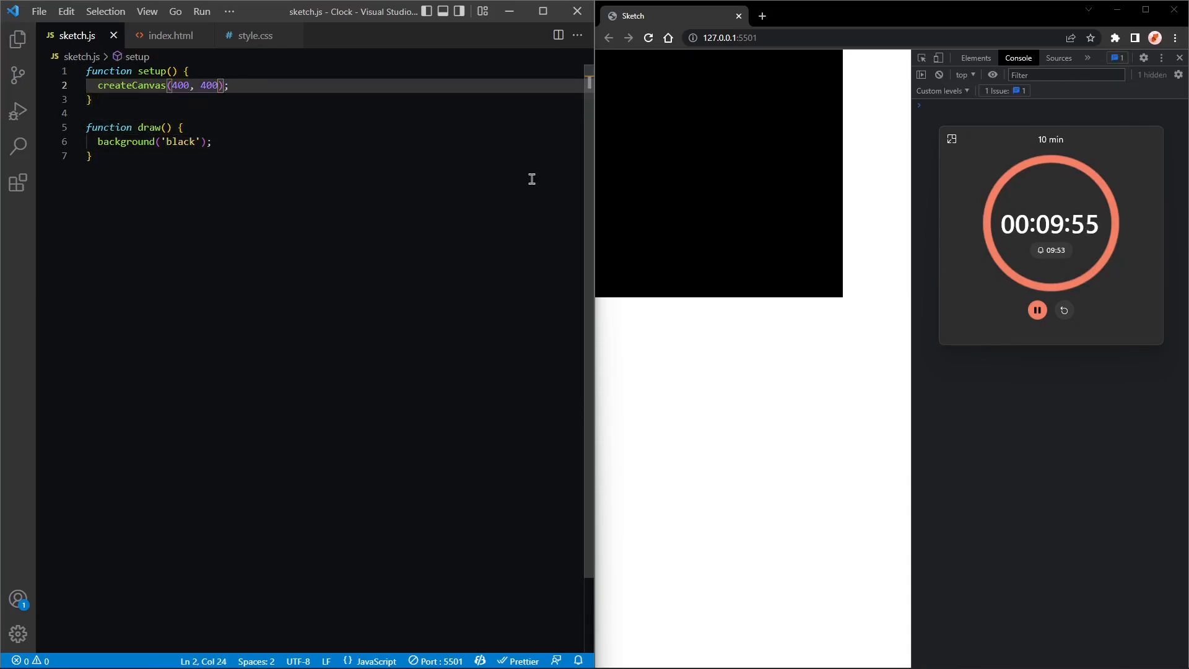
Add angleMode(DEGREES); to setup.
key("Enter")
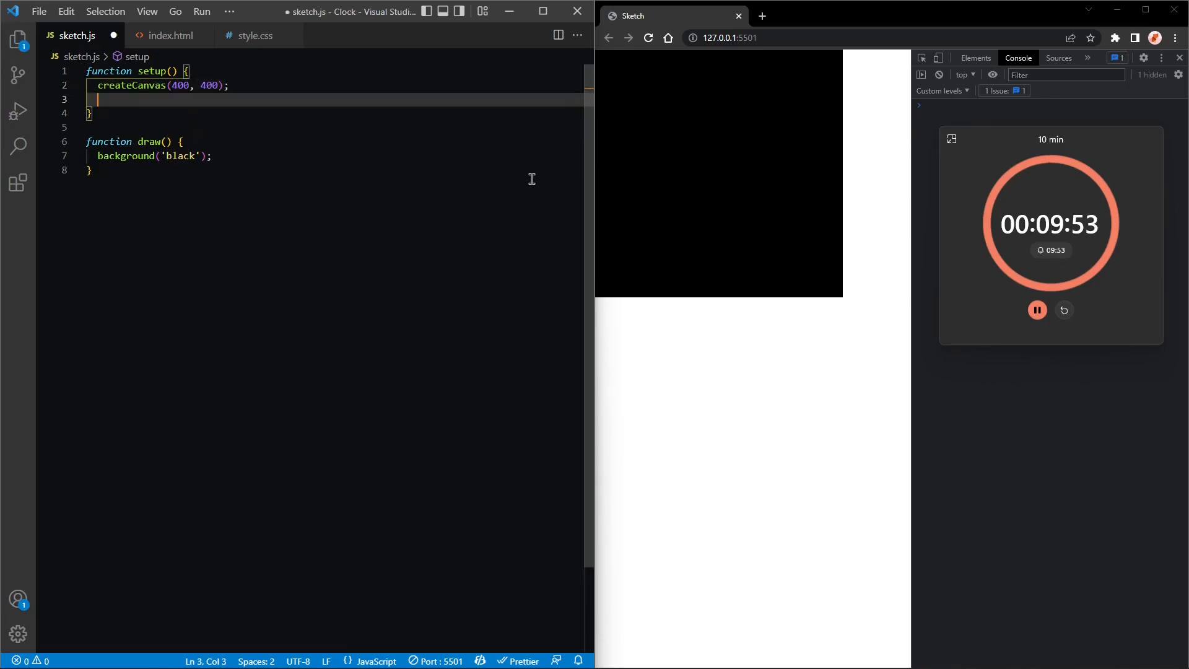
type("angleMode")
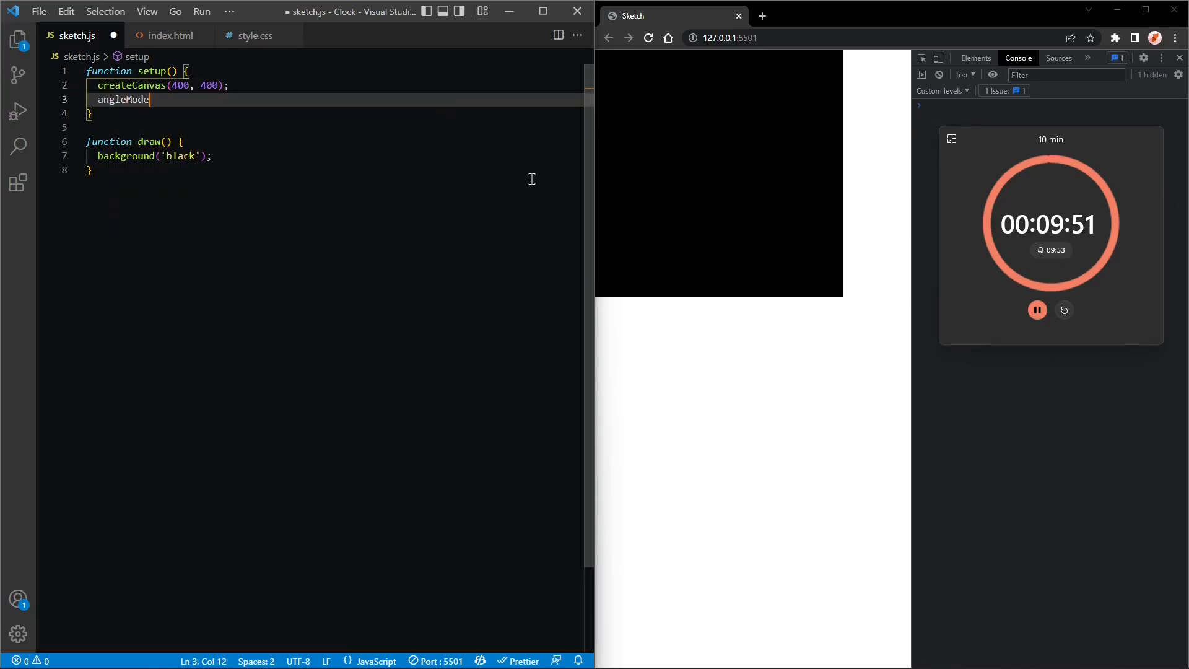
type("(DEGREES);")
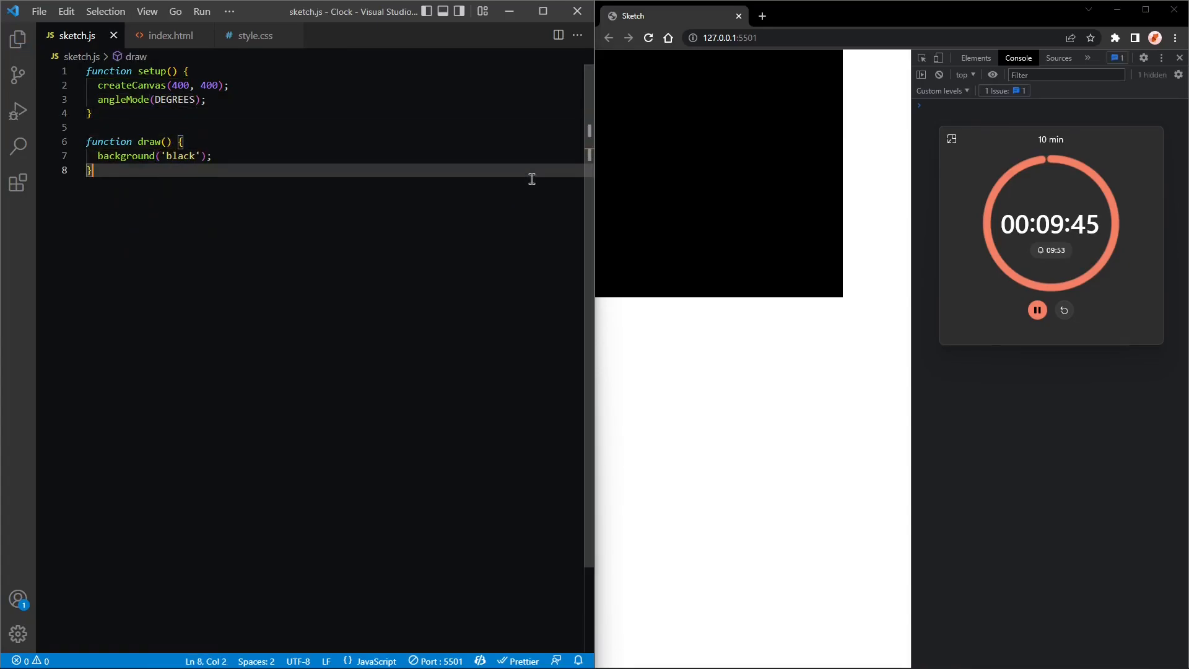
In draw, add circle(0, 0, 10) and translate(width / 2, height / 2).
type("c")
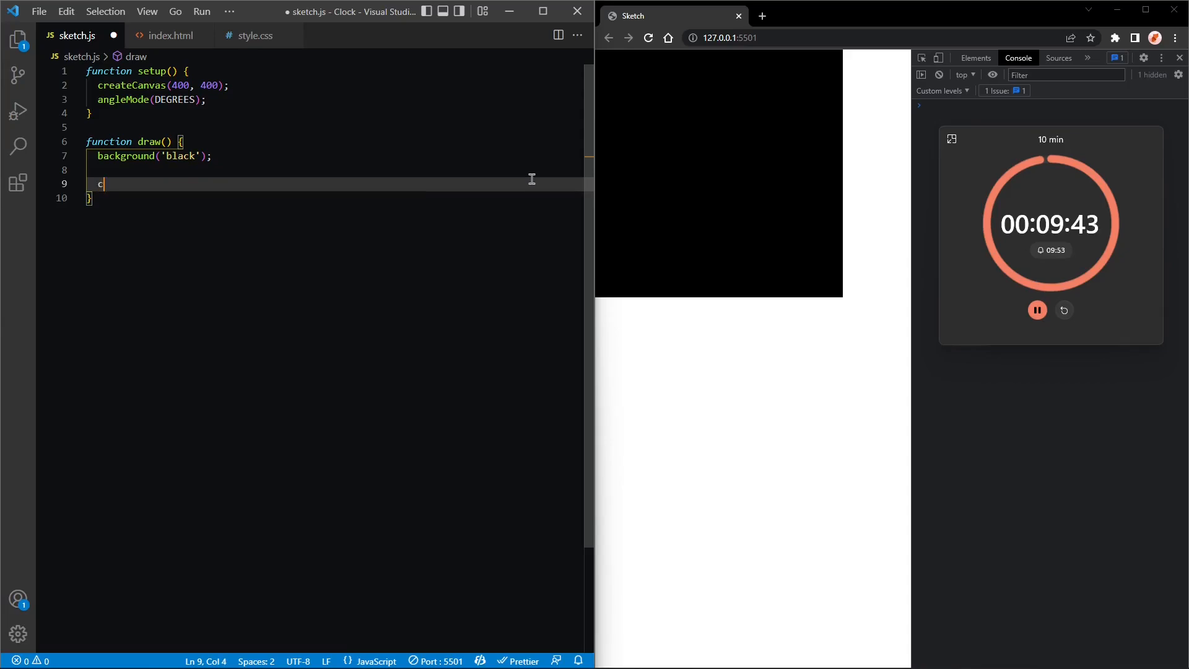
type("ircle();")
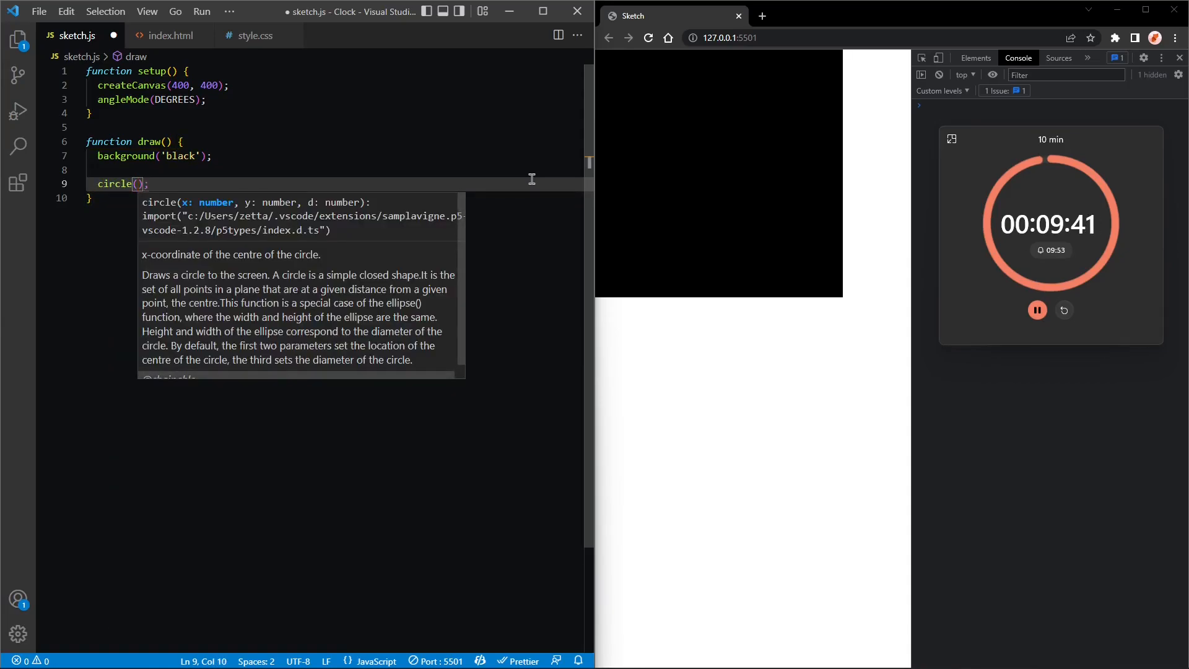
type("0, 0,")
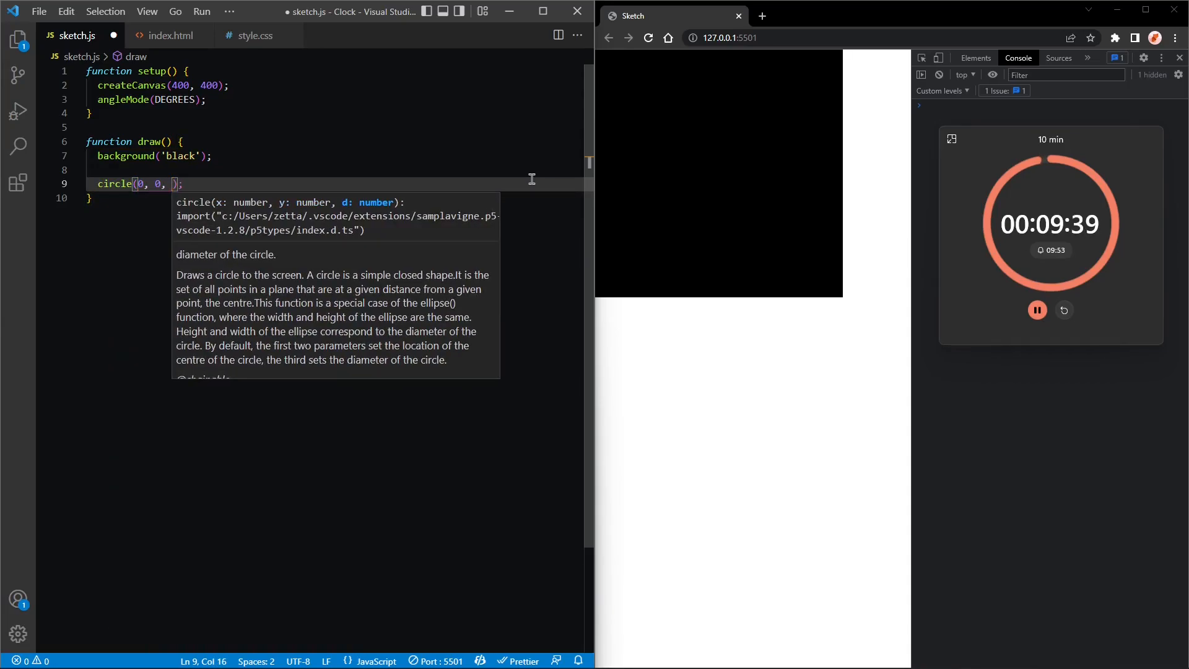
type("10")
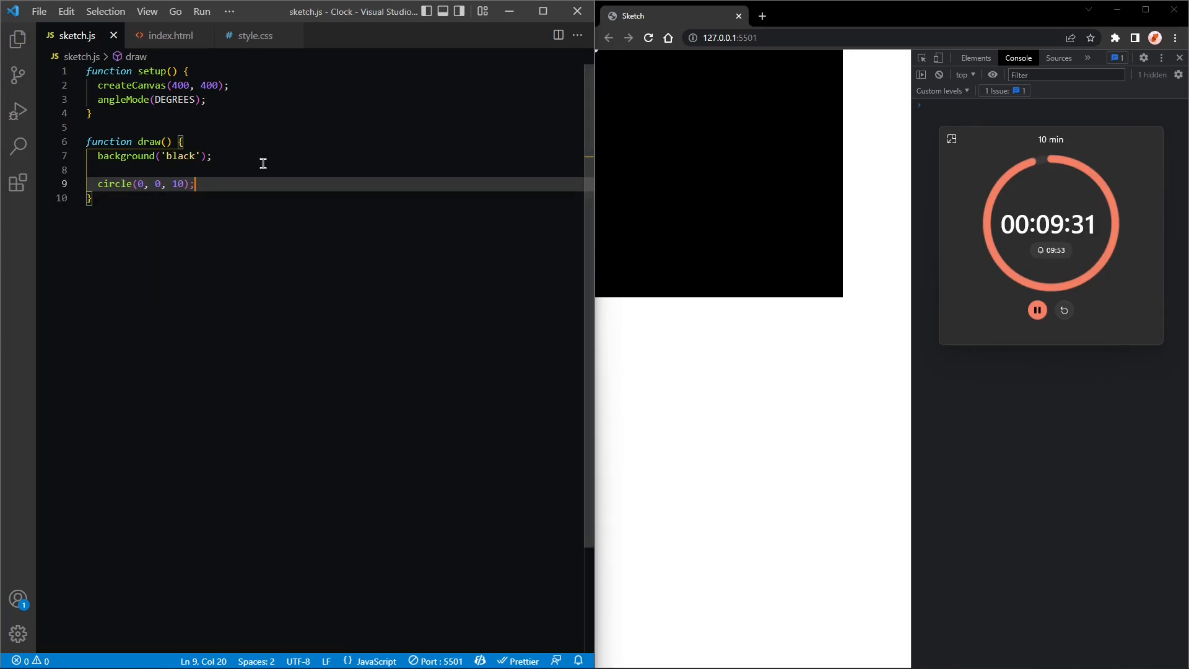
type("TransitionEvent")
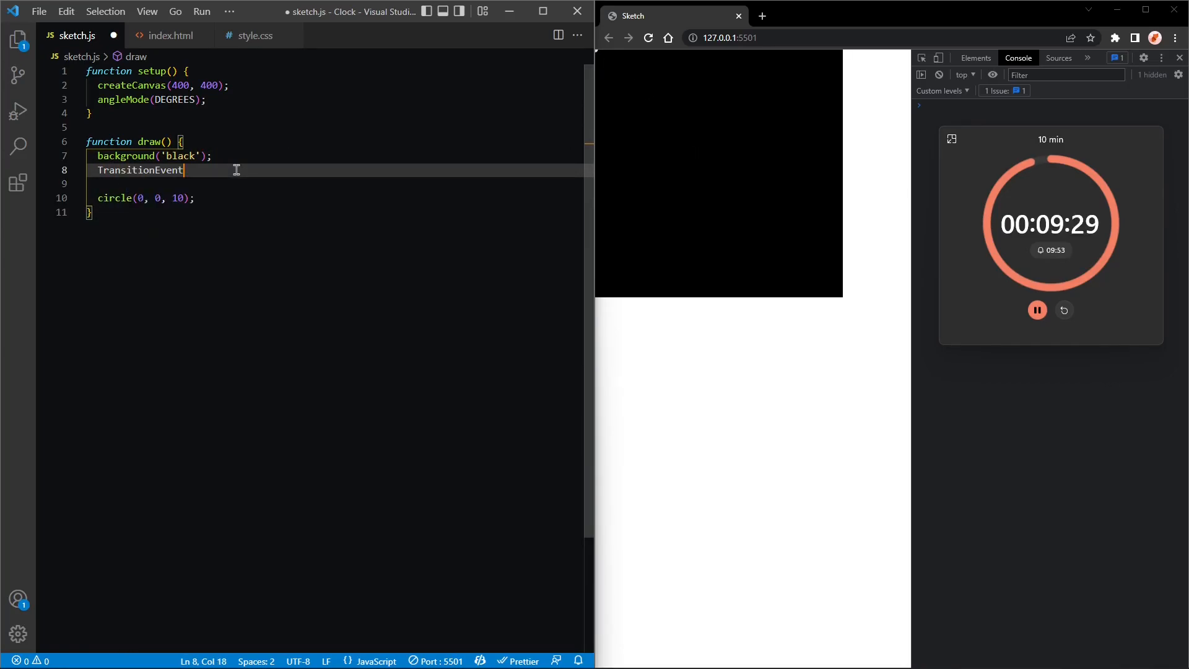
type("translate")
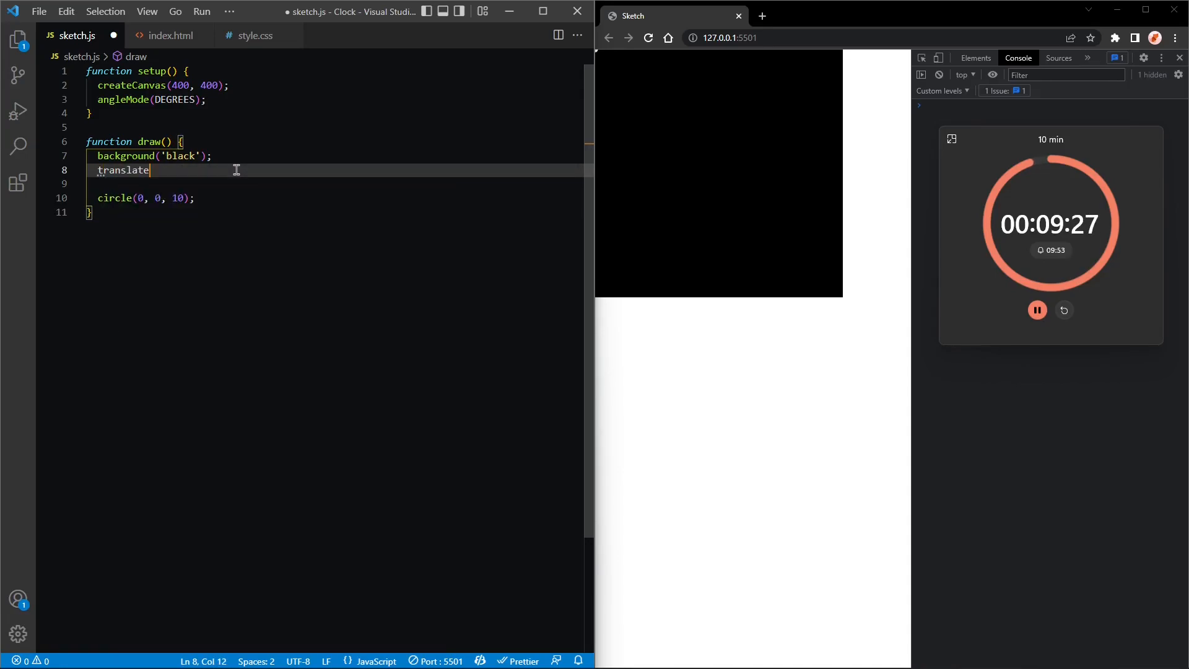
type("(width);")
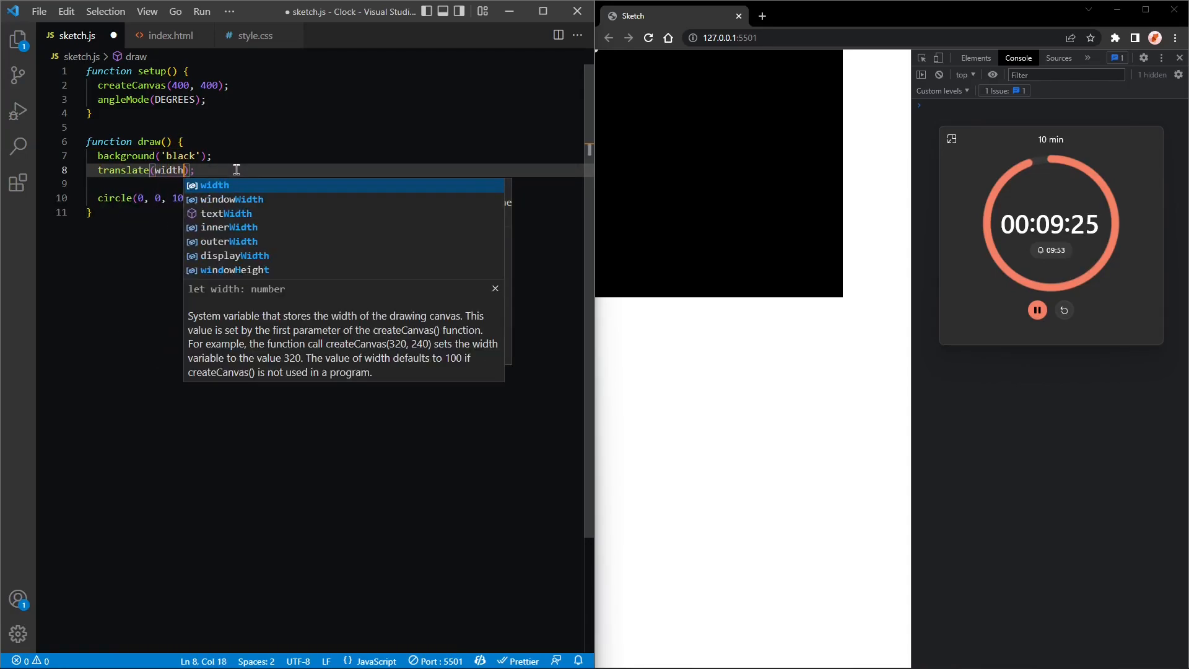
type("/2, height / 2")
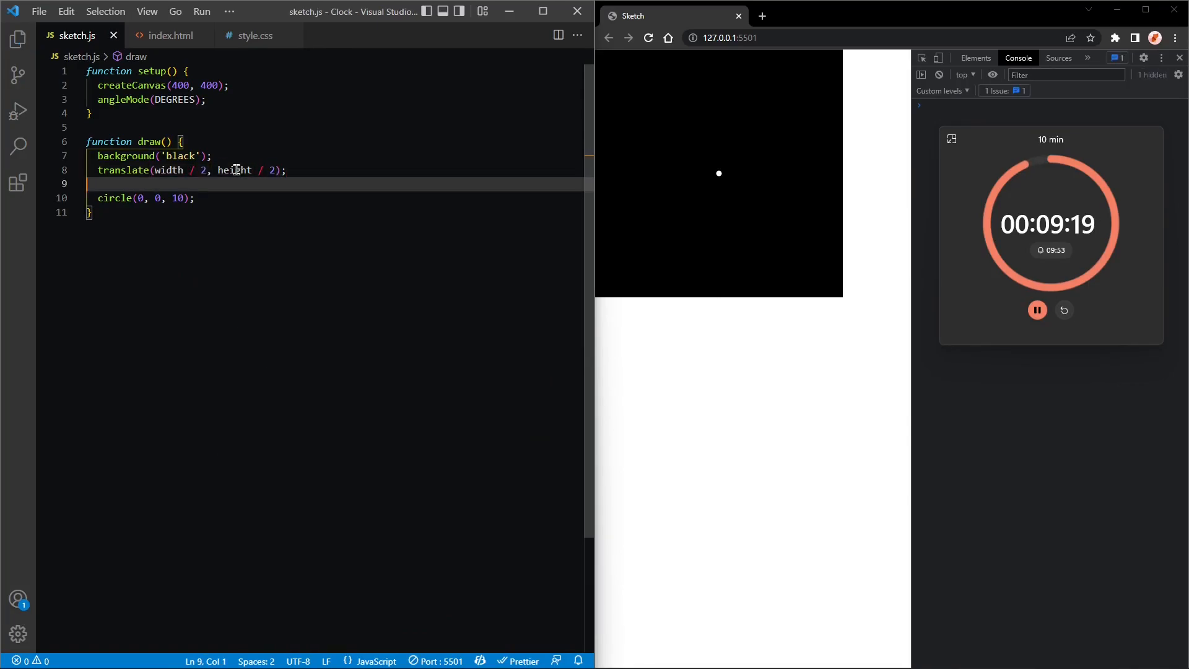
Add line(0, 0, 0, -120) above the circle call.
key("enter")
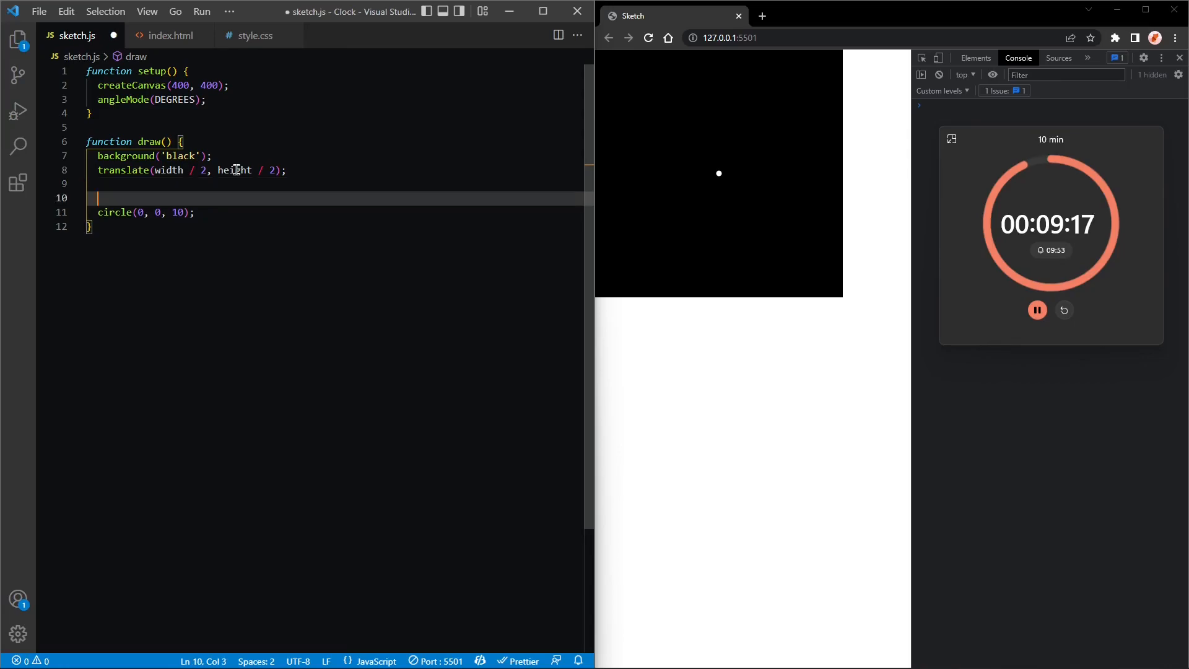
type("line();")
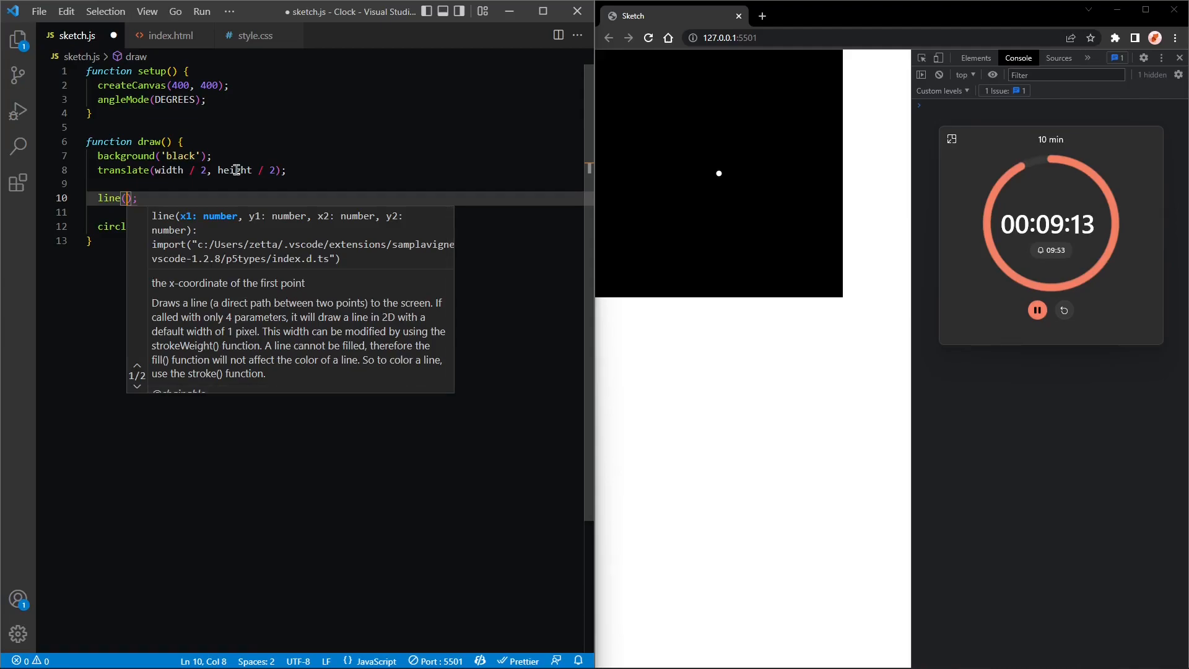
type("0, 0, 0,")
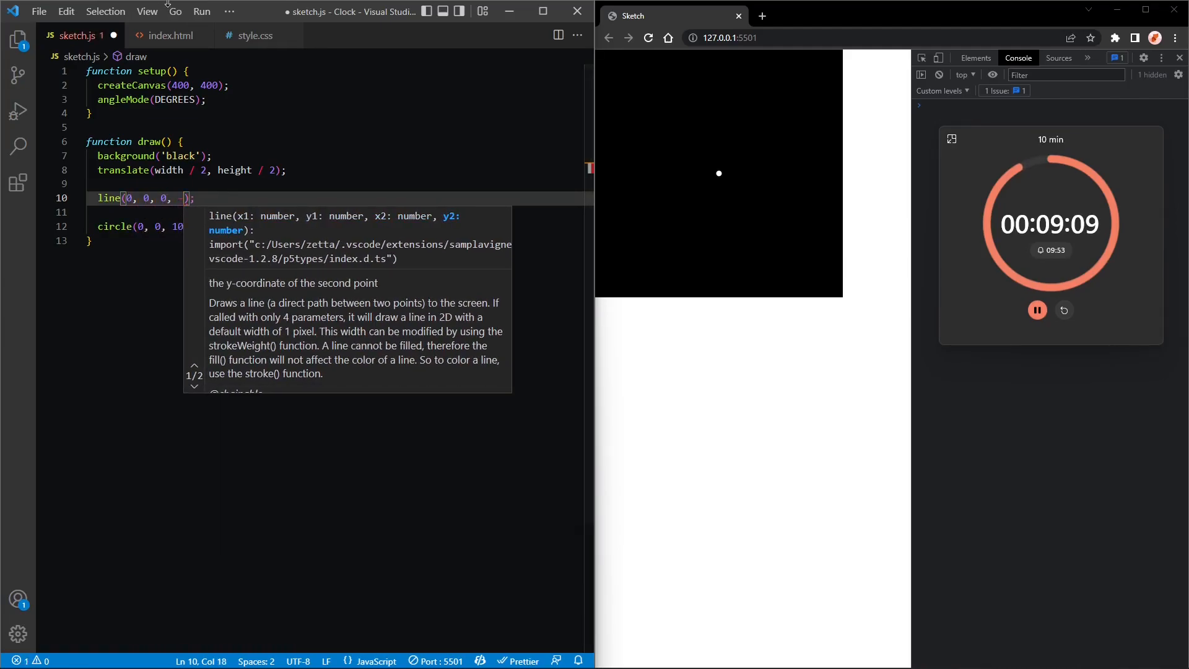
type("-120")
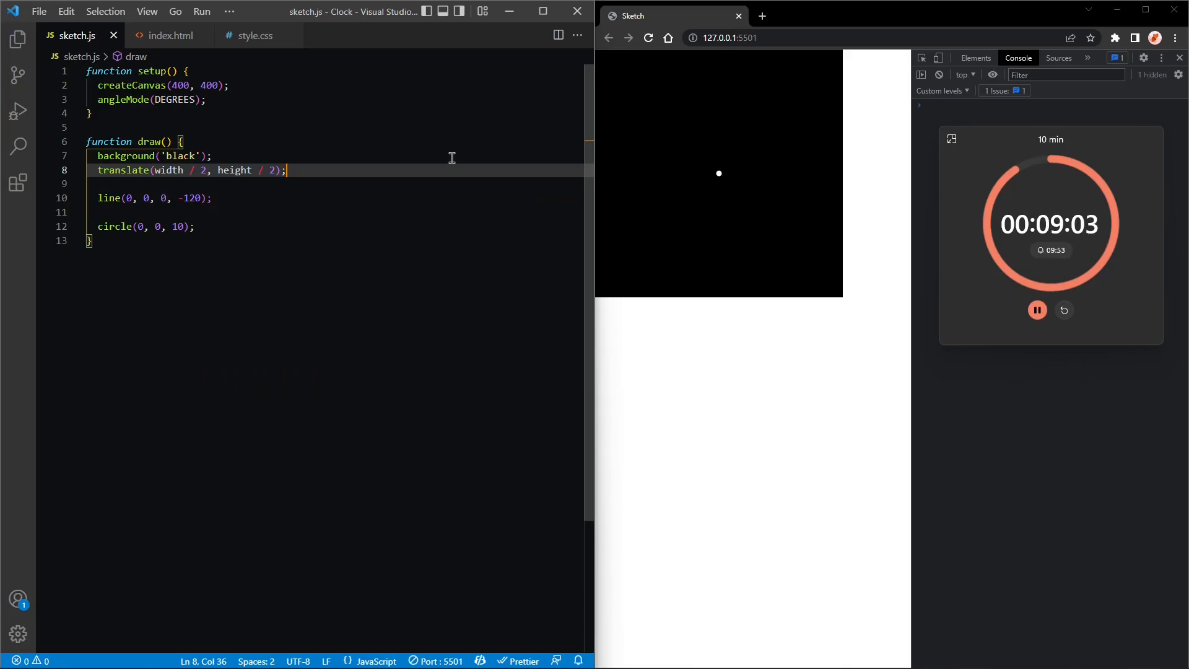
Add stroke('white') before the drawing and set strokeWeight to 2.
type("stroke()")
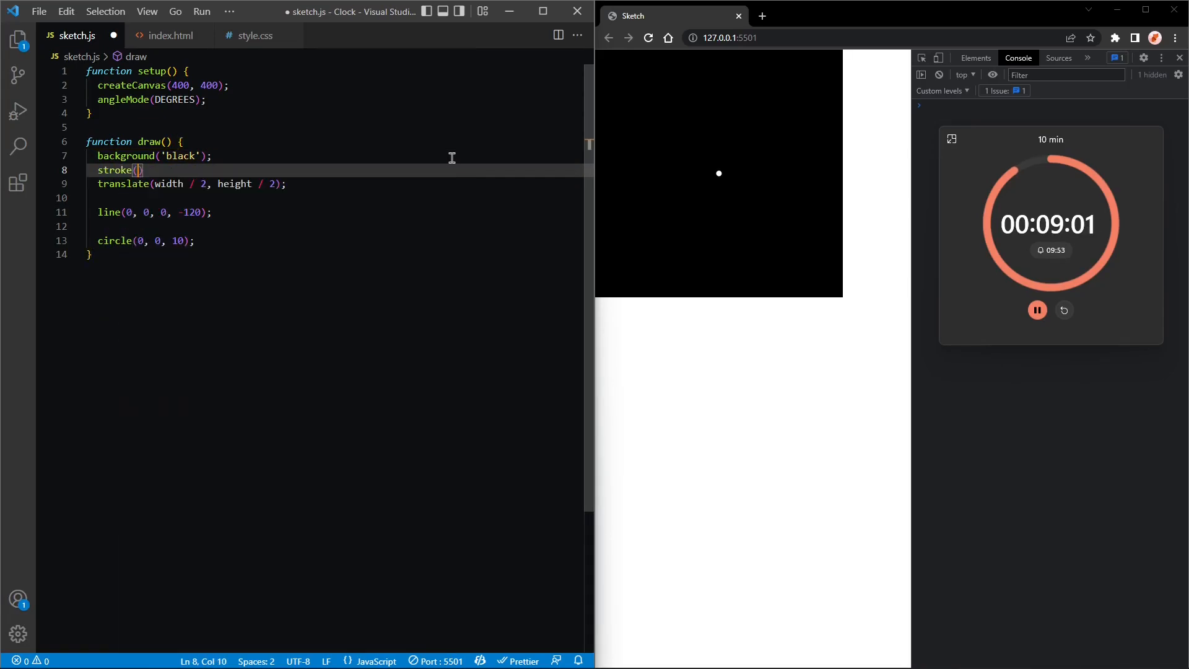
type("'white'")
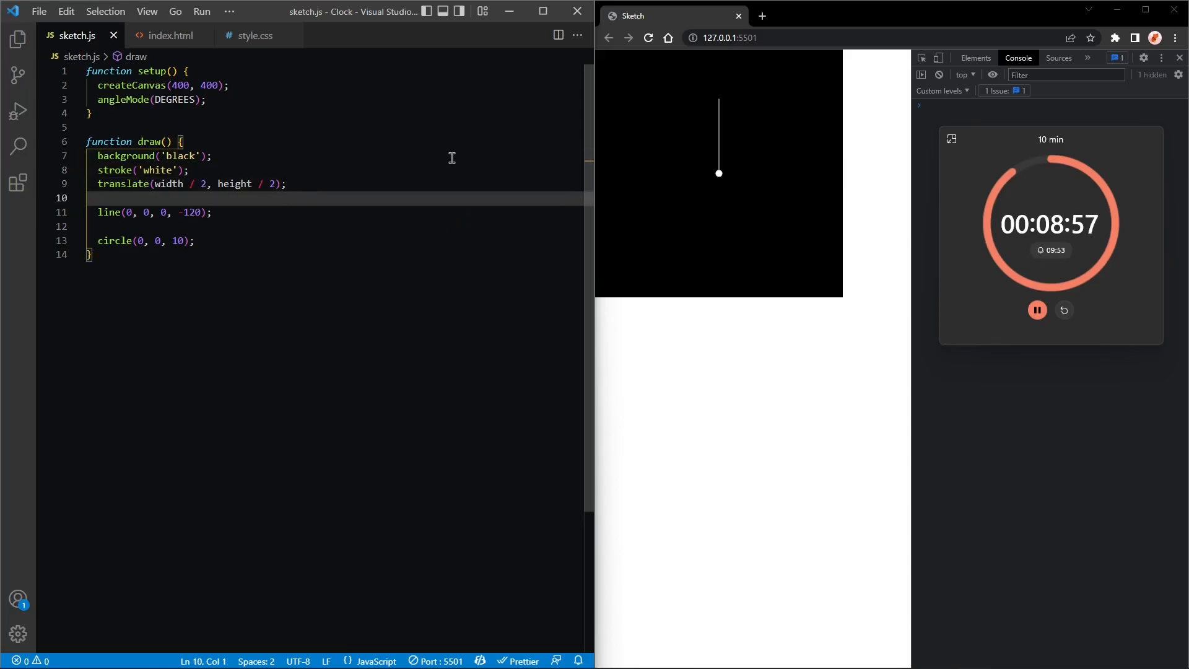
key("enter")
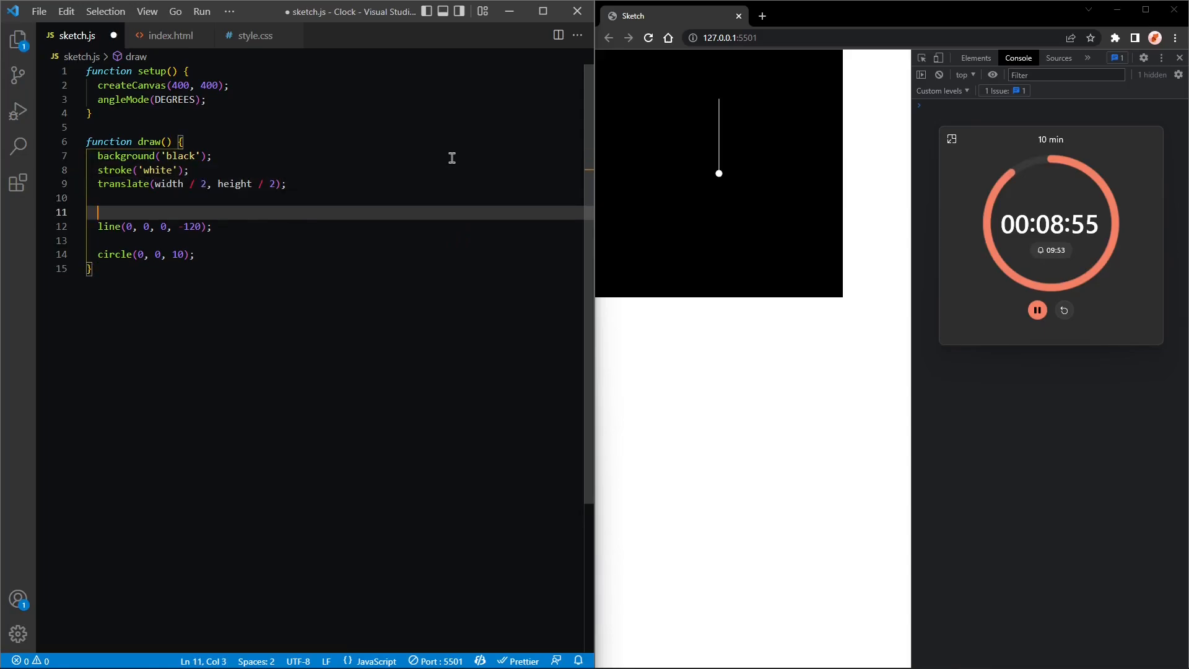
type("strokeWeight();")
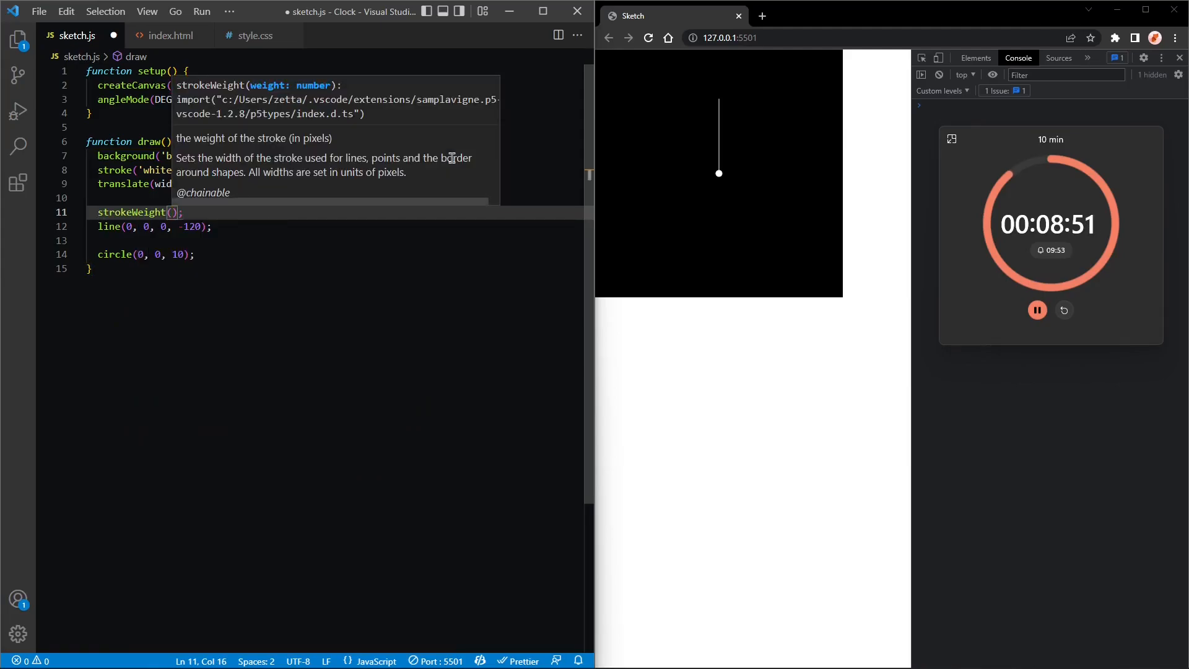
type("2")
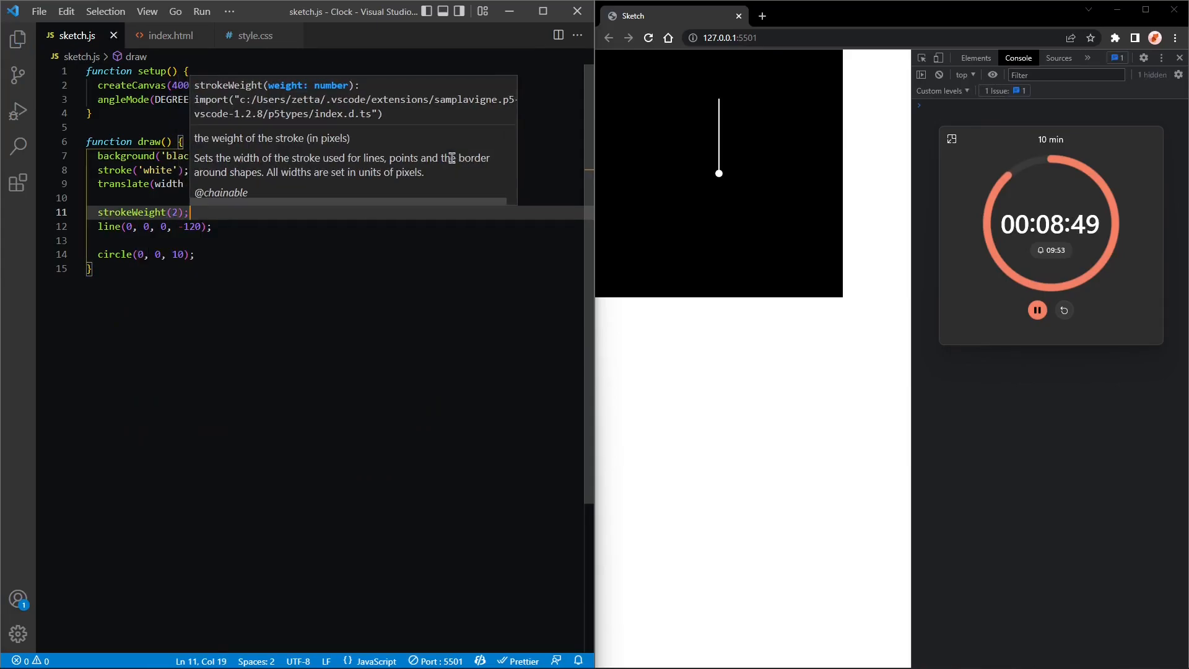
mouse_move(290, 234)
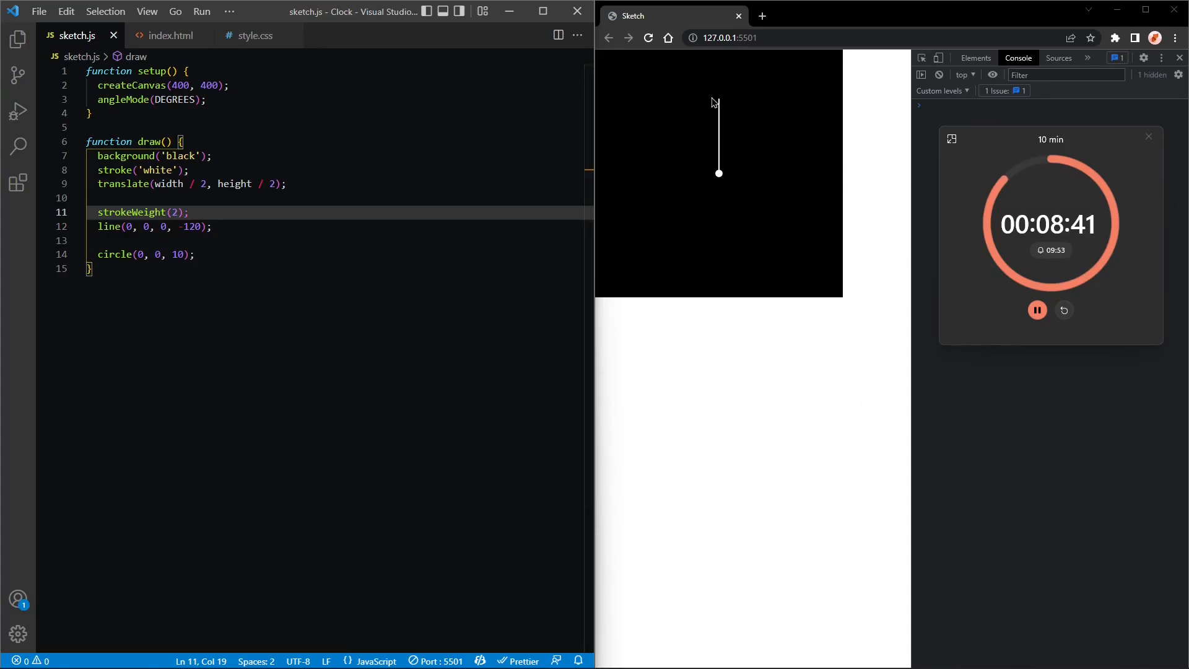
mouse_move(709, 125)
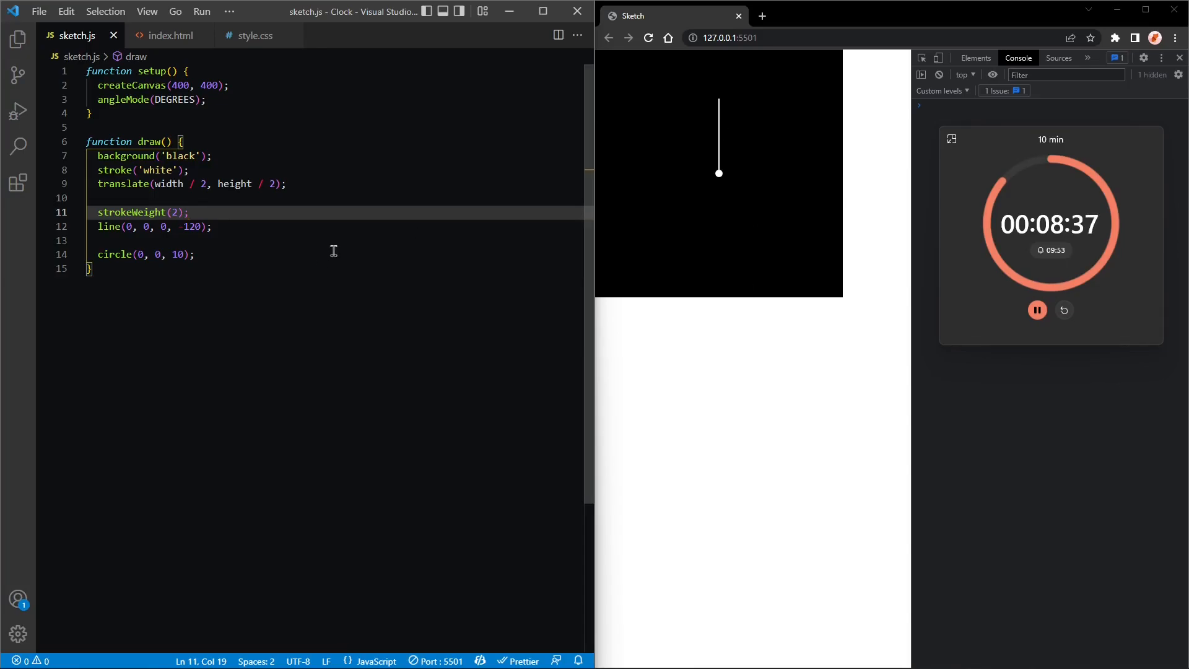
Wrap the hand line in push/pop and rotate it by second() * 6.
key("enter")
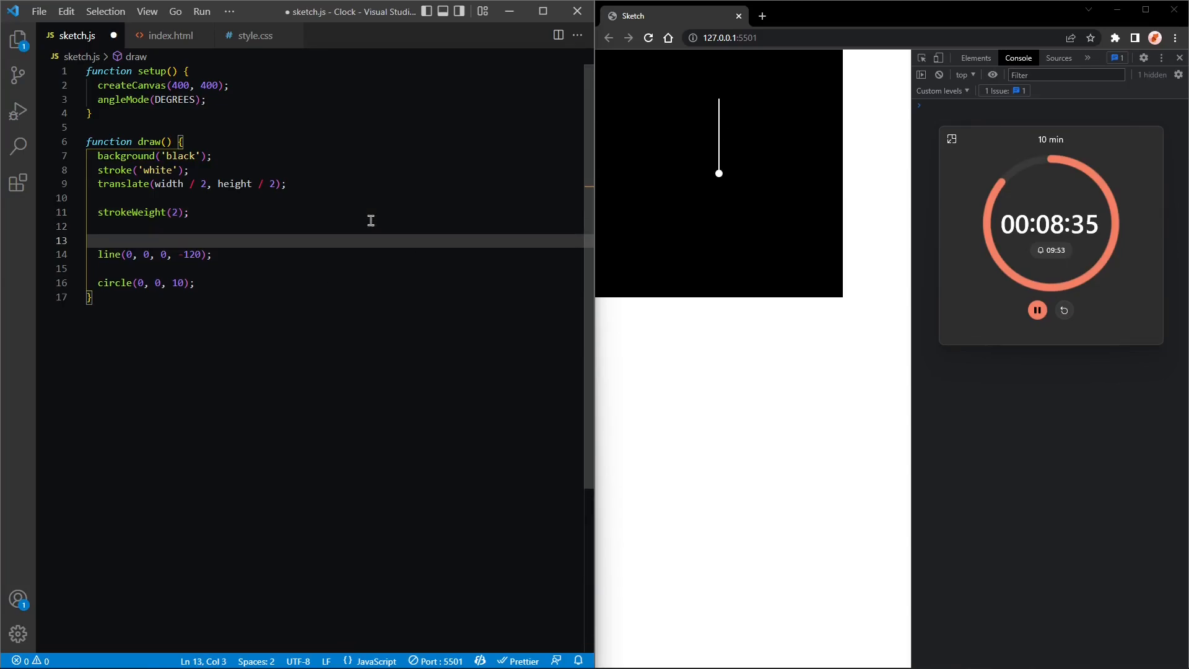
type("push();")
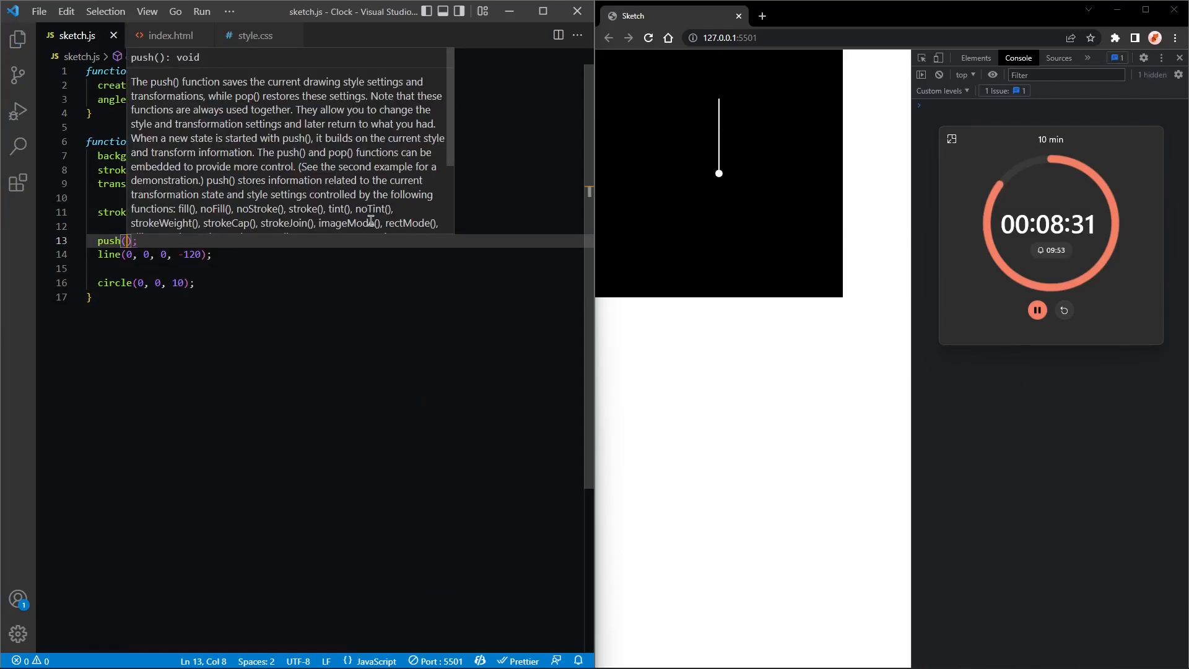
type("pop();")
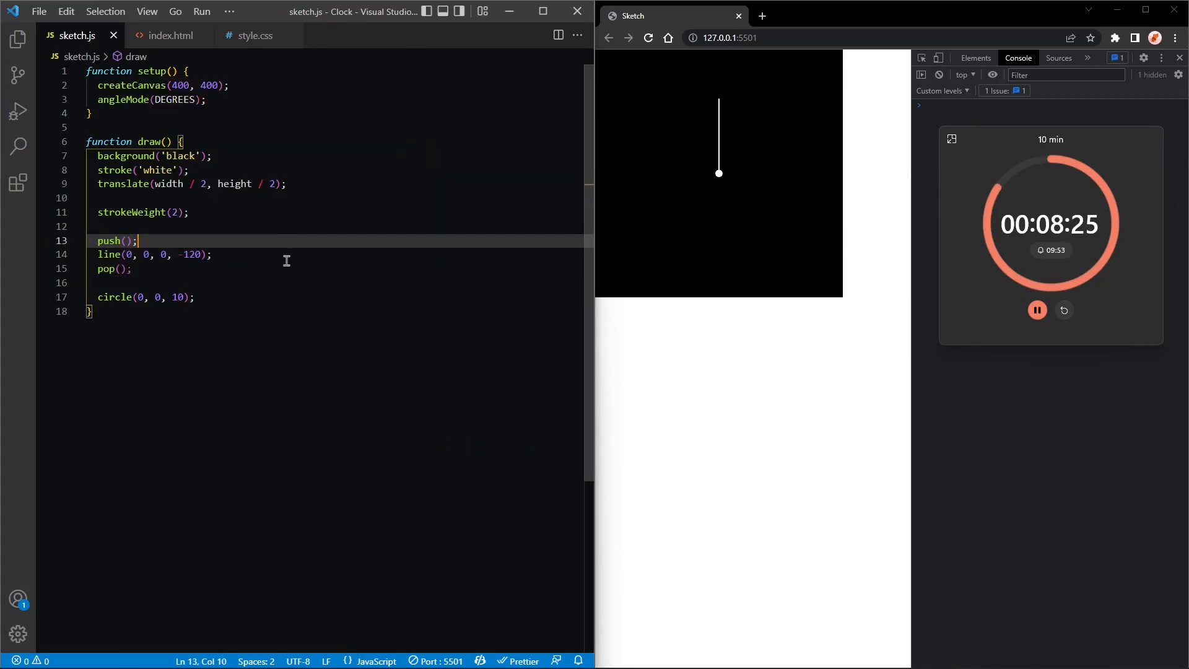
type("ro")
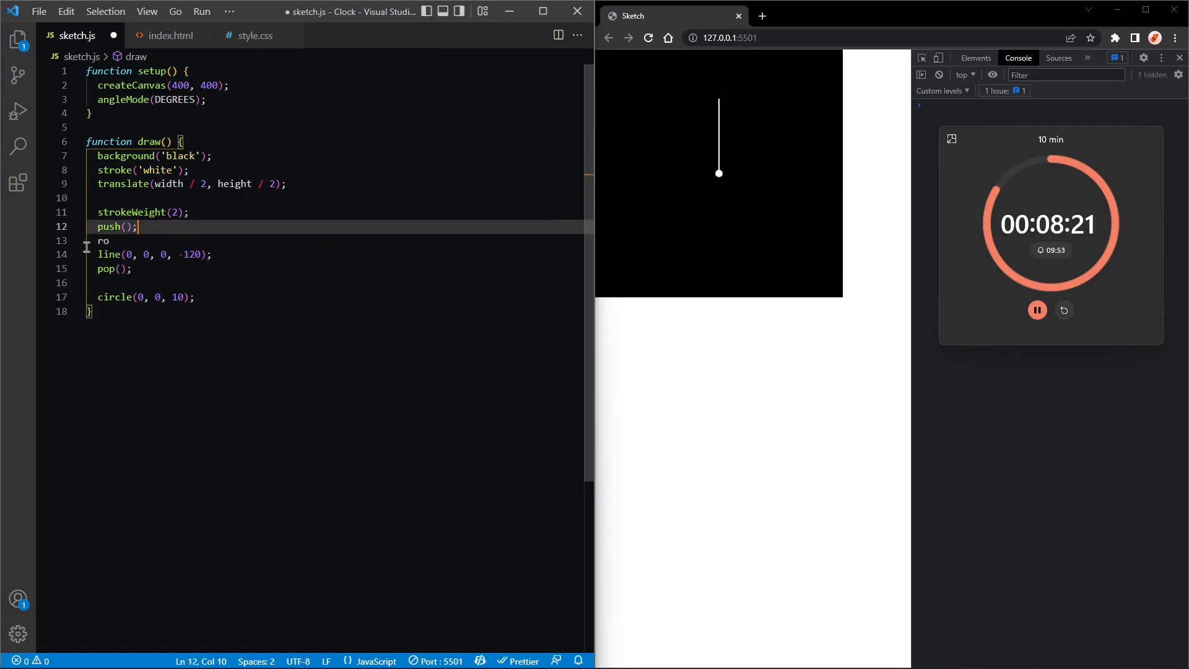
type("tate();")
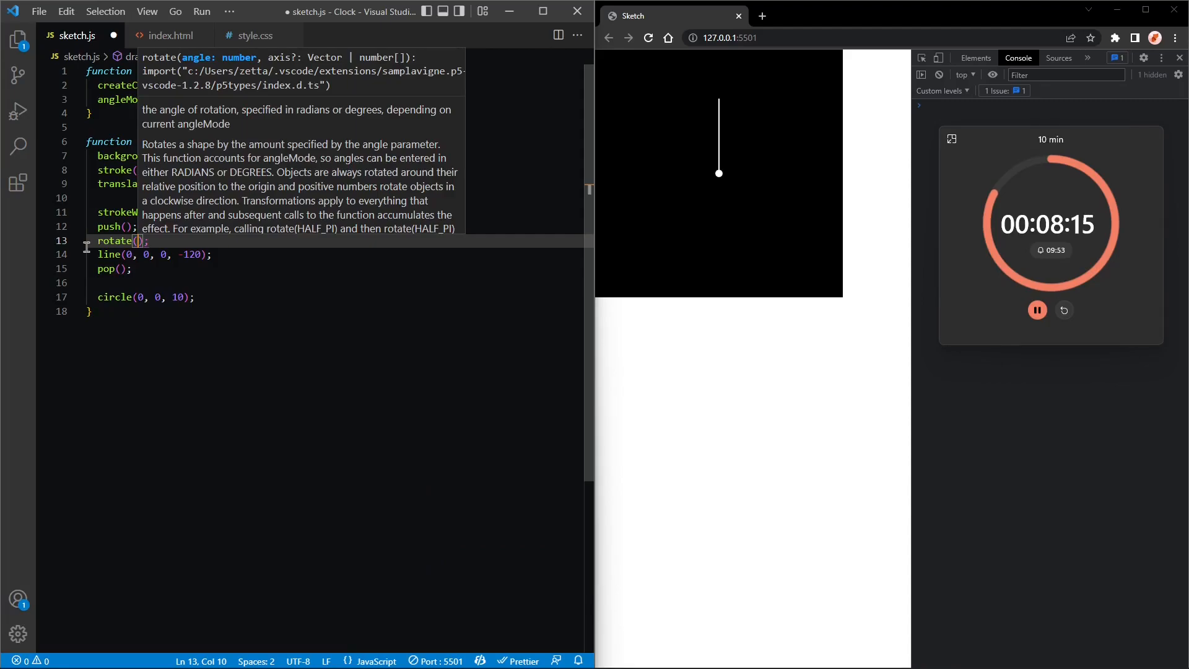
type("second() *")
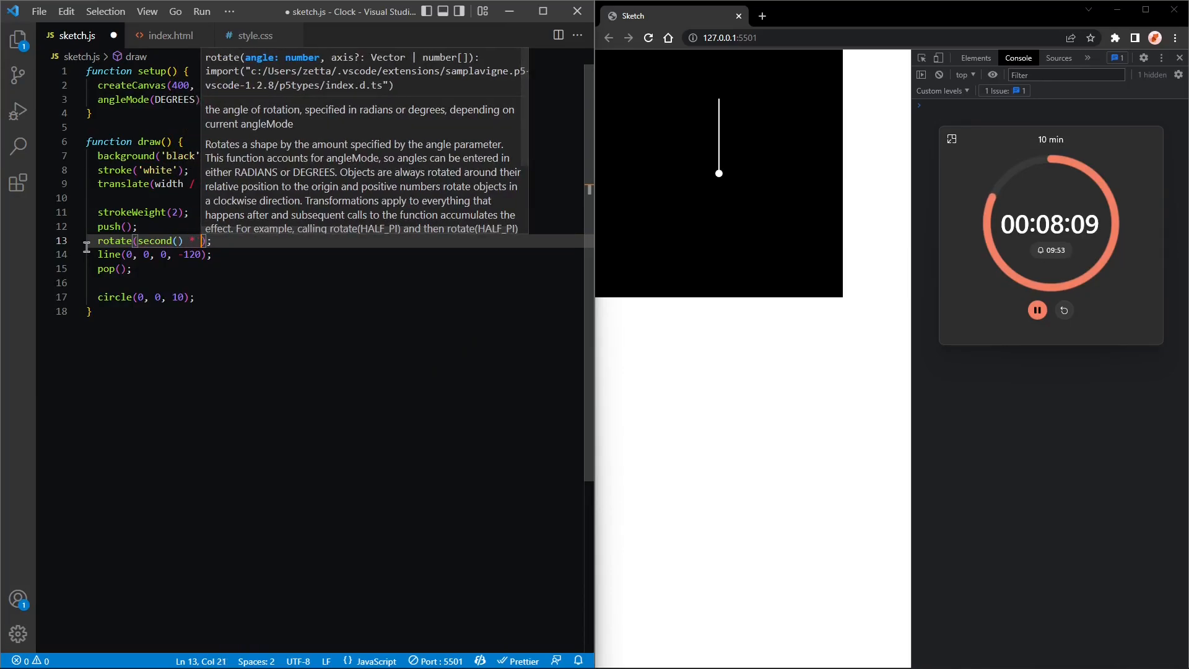
type("6")
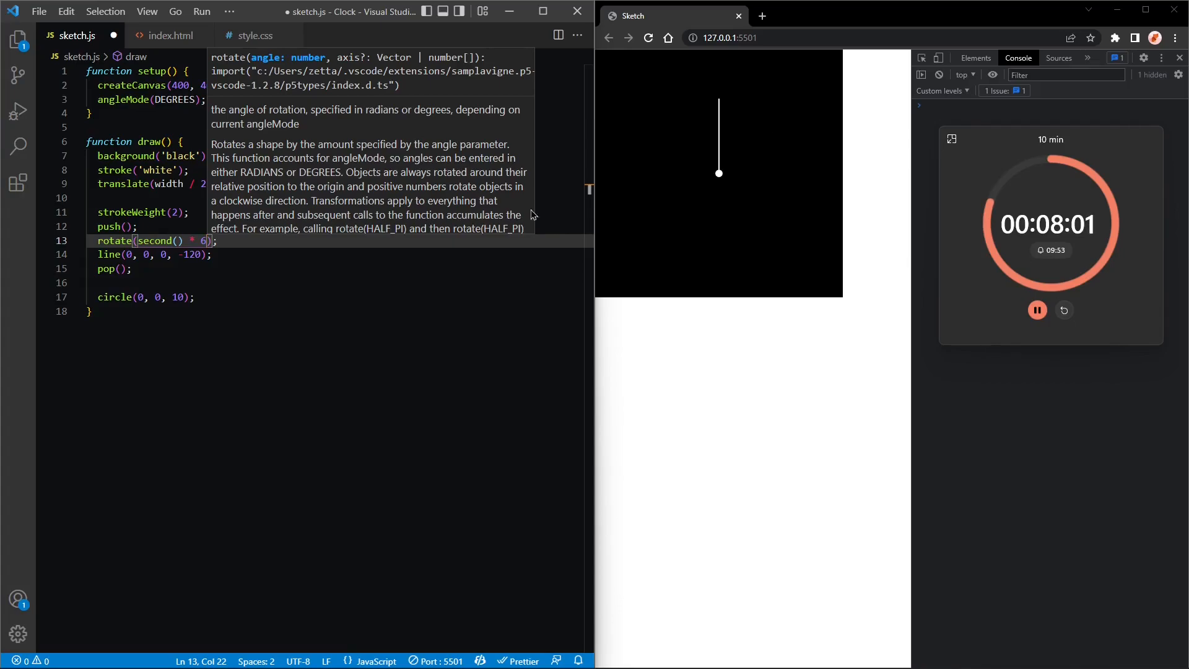
left_click(336, 217)
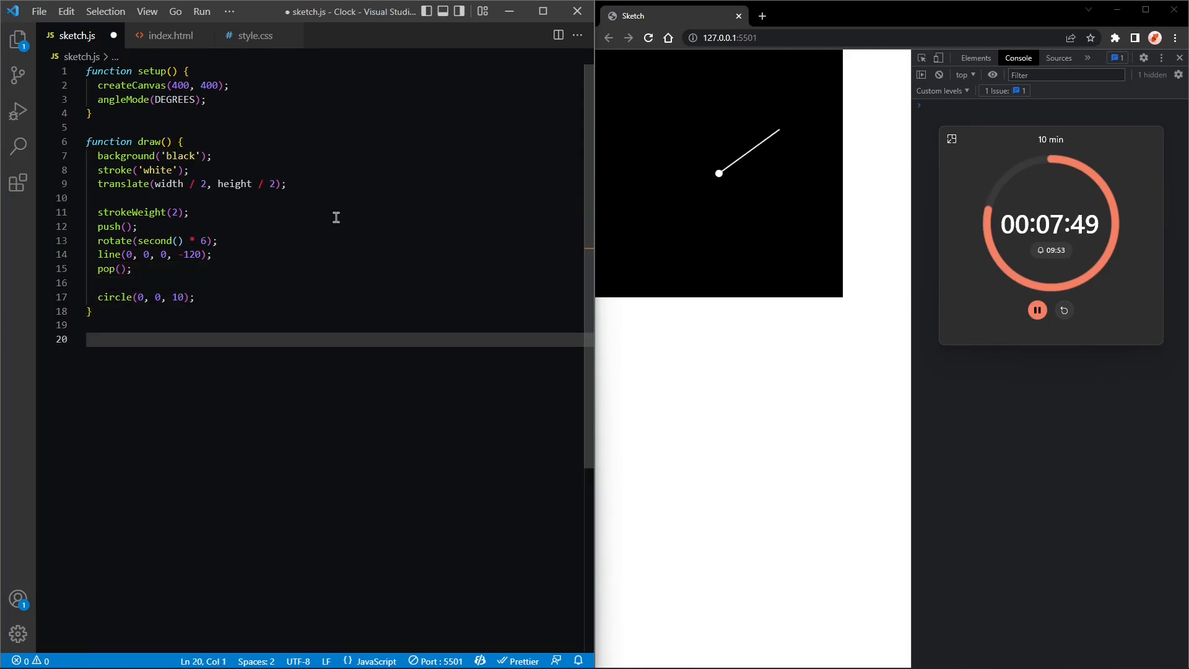
Create a drawHand function holding the hand code and call drawHand(); from draw.
type("fun")
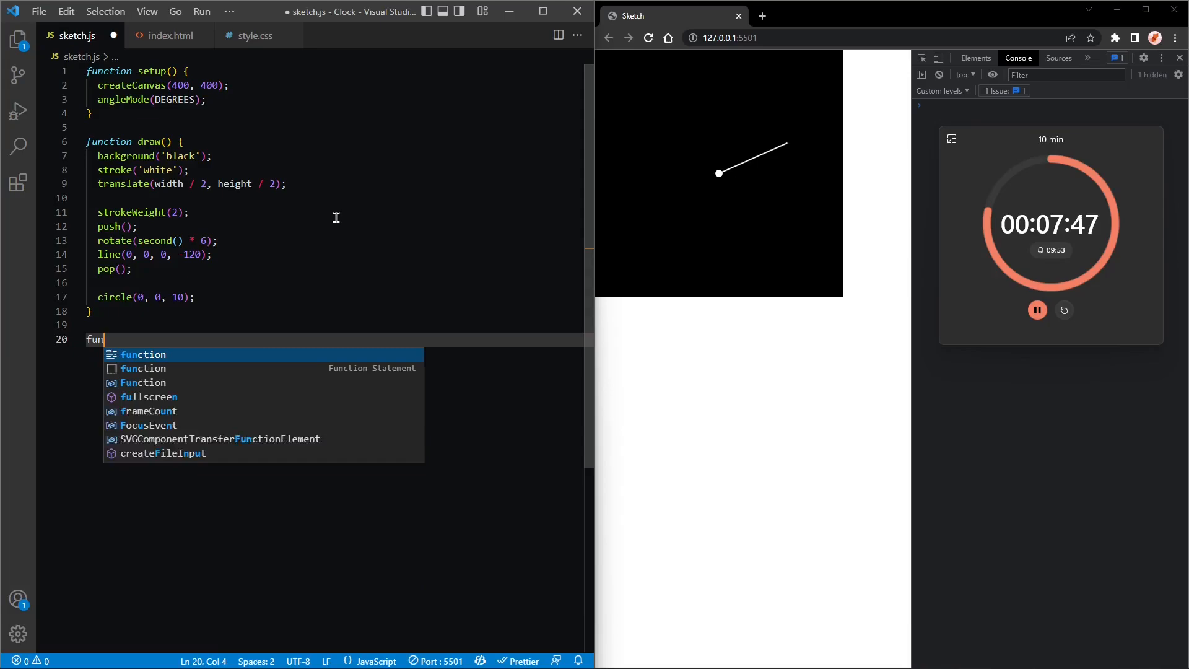
type("ction drawHand() {")
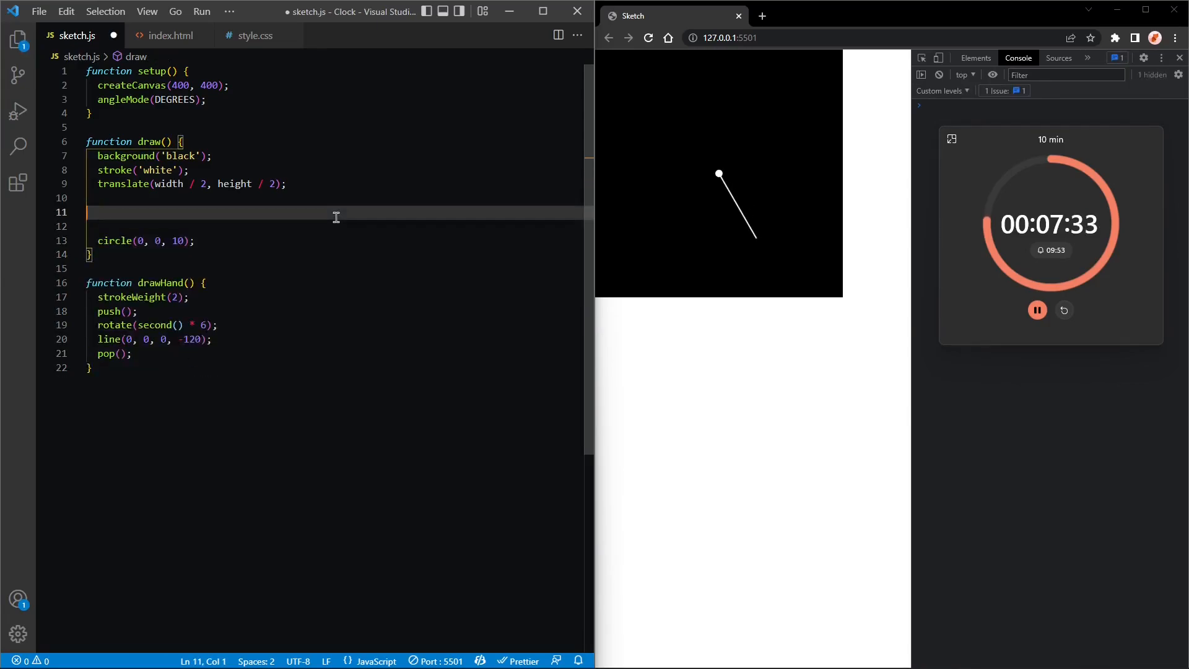
type("drawHand")
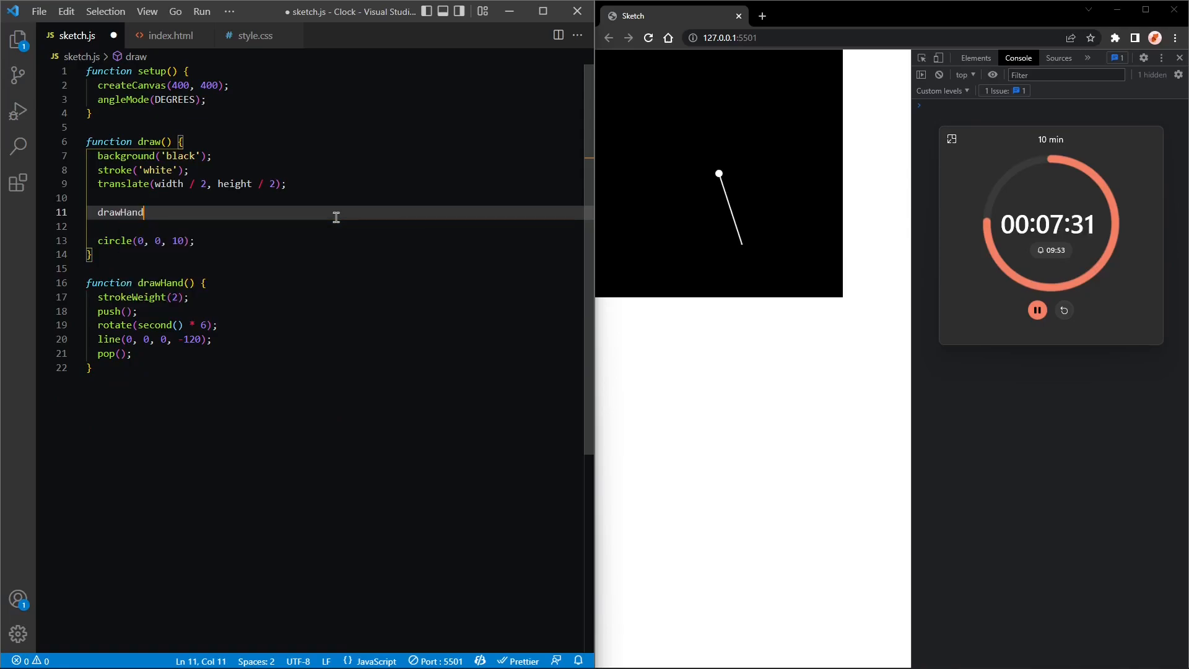
type("();")
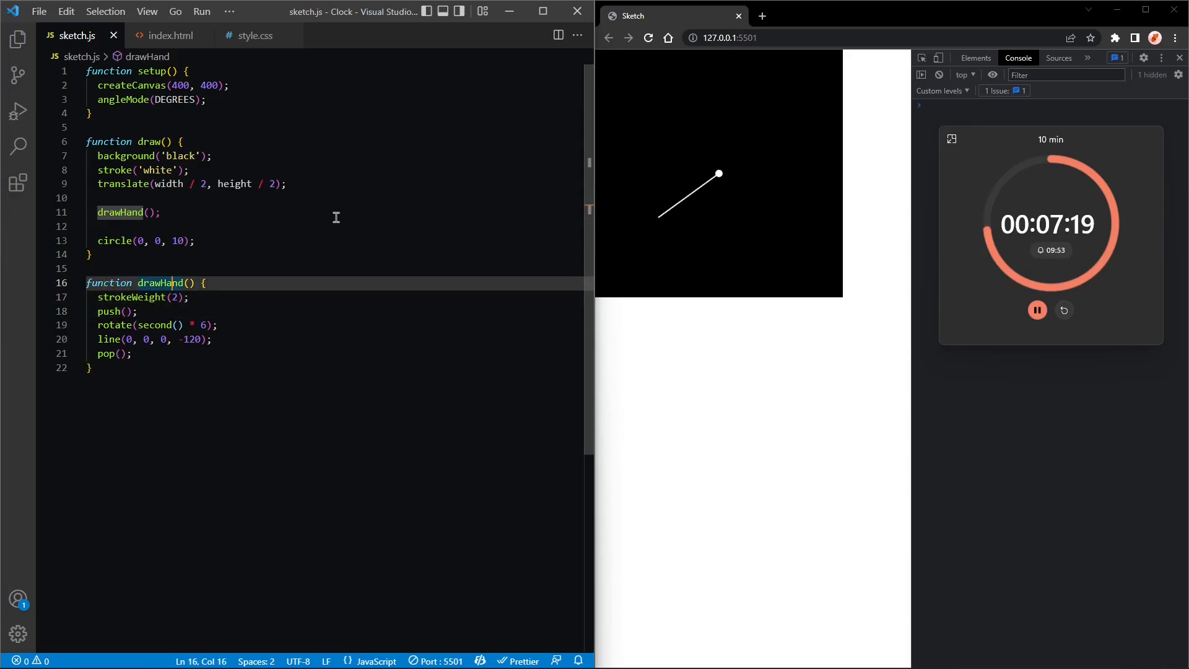
Give drawHand the parameters rotation, length and weight.
type("rotation")
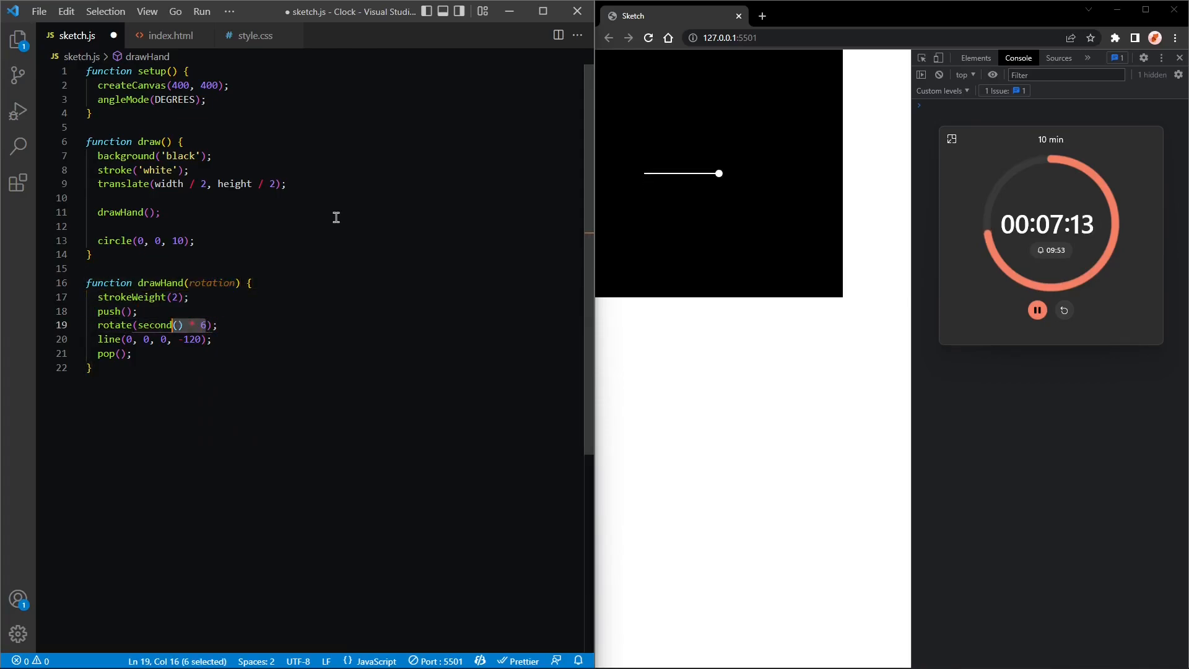
type("rotation")
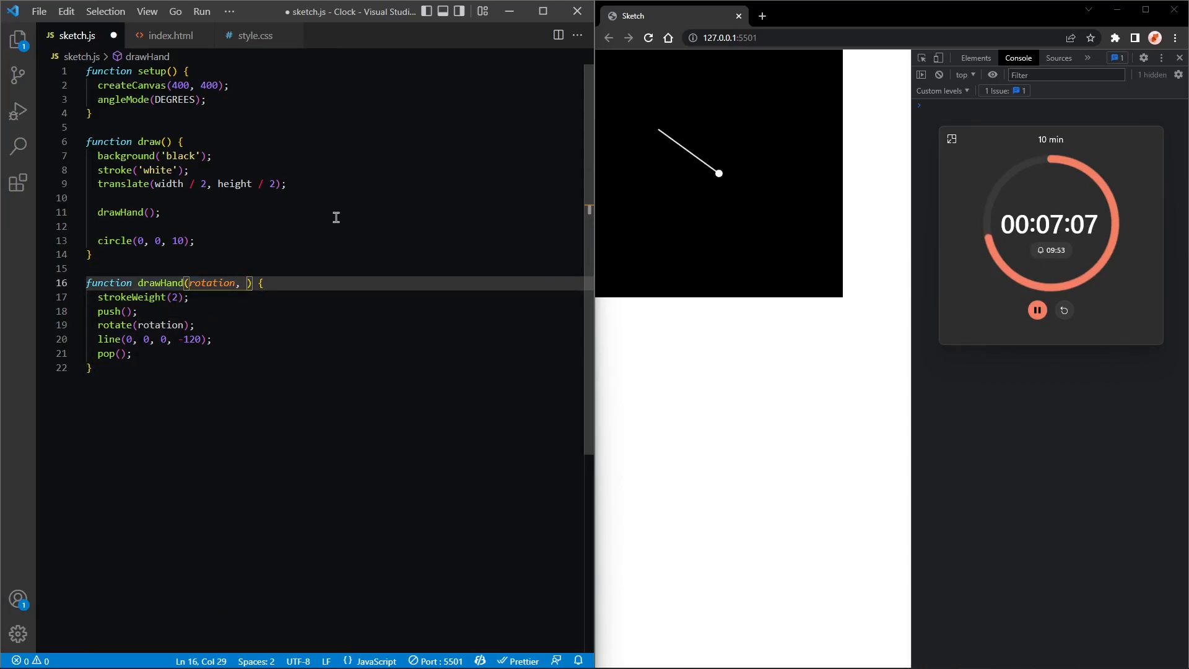
type("length")
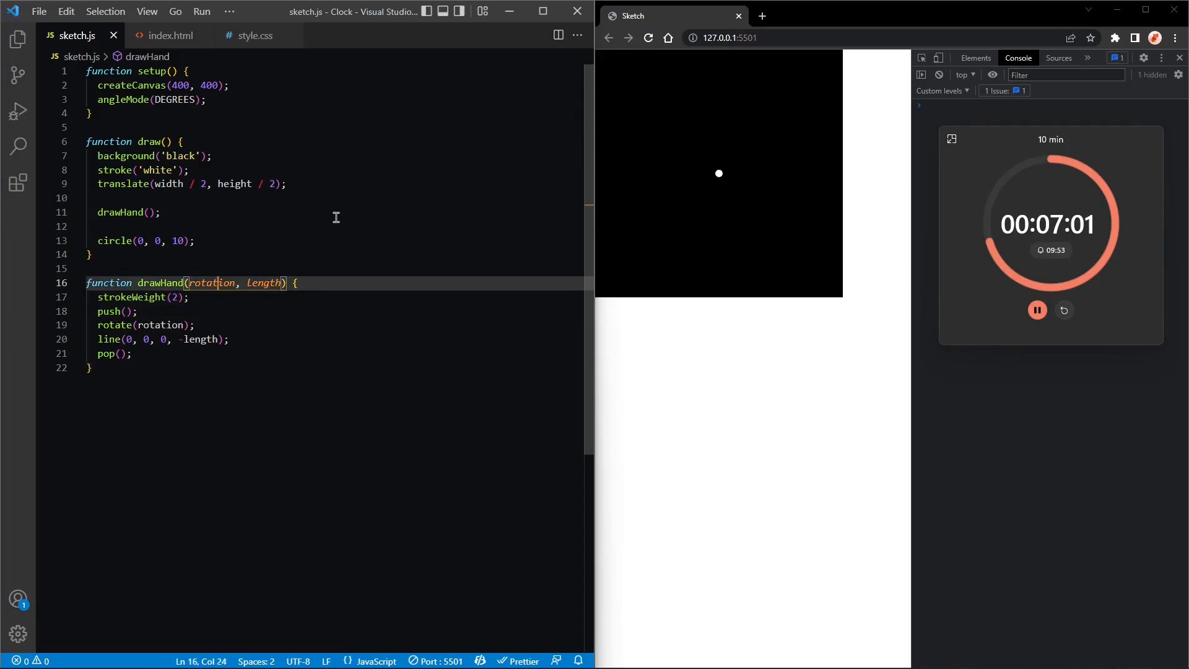
left_click(159, 213)
type(", wie")
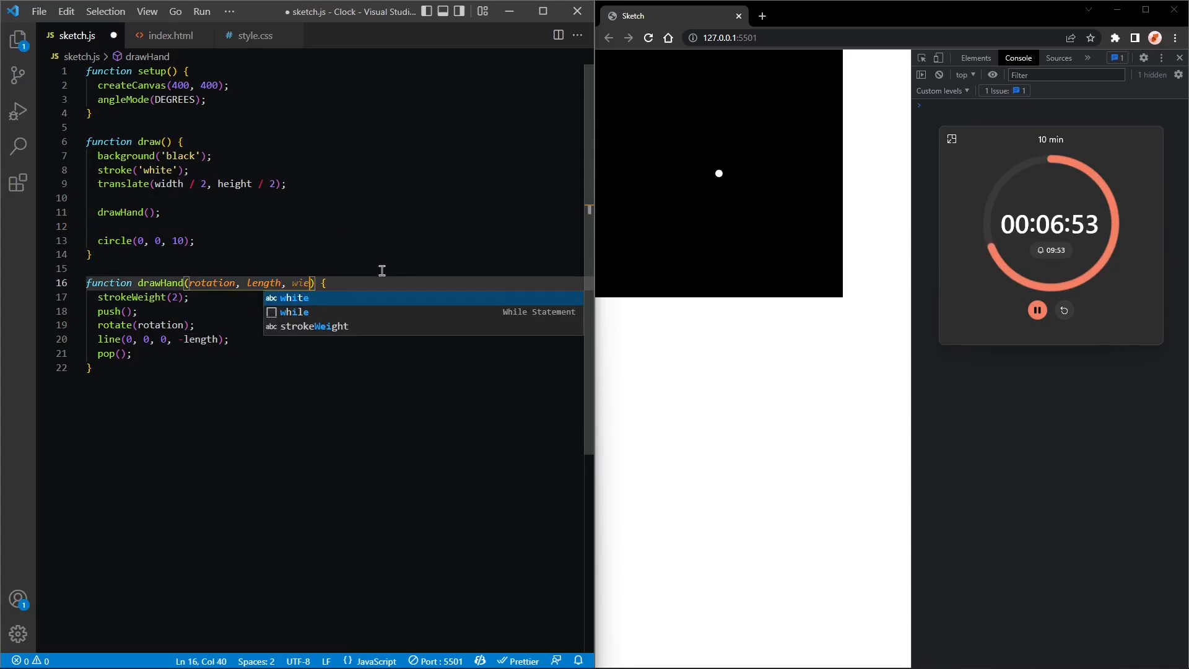
type("ght")
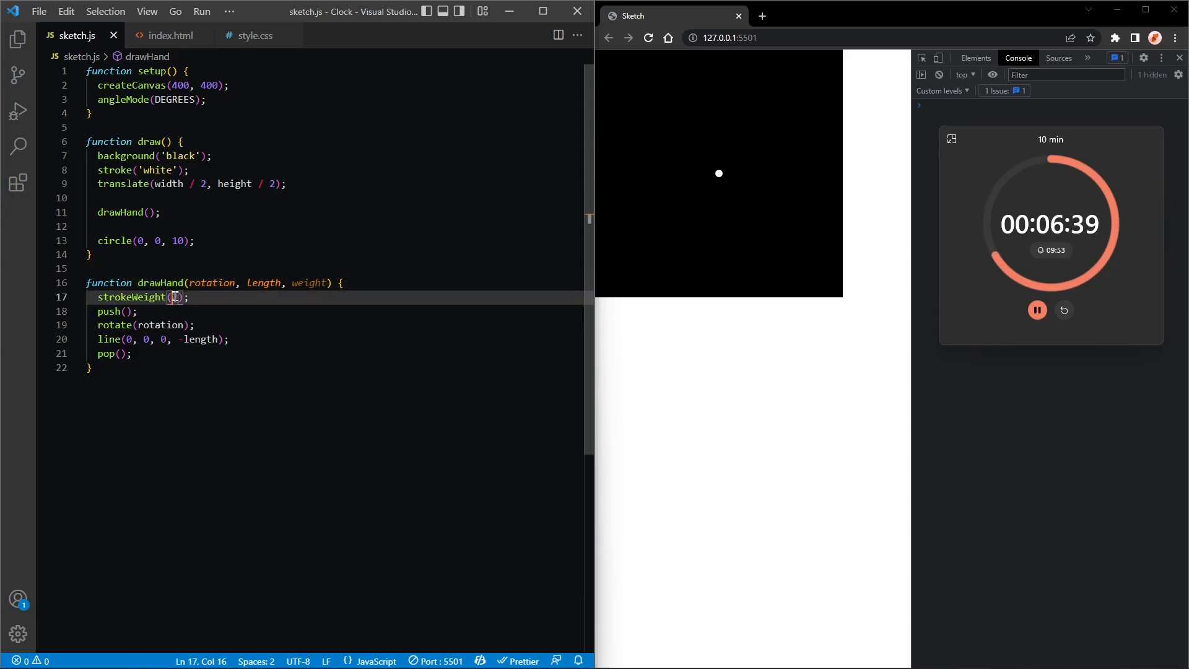
type("weight")
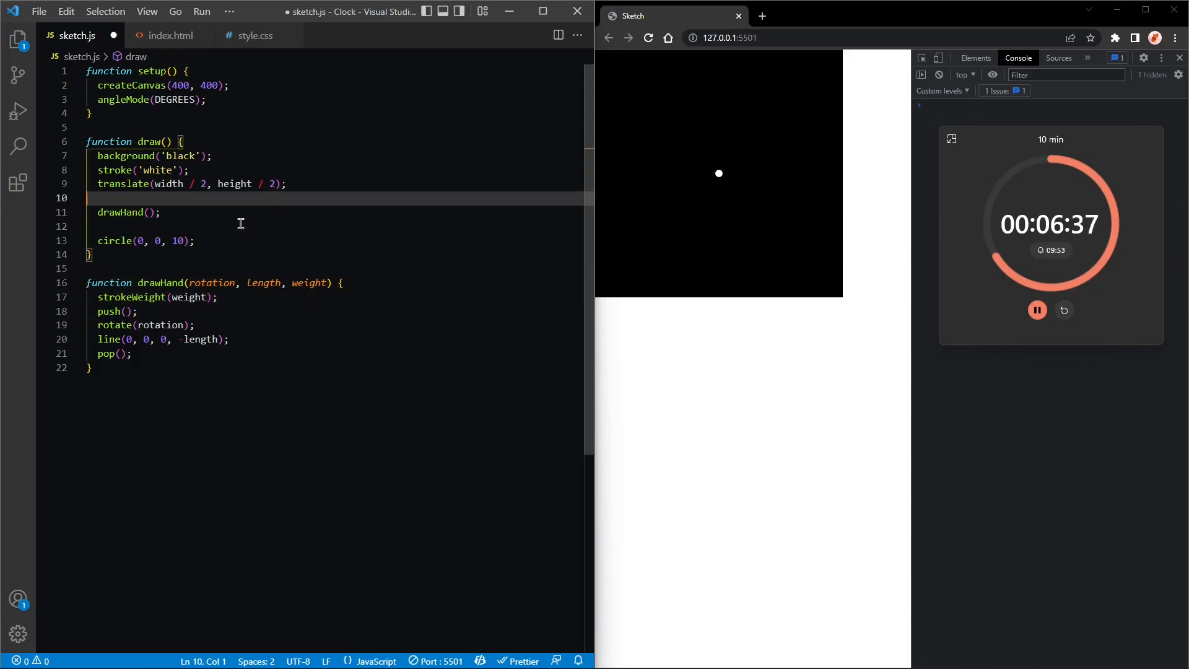
Add the seconds hand with drawHand(second() * 6, 120, 2).
type("second() * 6")
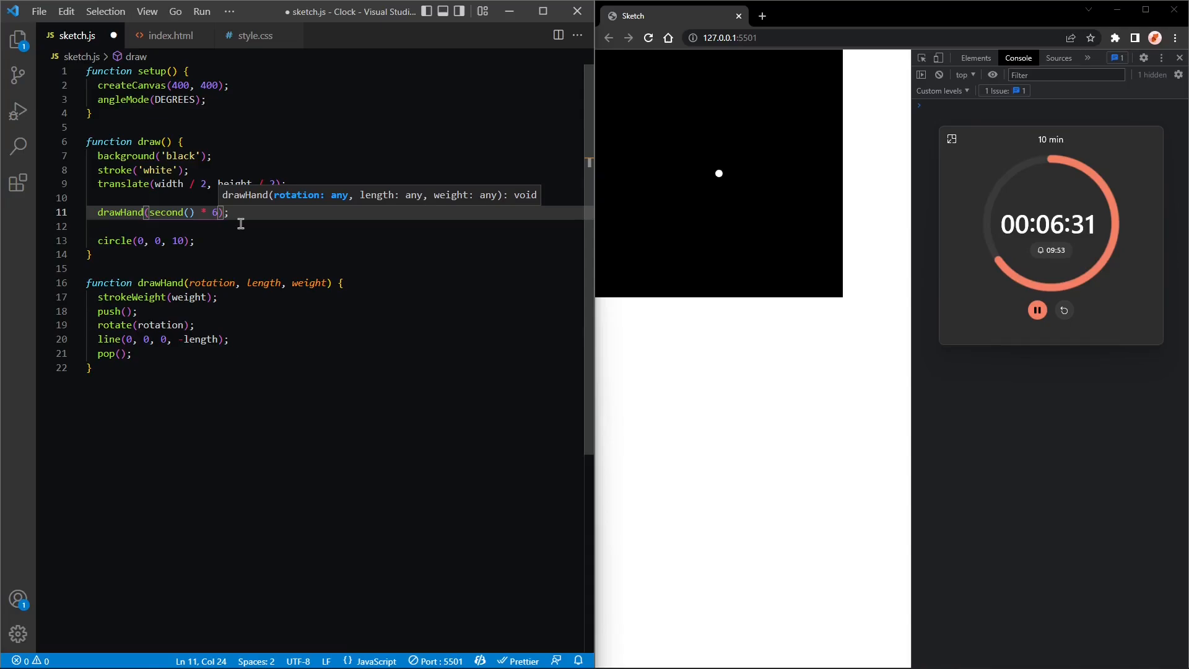
type(",")
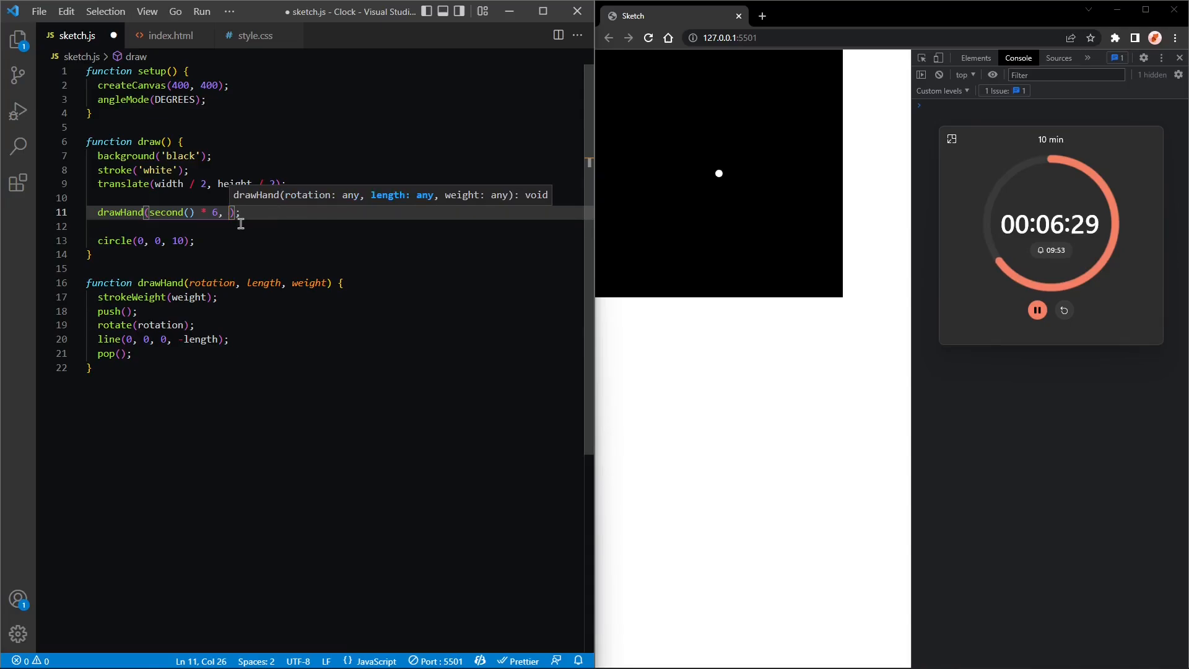
type("120")
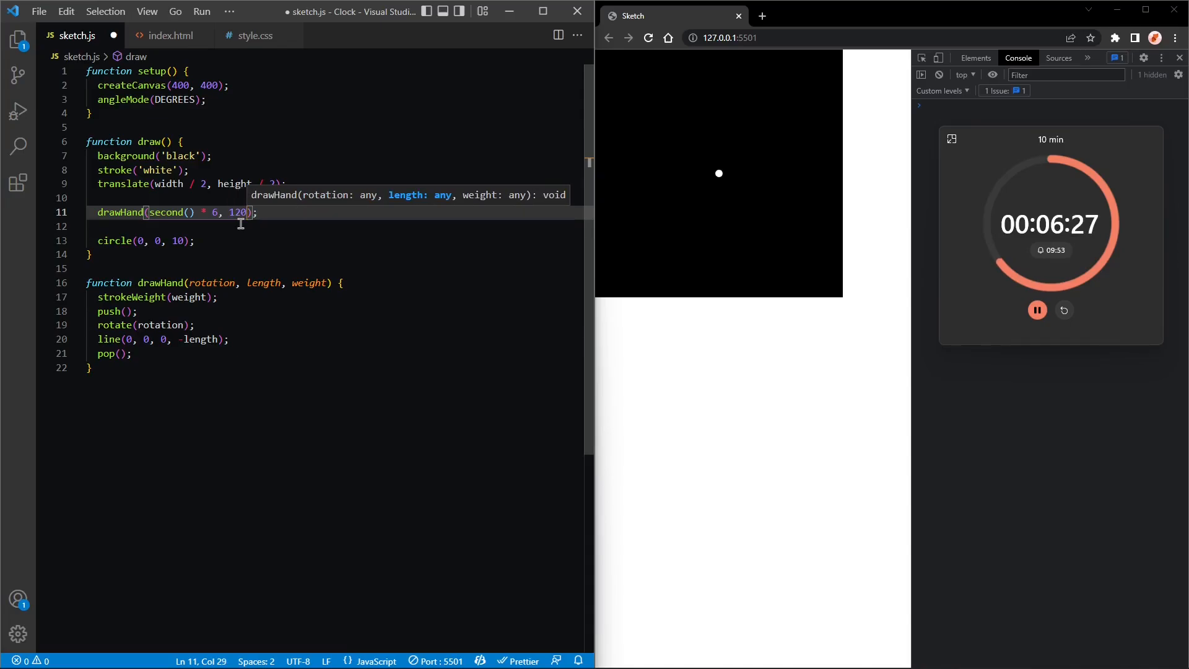
type(", 2")
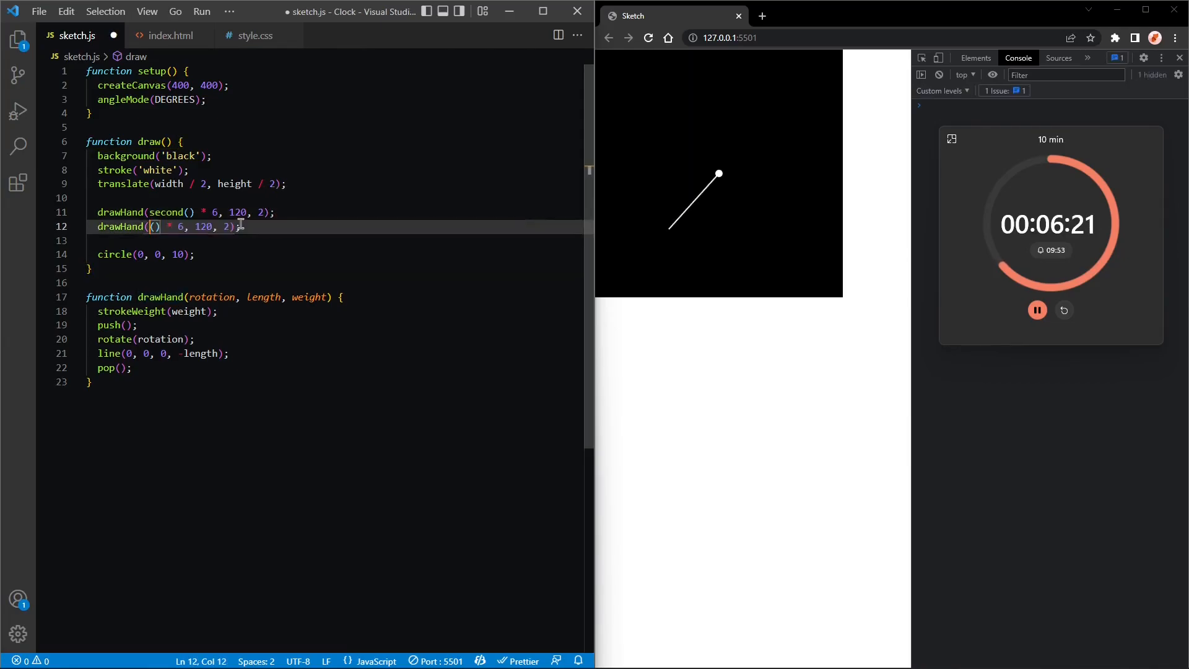
Add the minutes hand with drawHand(minute() * 6, 90, 4).
type("minute")
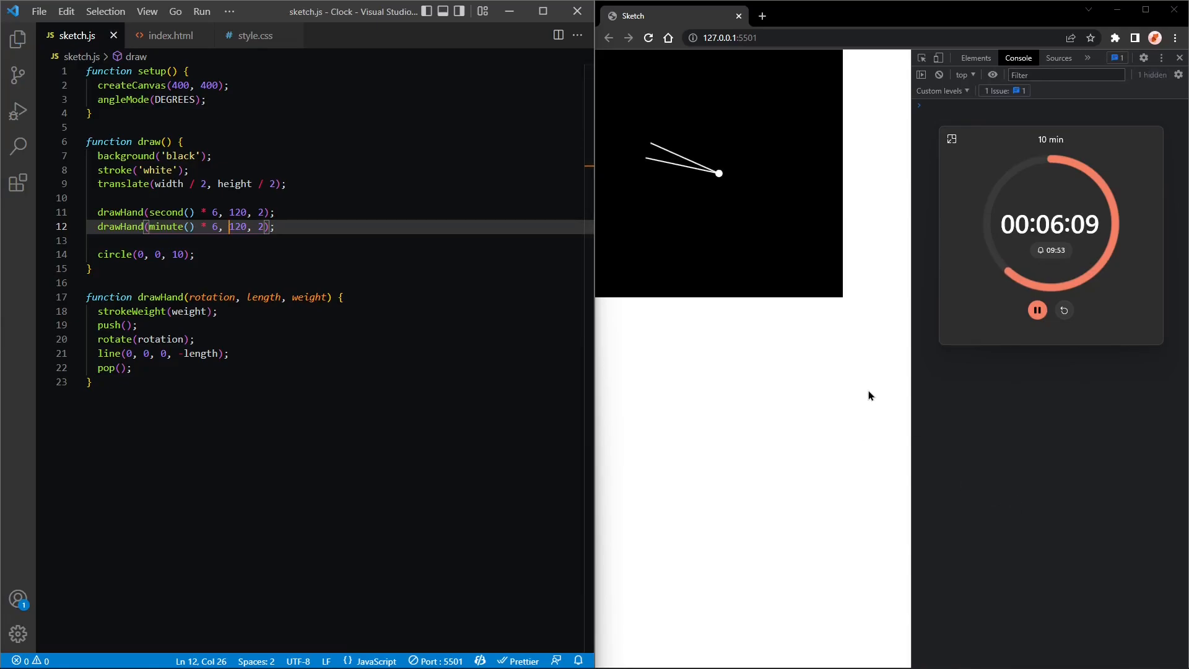
double_click(237, 226)
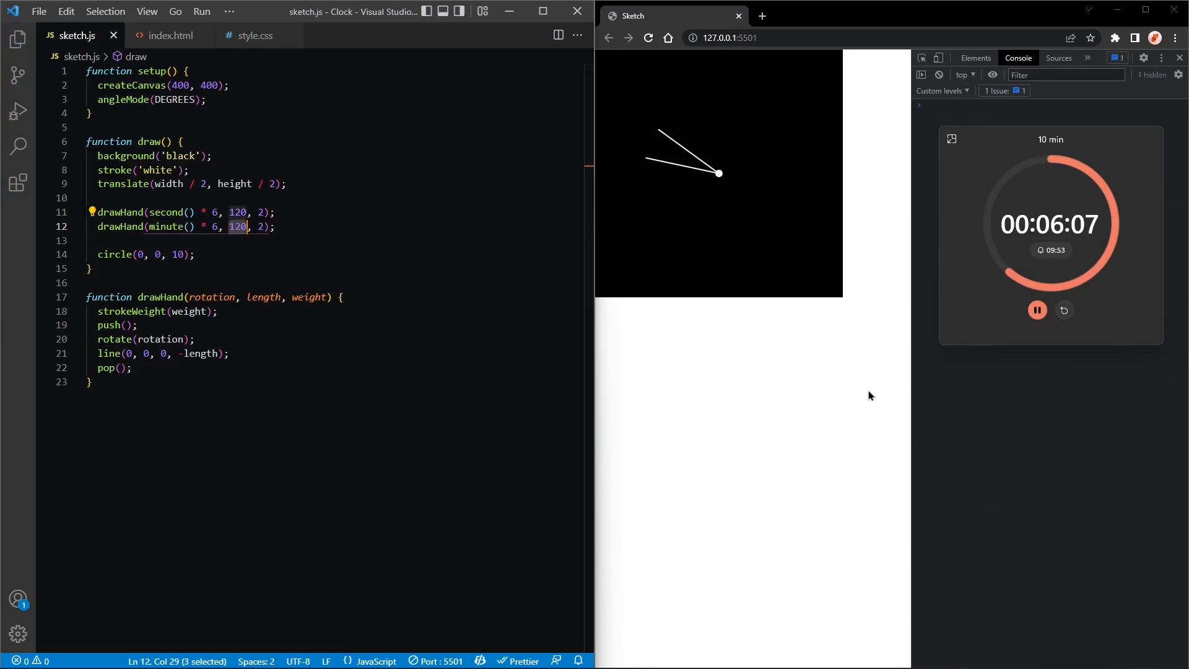
type("90")
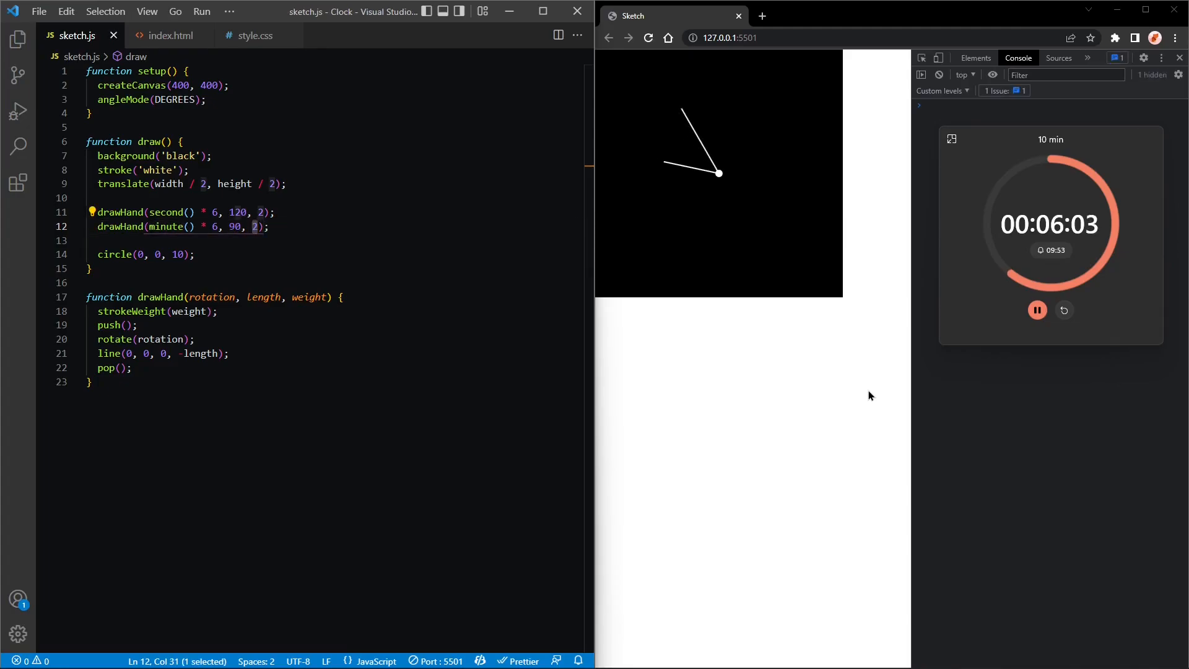
type("4")
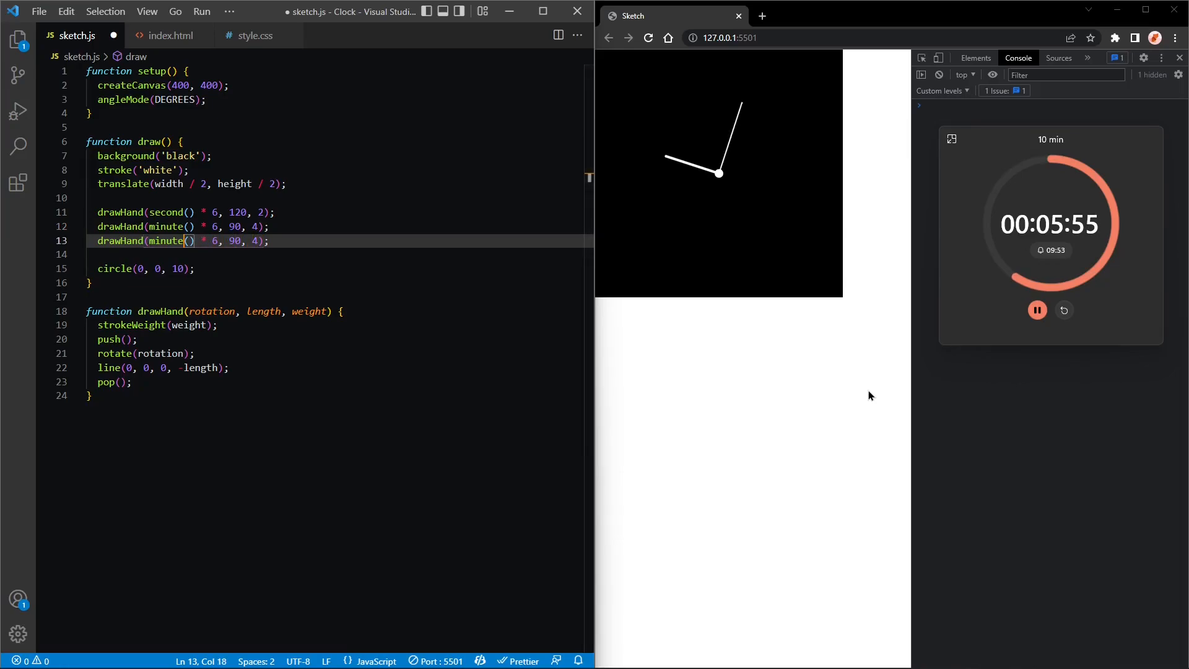
Make the third call drawHand((hour() % 12) * 30, 60, 4); set minute length to 100.
type("hour")
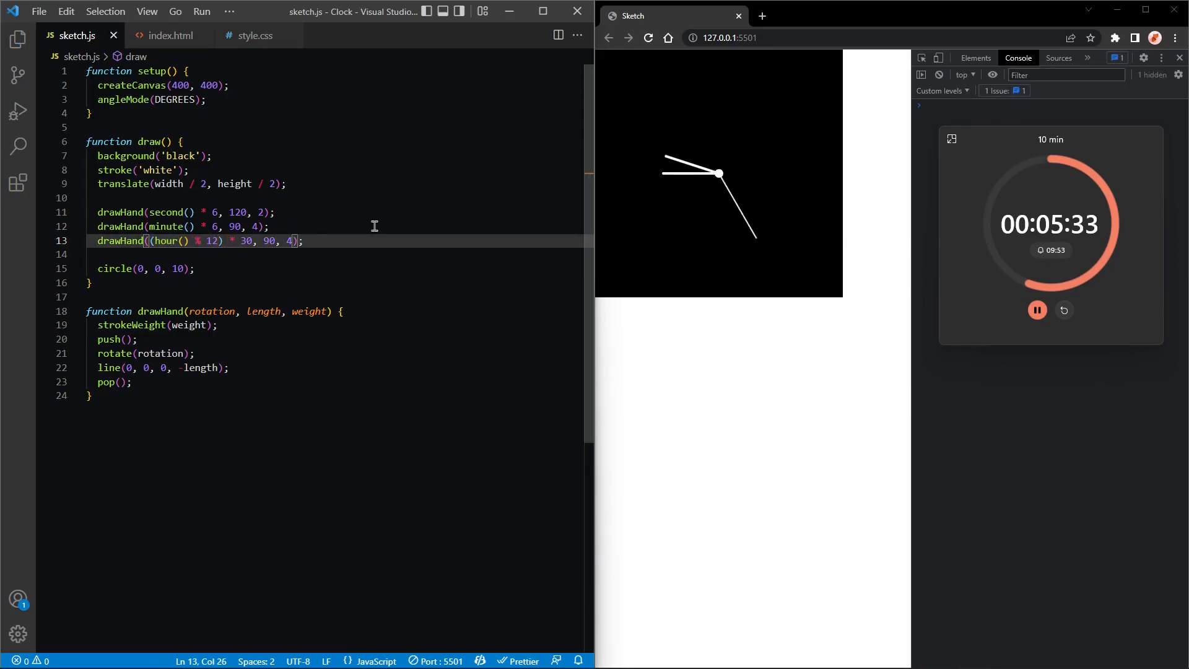
double_click(268, 241)
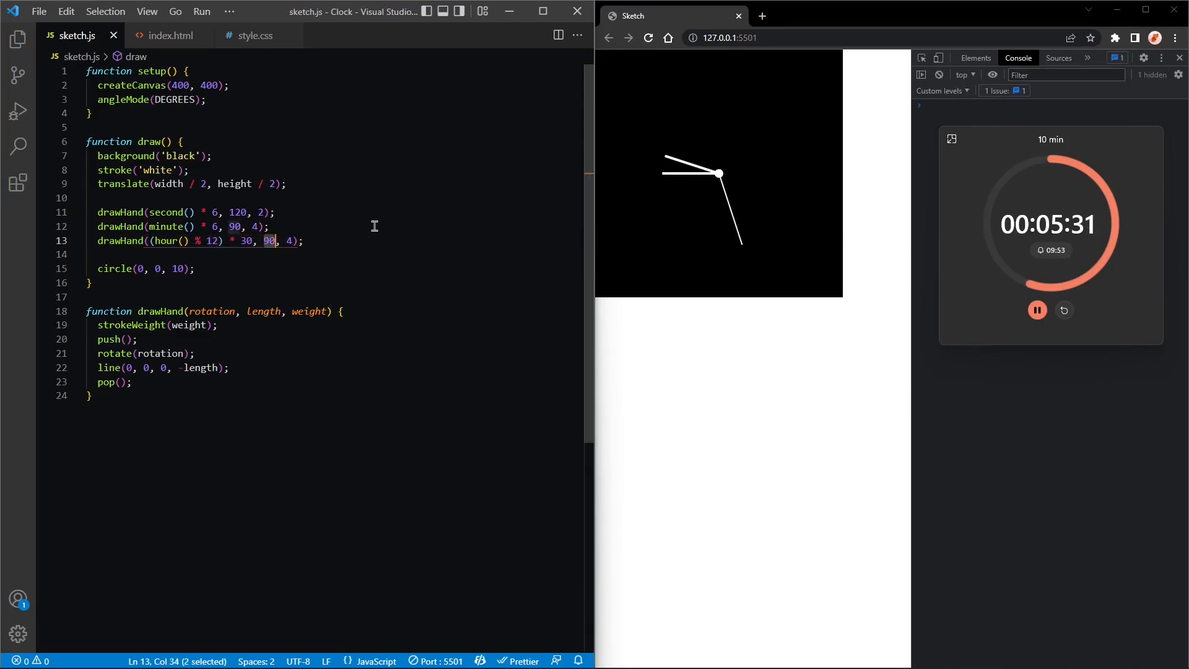
type("60")
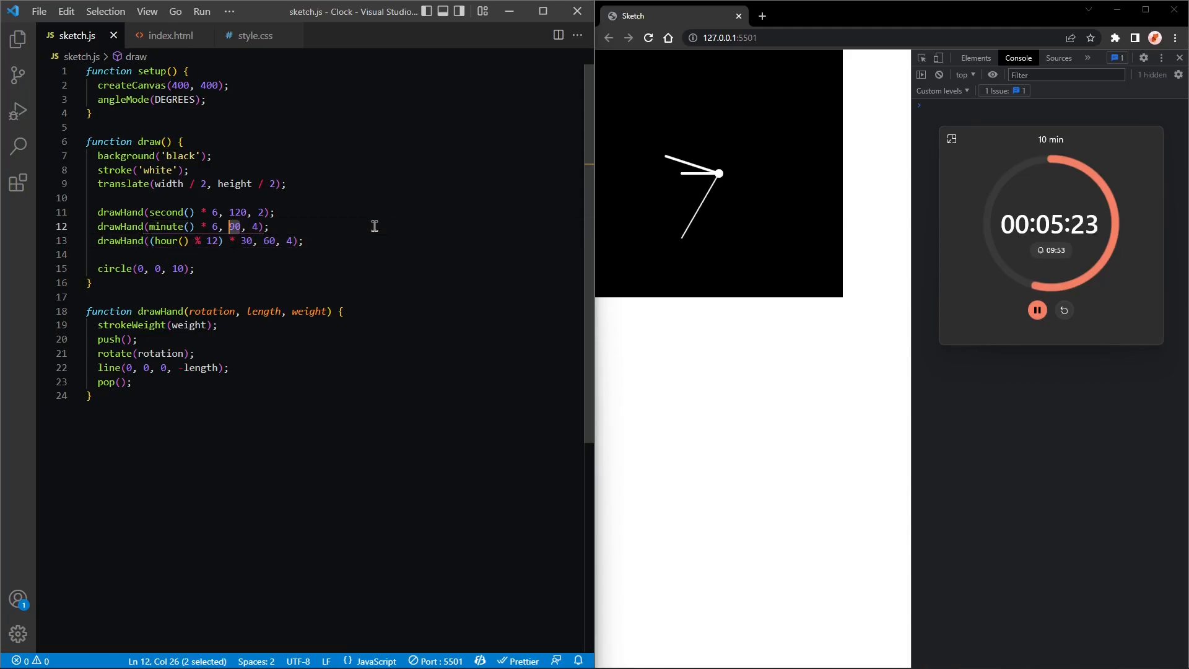
type("100")
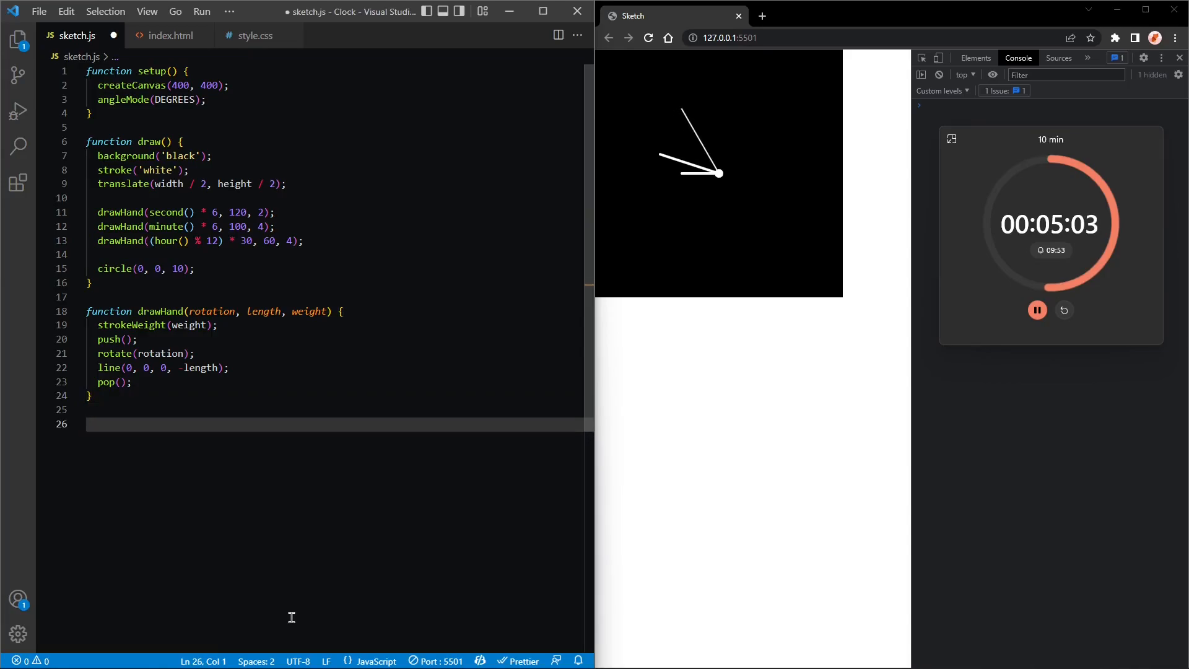
Create drawNumbers() with a loop for i from 1 to 12, called from draw.
type("function drawNumbers(")
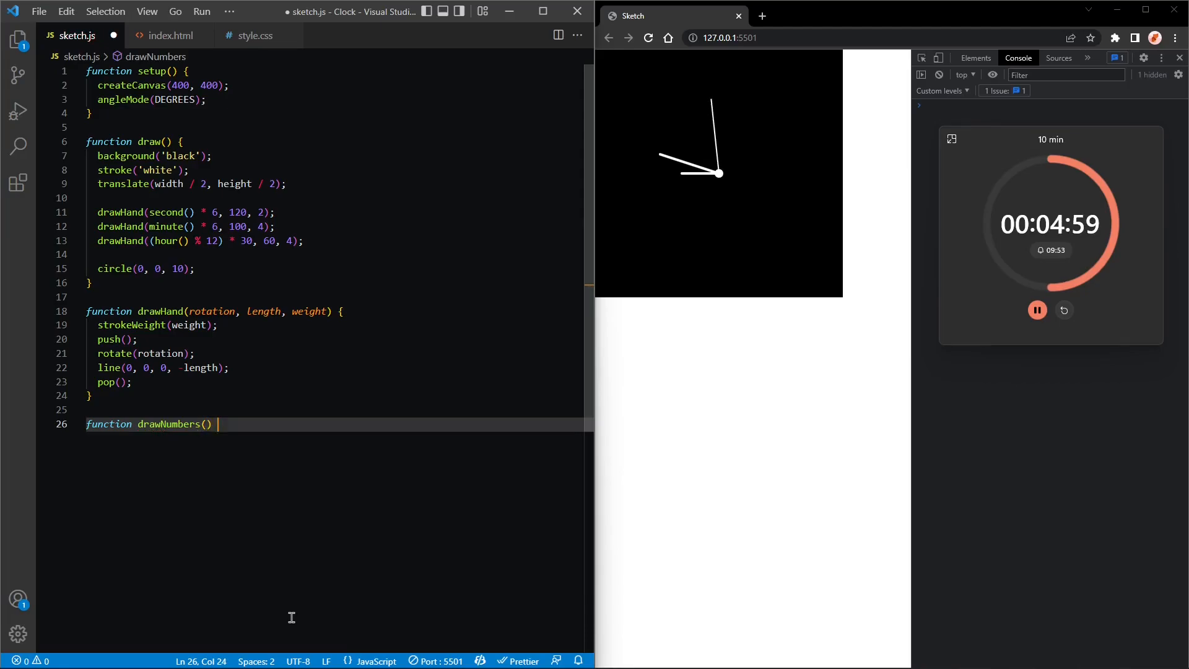
type("{")
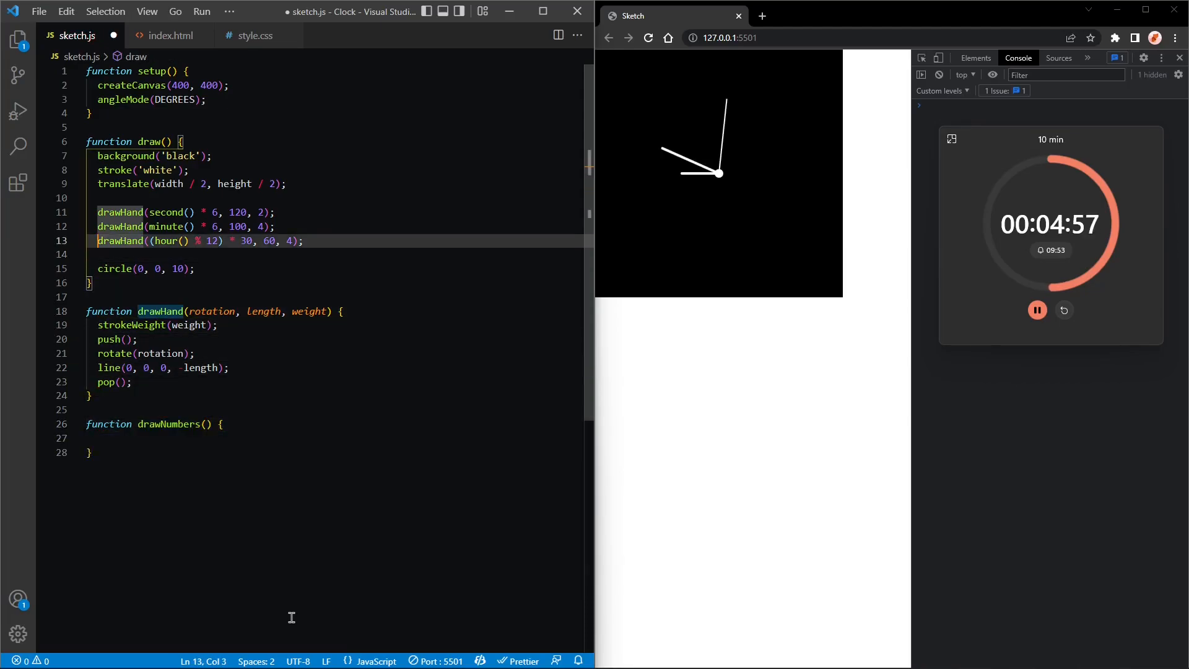
key("Enter")
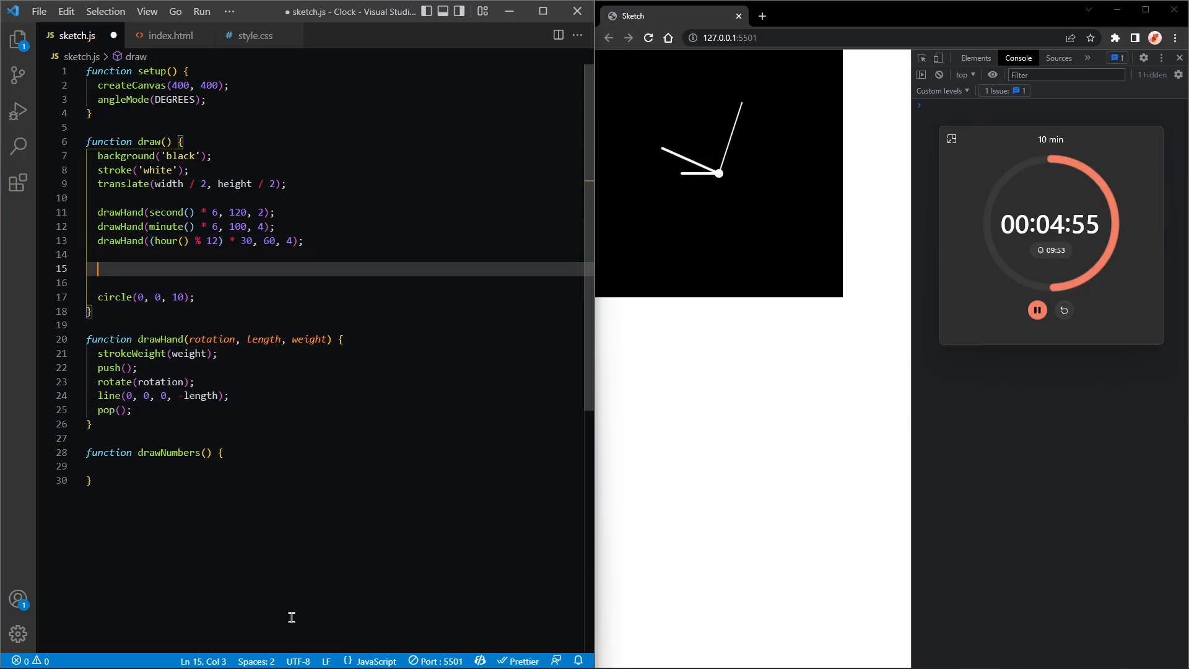
type("drawNumbers")
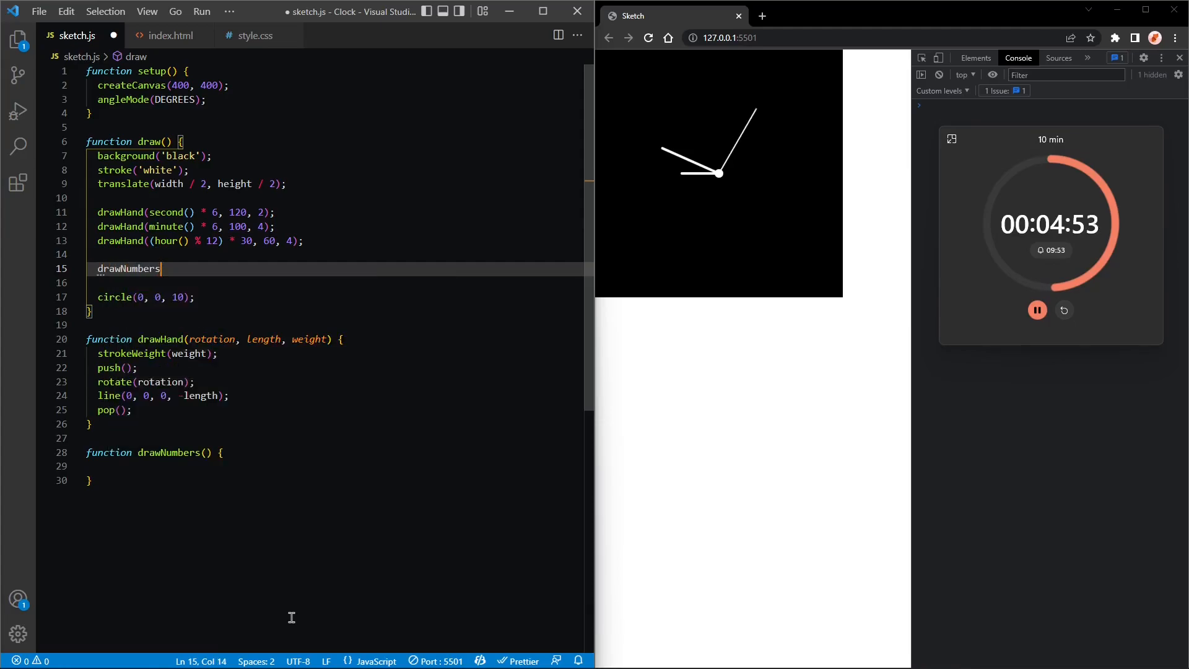
type("();")
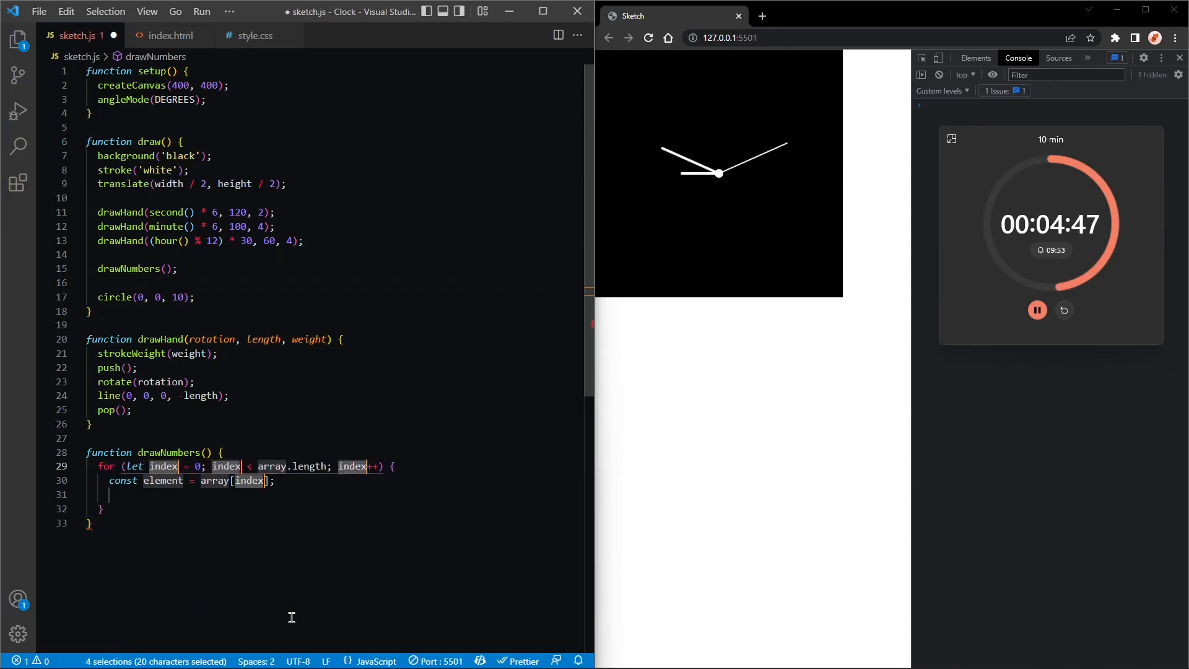
type("i")
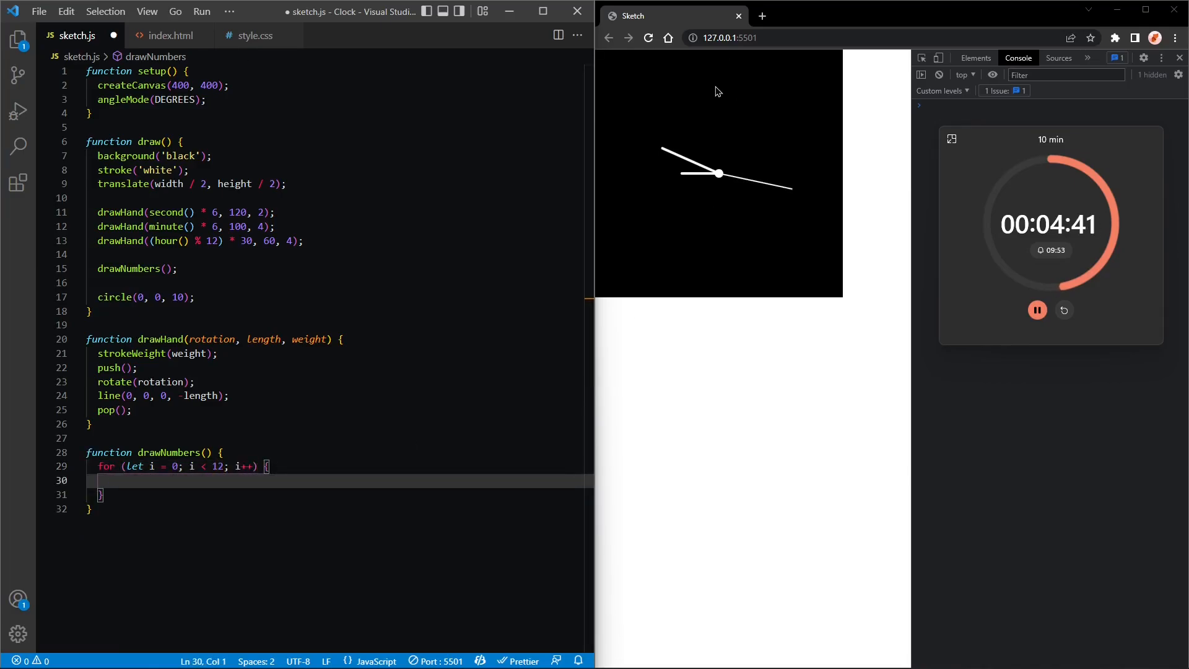
mouse_move(764, 87)
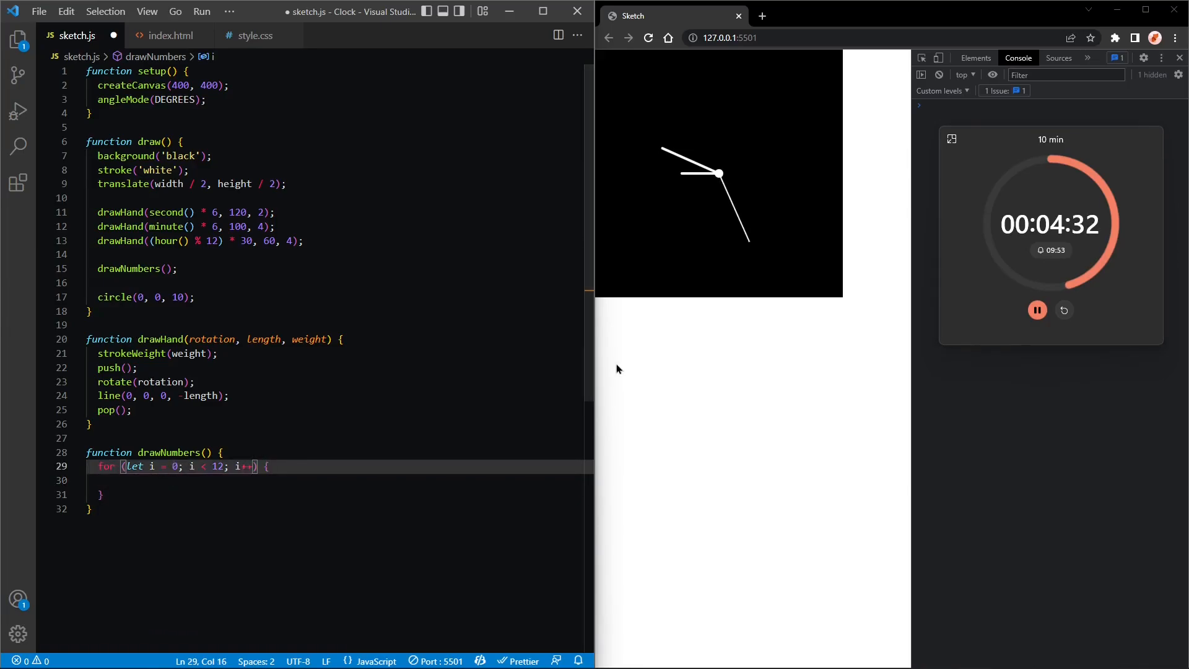
double_click(173, 466)
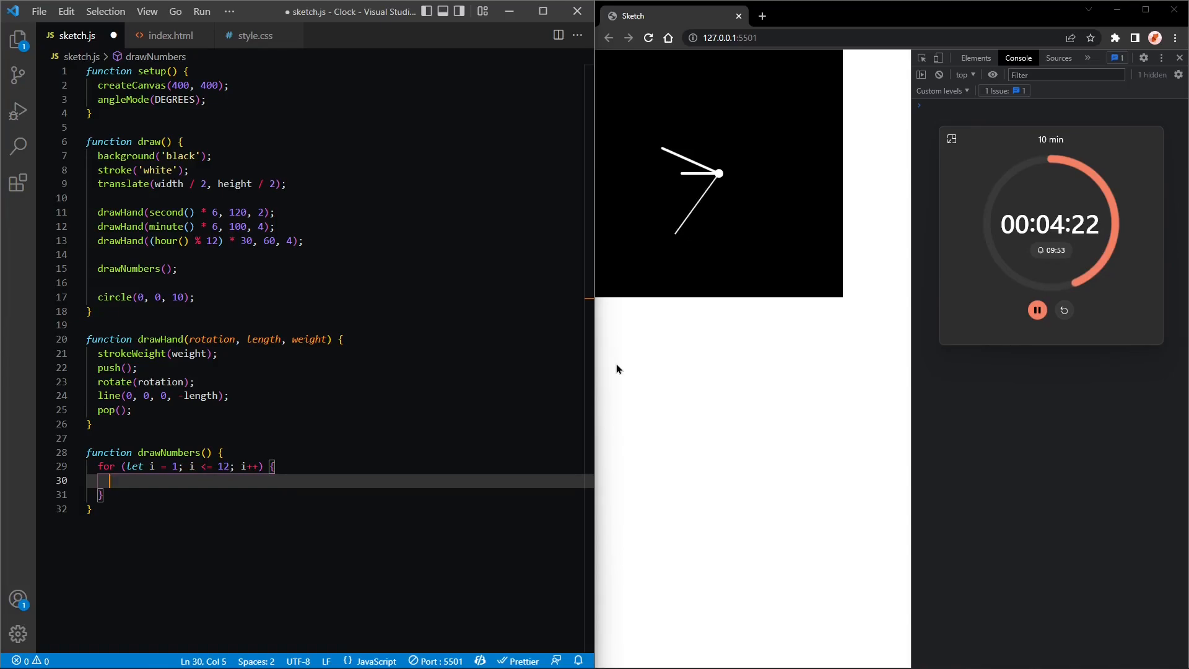
Inside the loop, start text(i, ...) using cos(i * 30) for the x position.
type("text(")
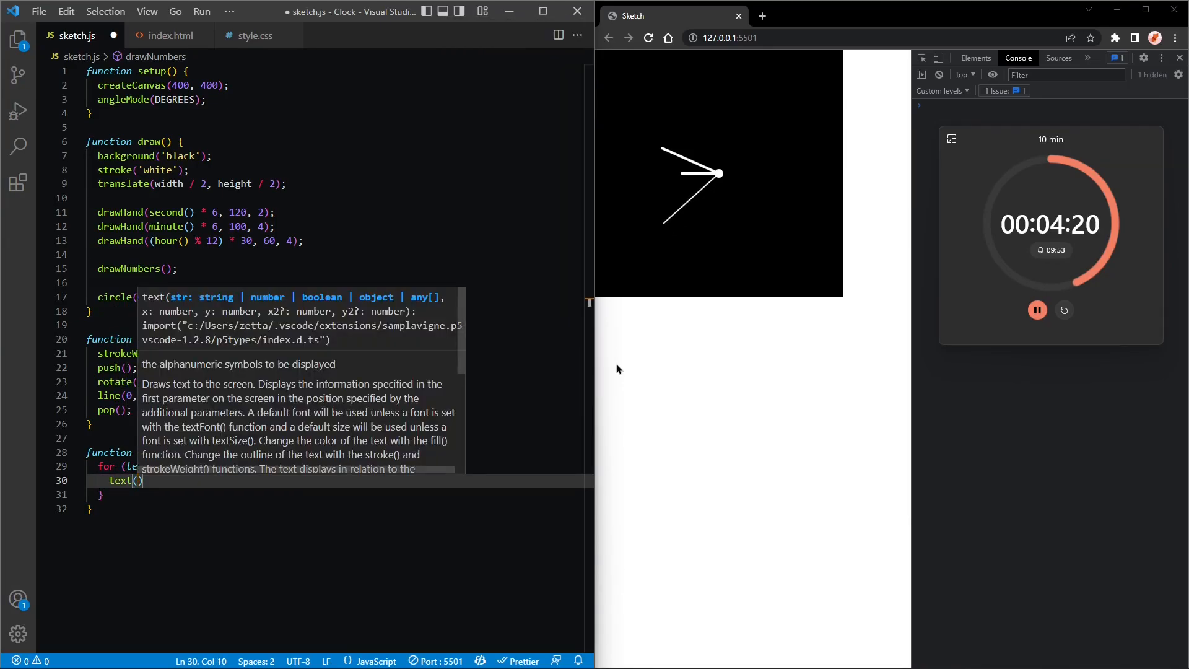
type("i,")
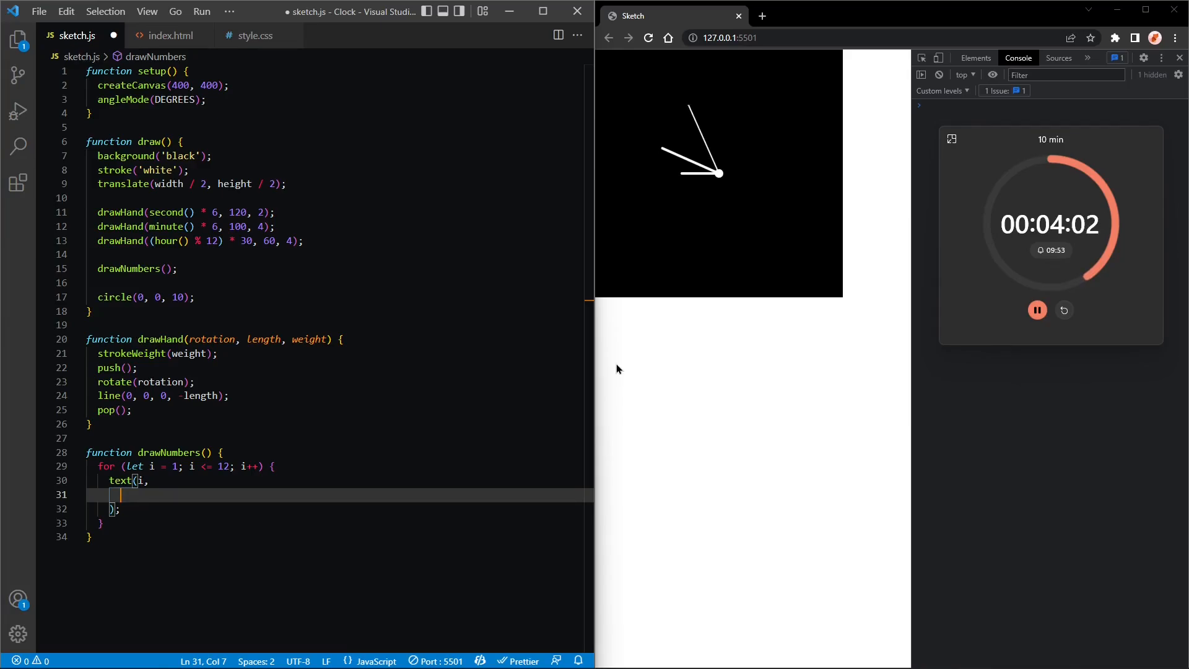
mouse_move(769, 119)
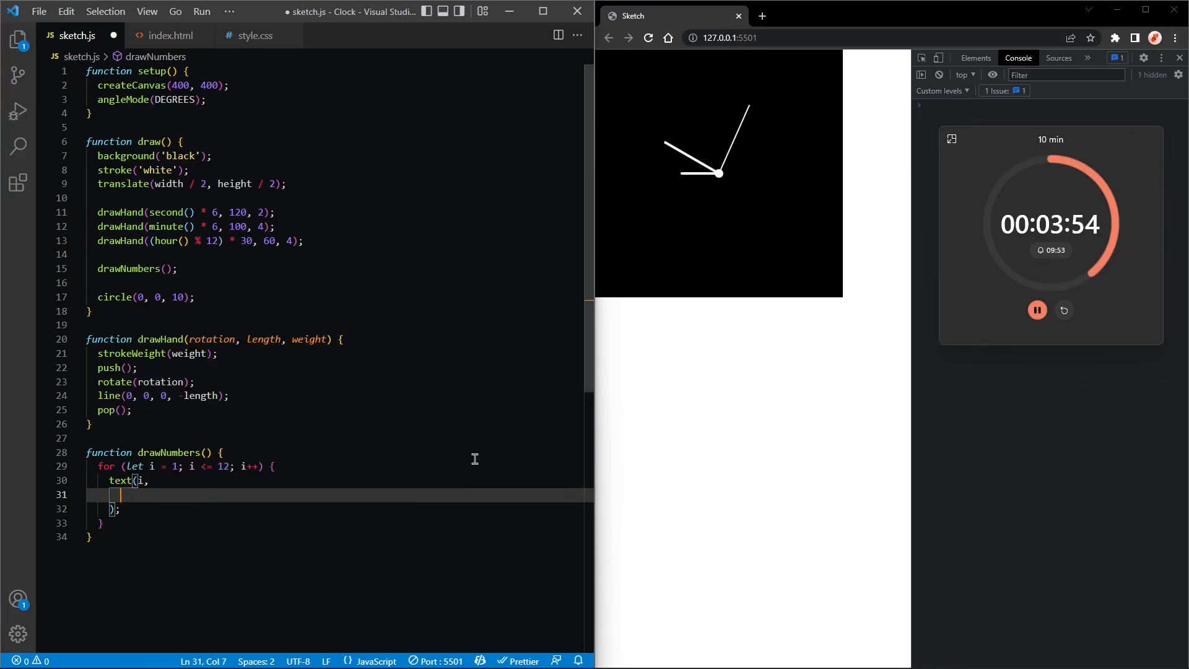
type("cos(")
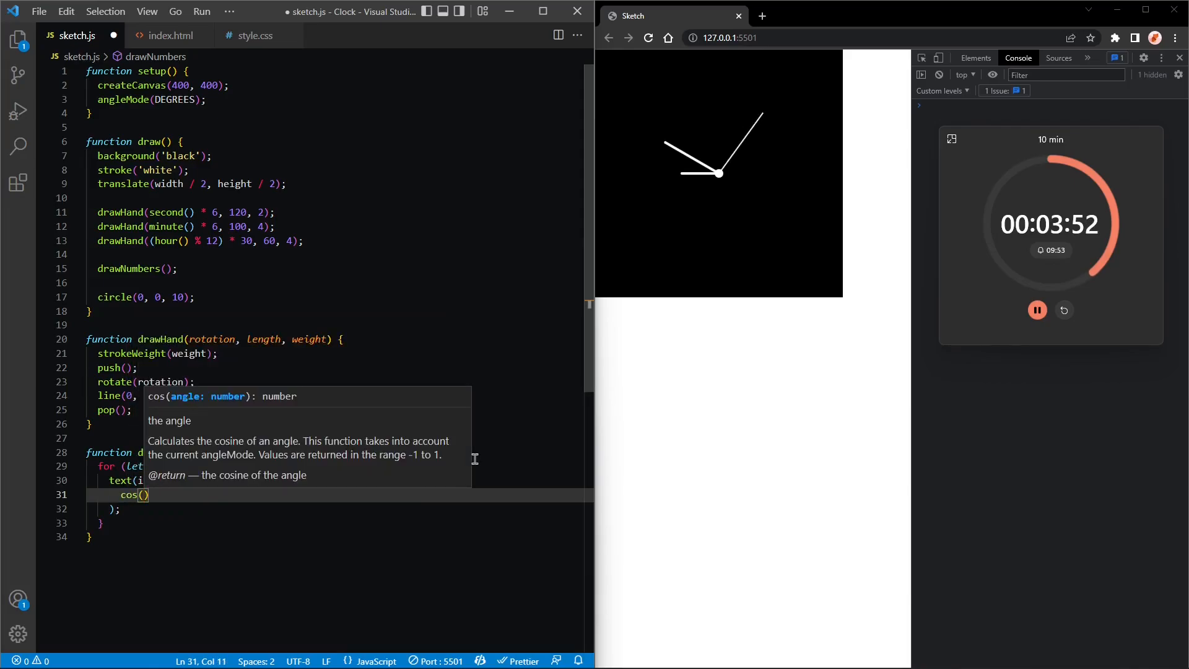
type("i")
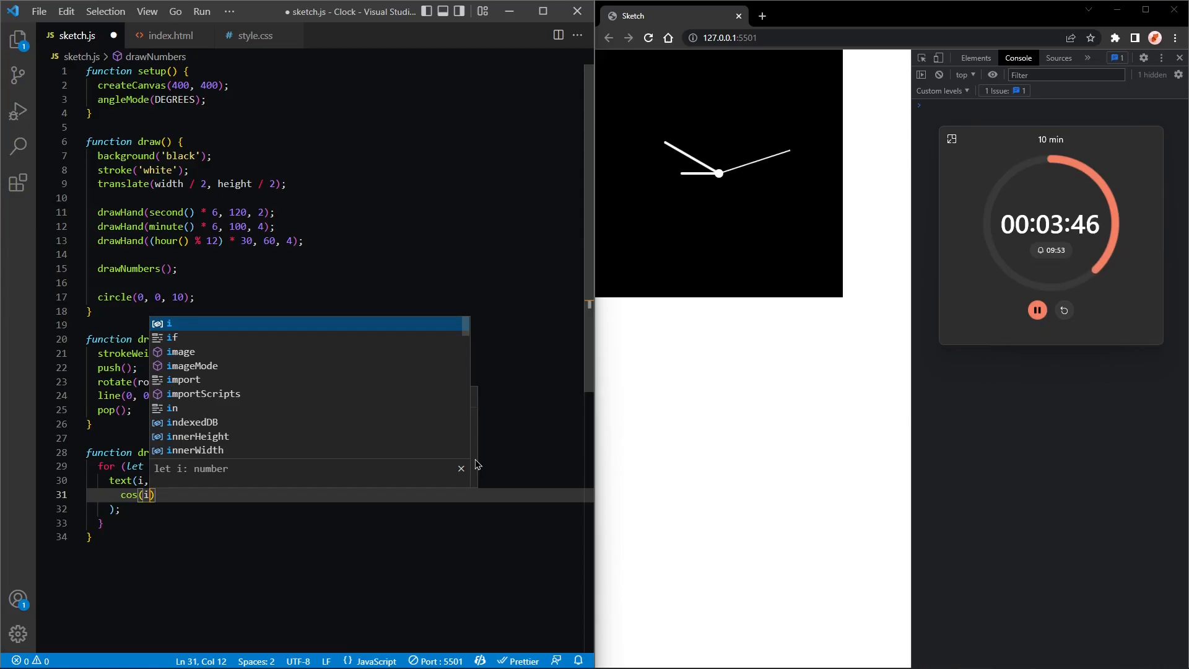
type("* 30")
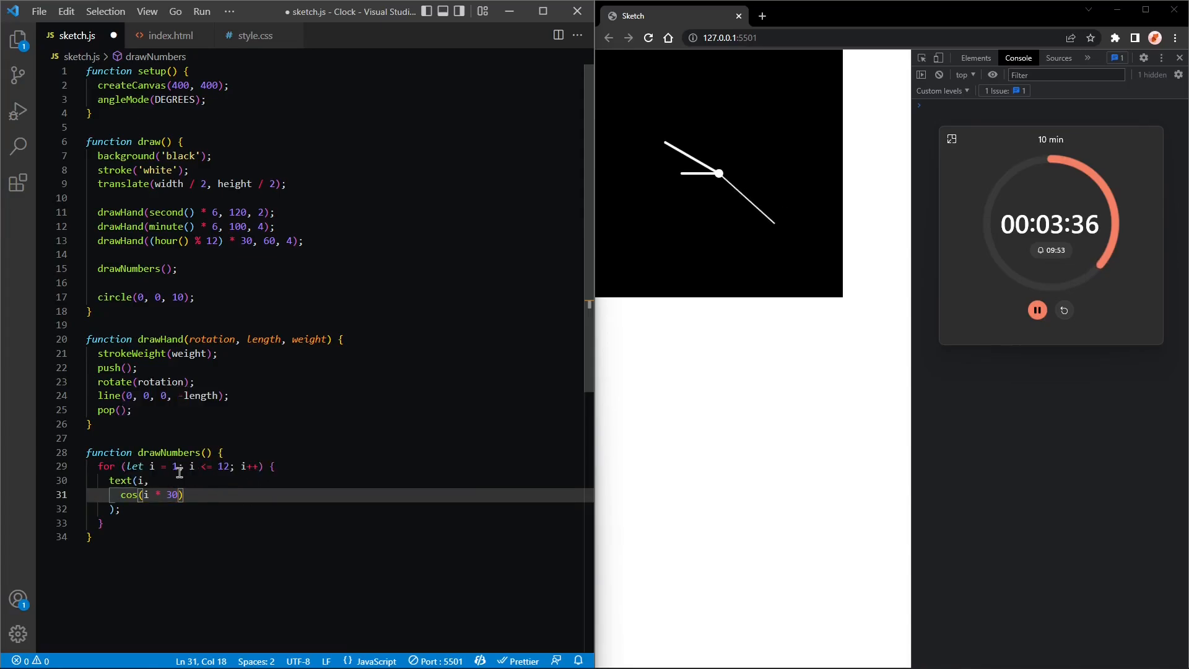
Map cos(i * 30) from -1..1 onto -150..150 and add the matching sin term.
double_click(173, 494)
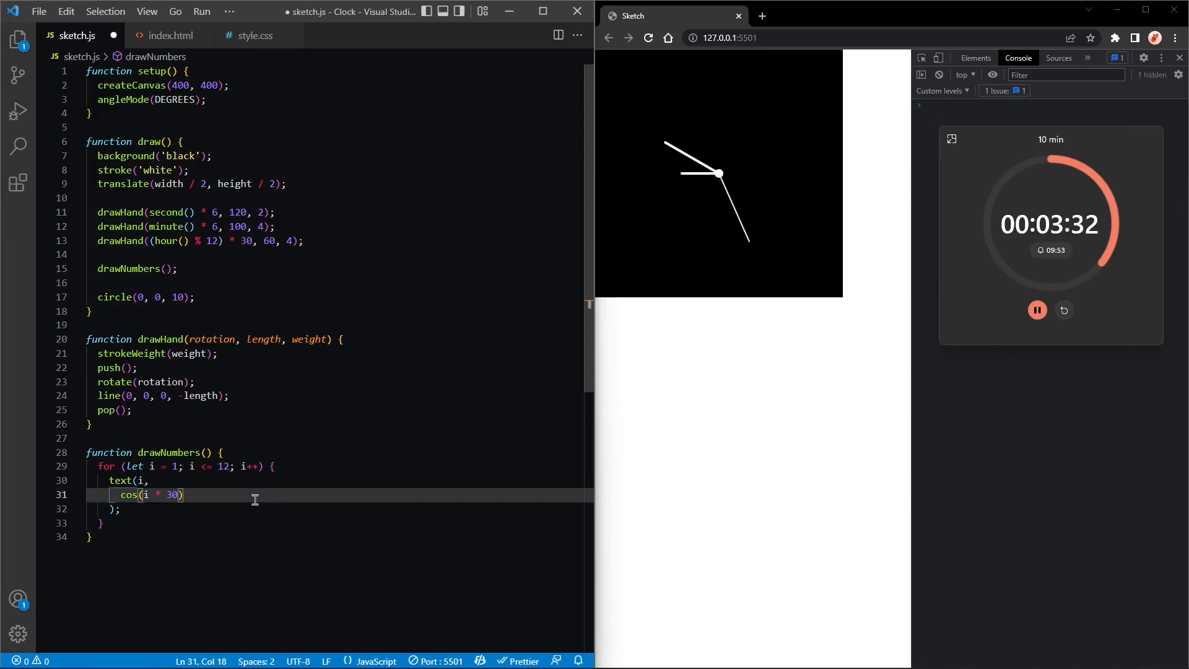
double_click(173, 494)
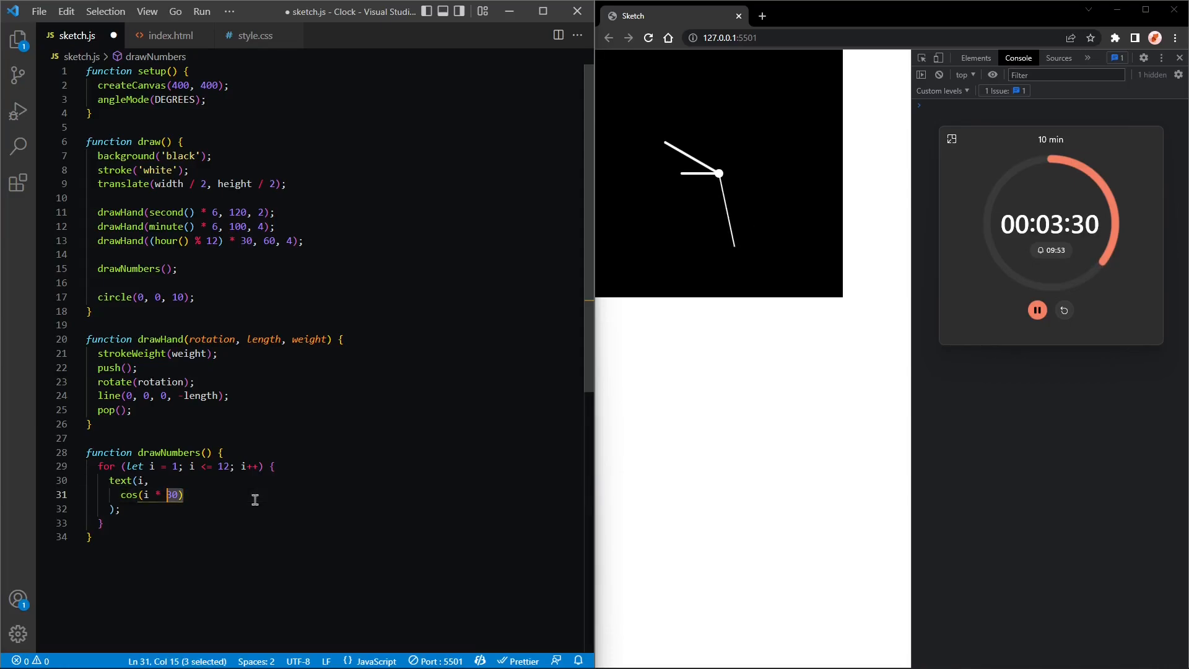
key("Delete")
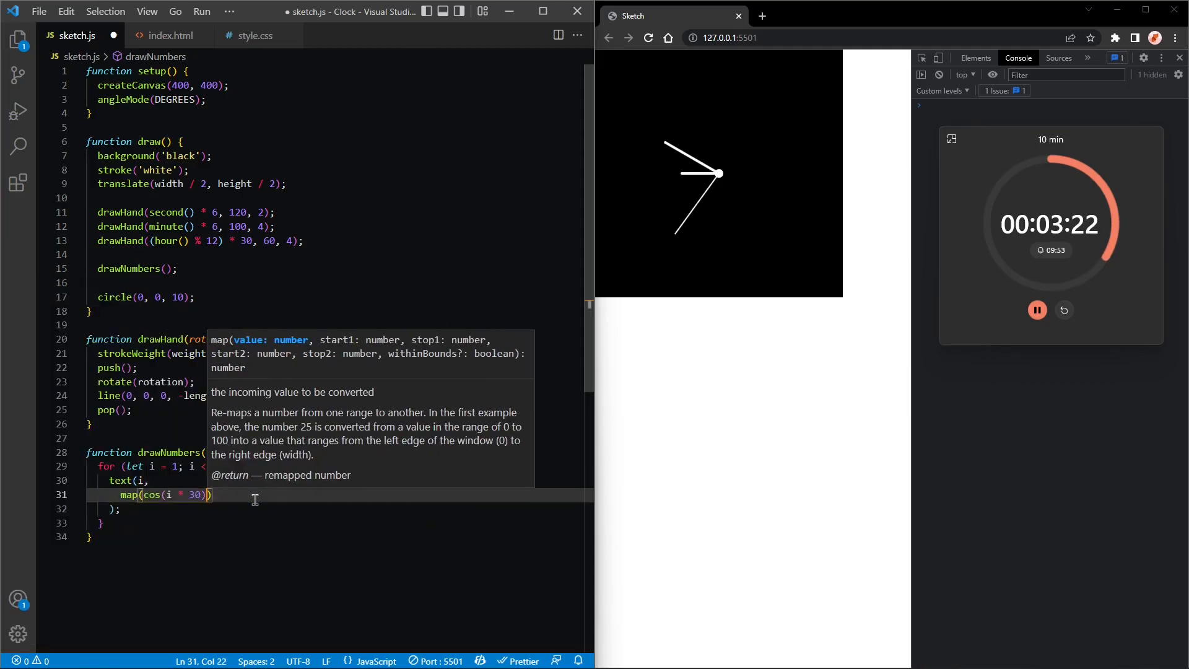
type(",")
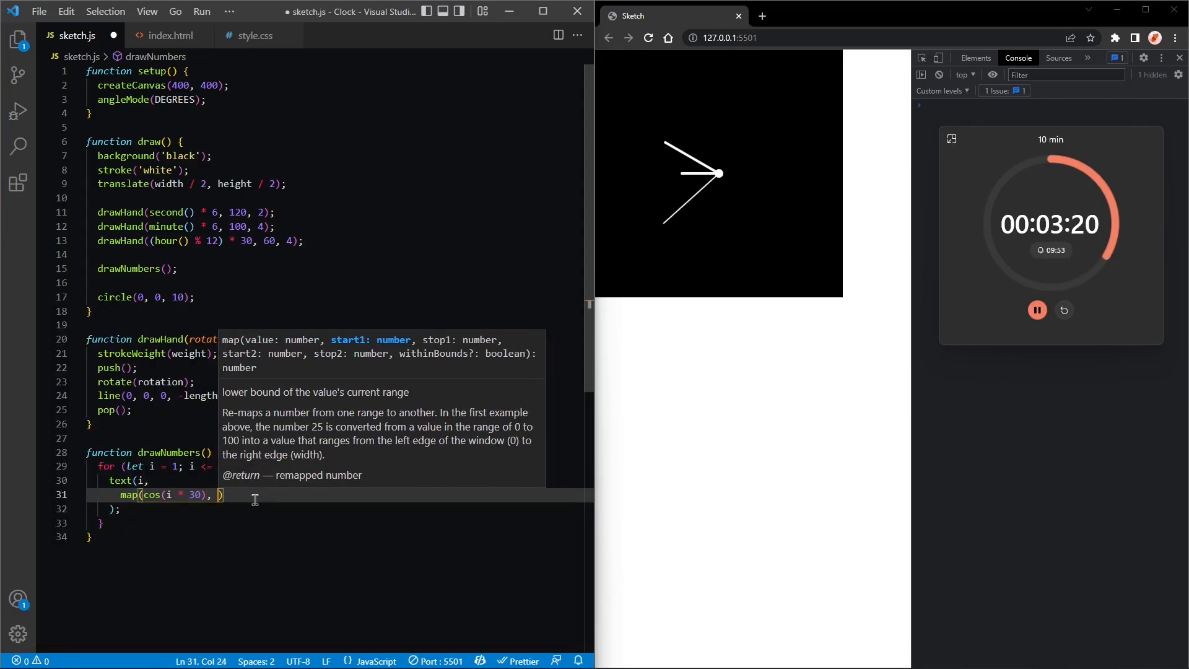
type("-1")
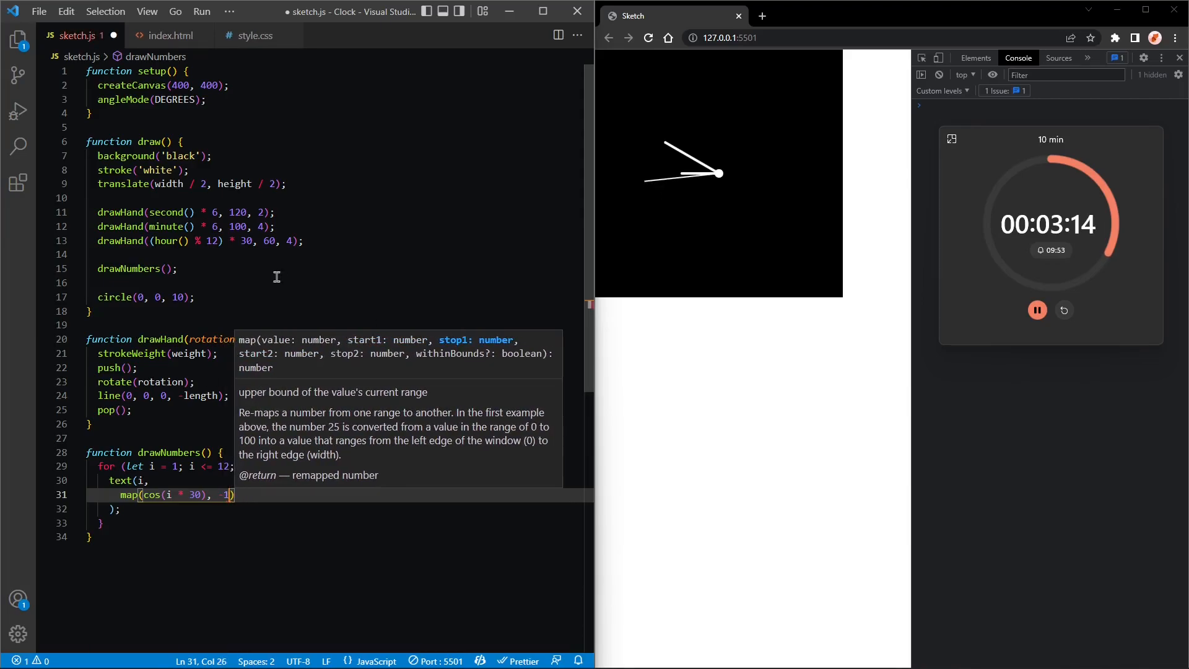
type(", 1")
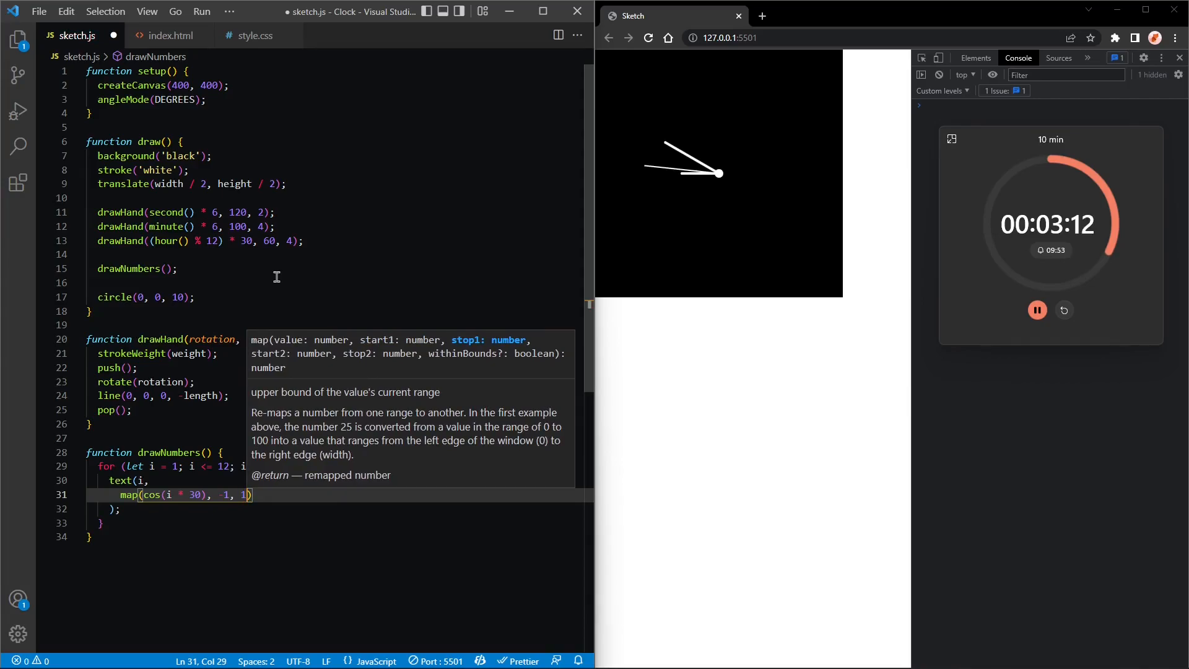
type("1,")
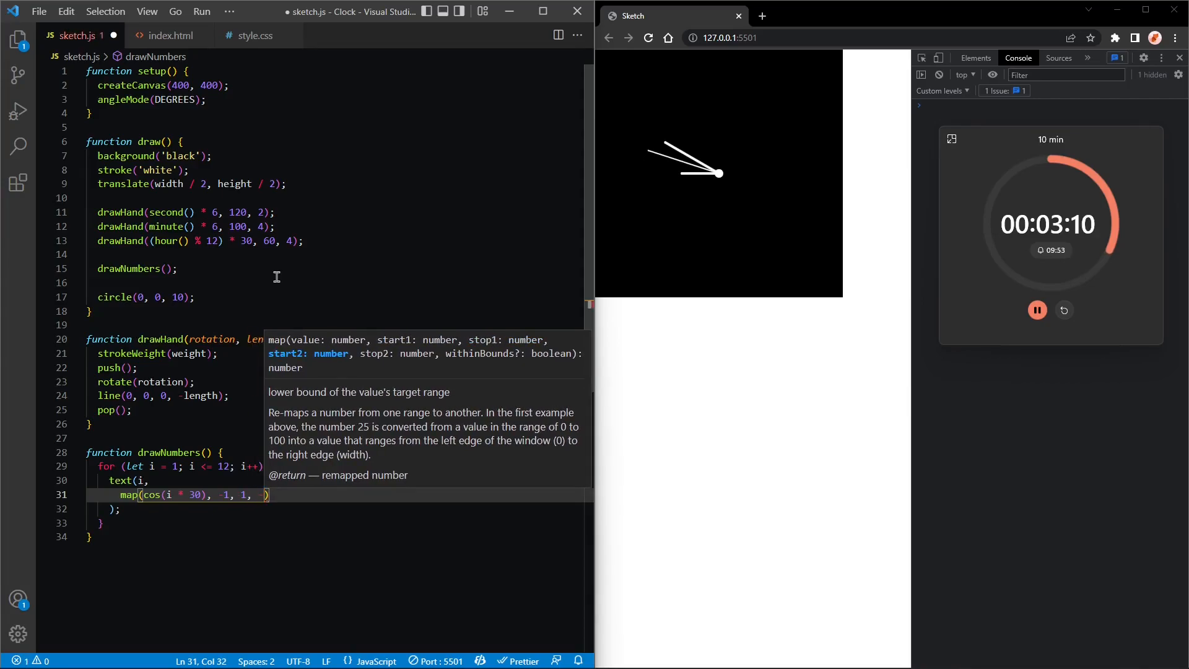
type("-150")
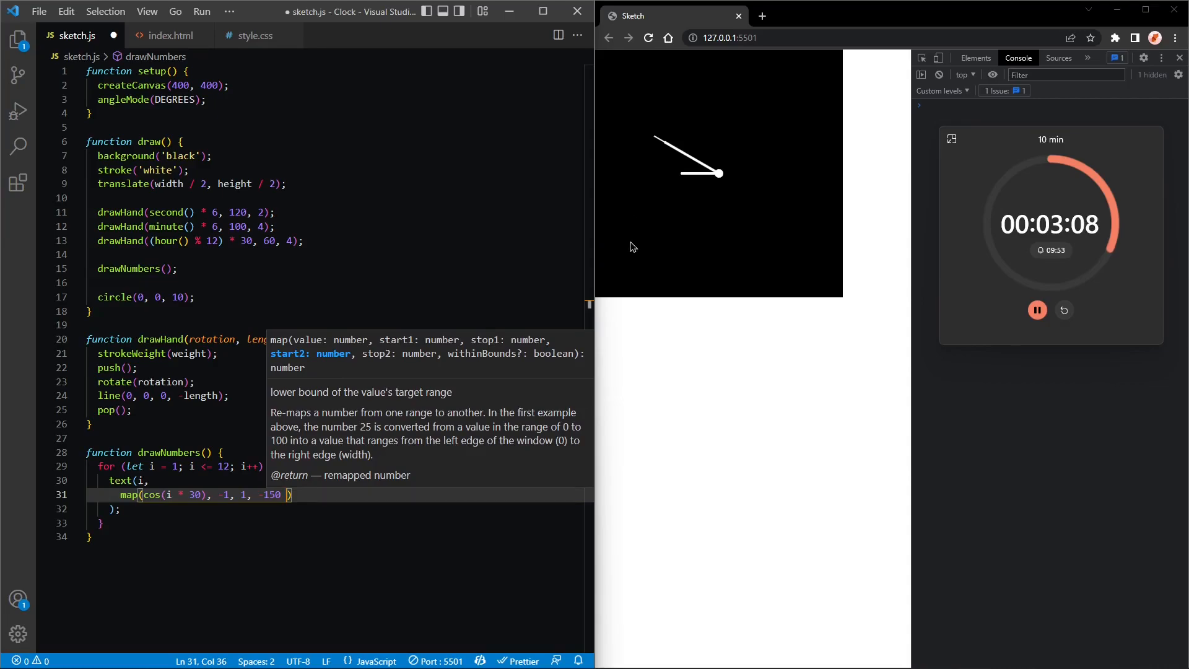
type(",")
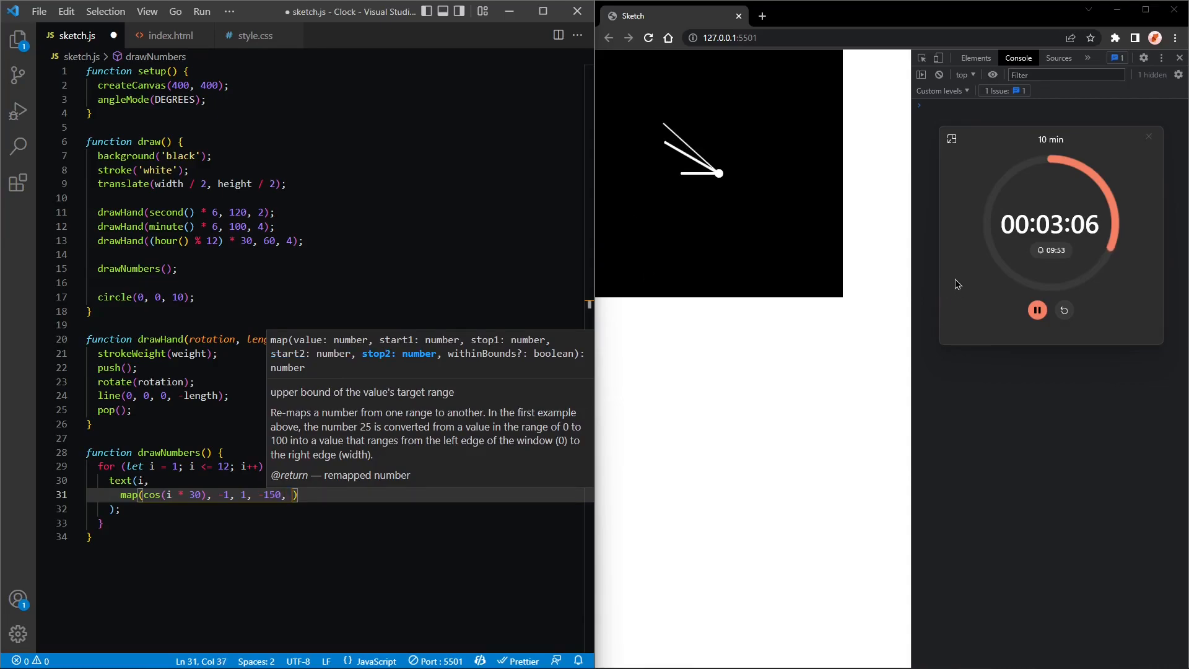
mouse_move(857, 390)
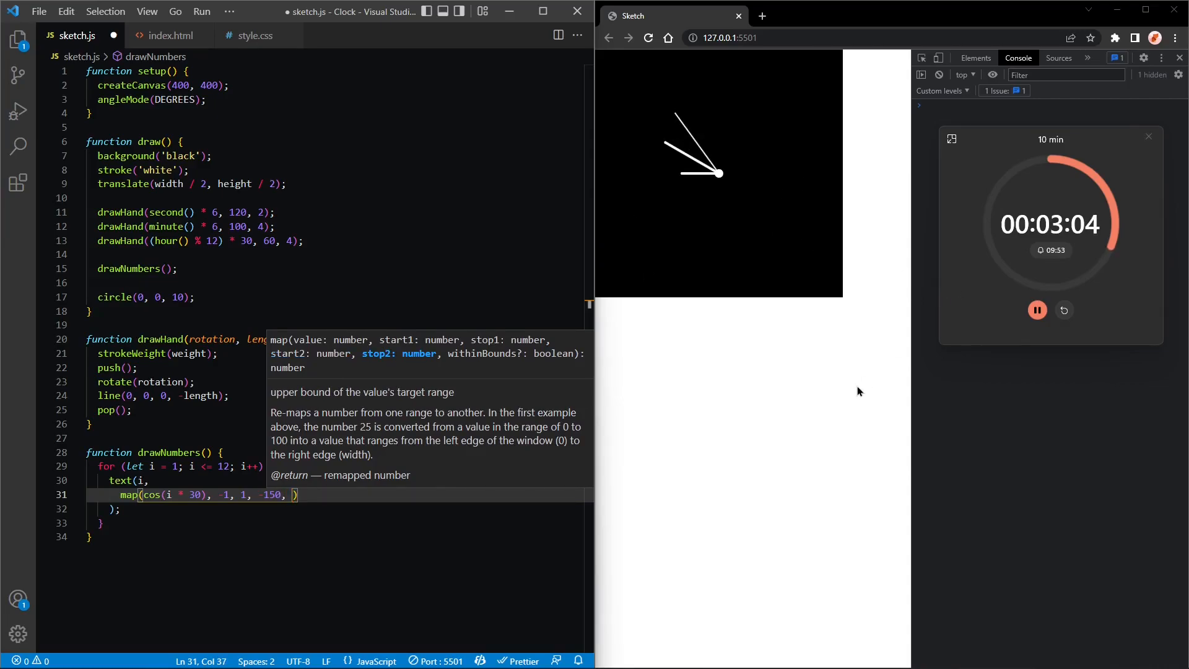
type("150")
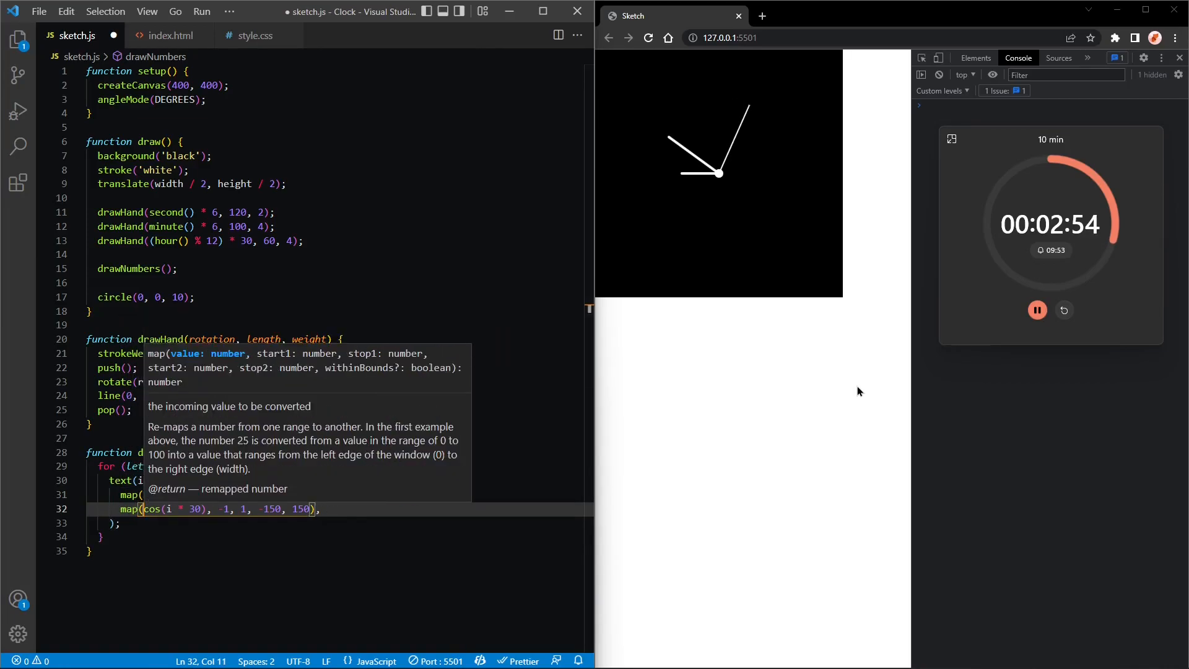
type("sin")
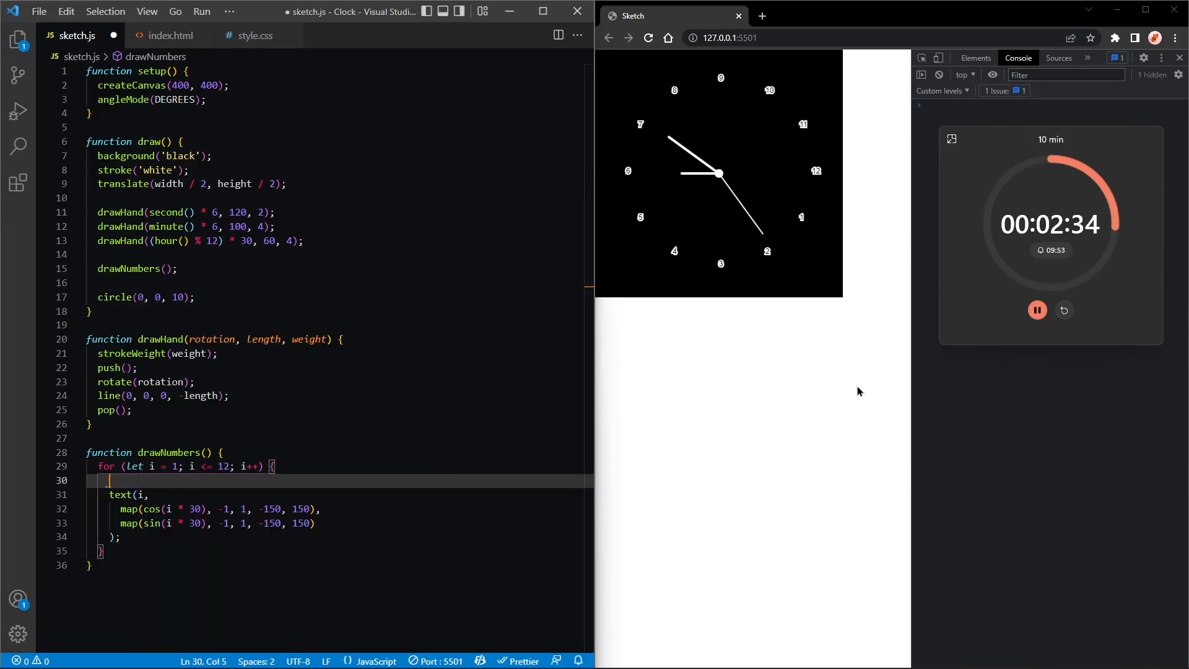
Style the numbers with noStroke(), fill('white') and textSize(30).
type("noStrok")
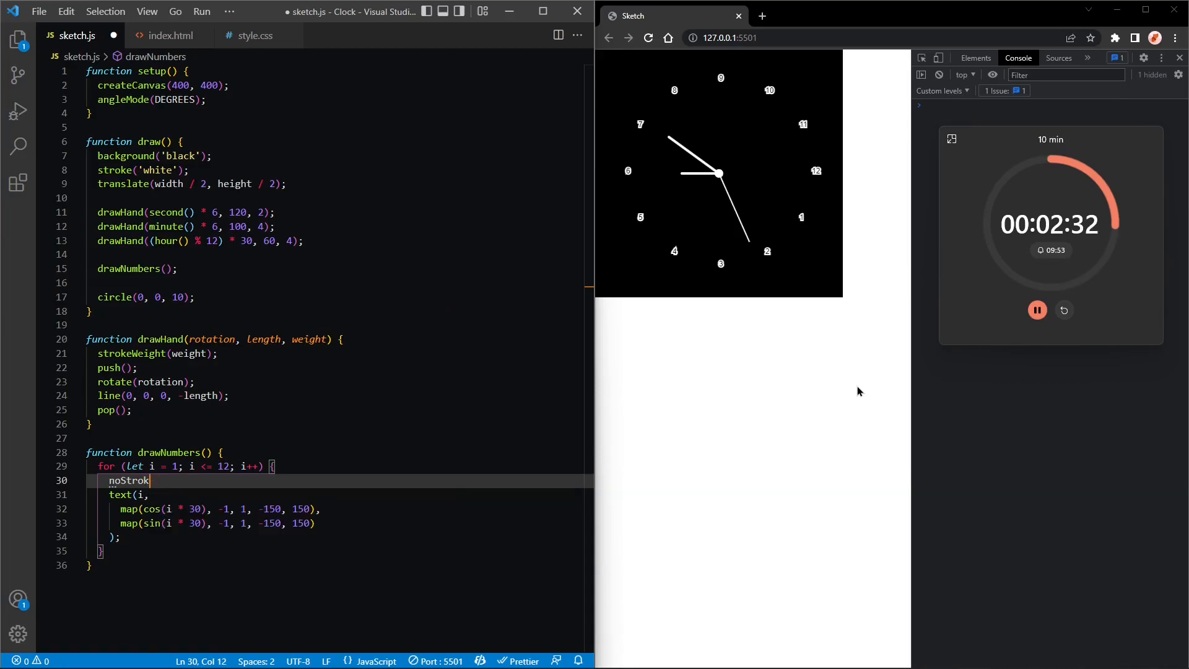
type("e()")
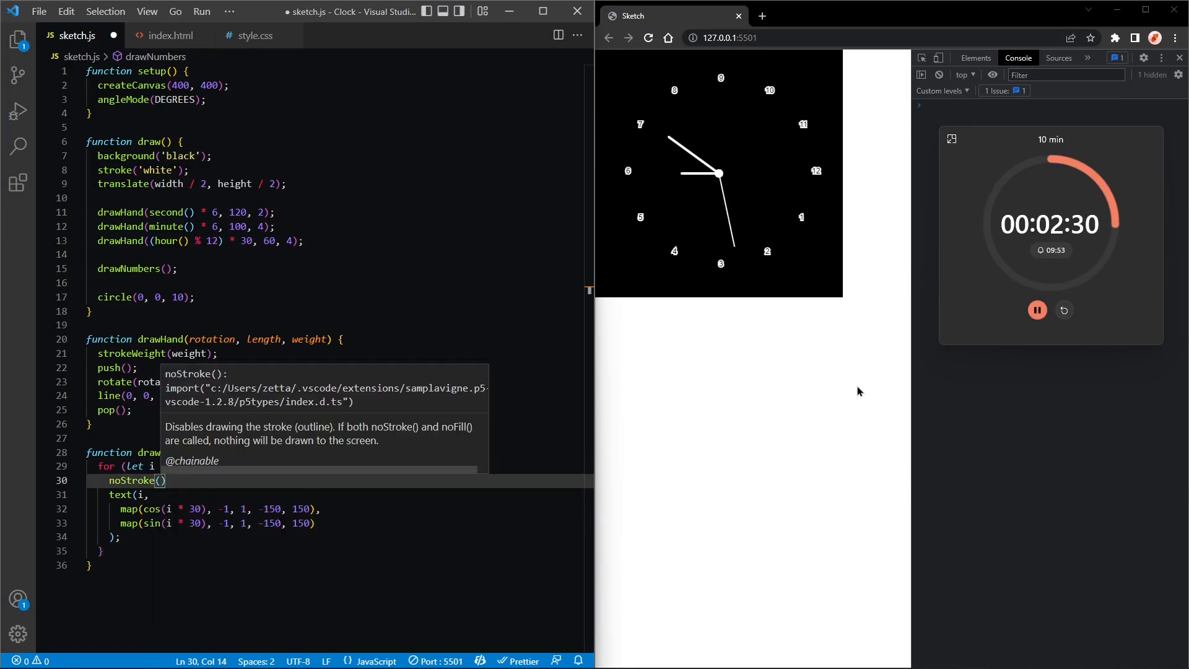
type("fill();")
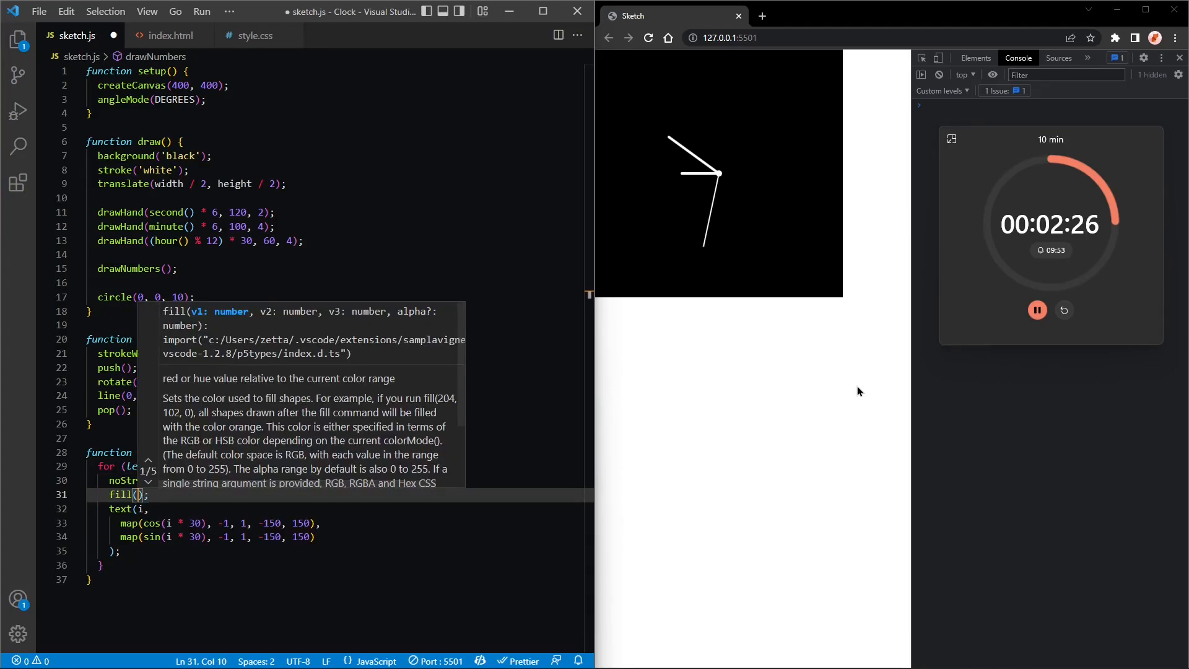
type("'white'")
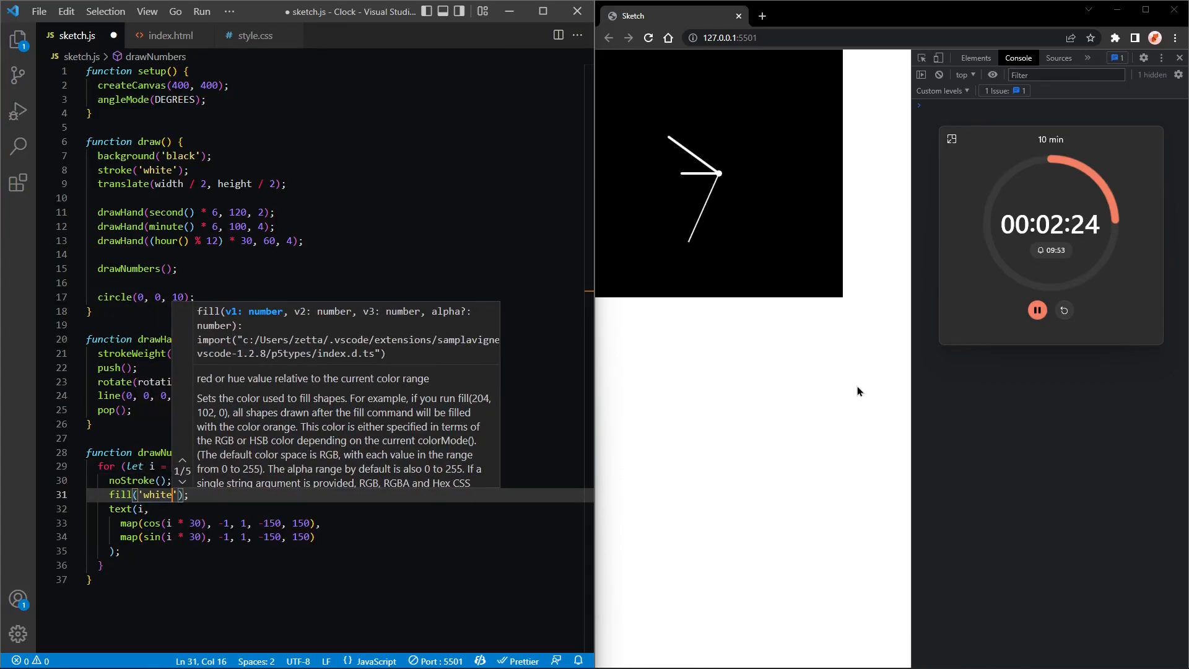
type("textSize();")
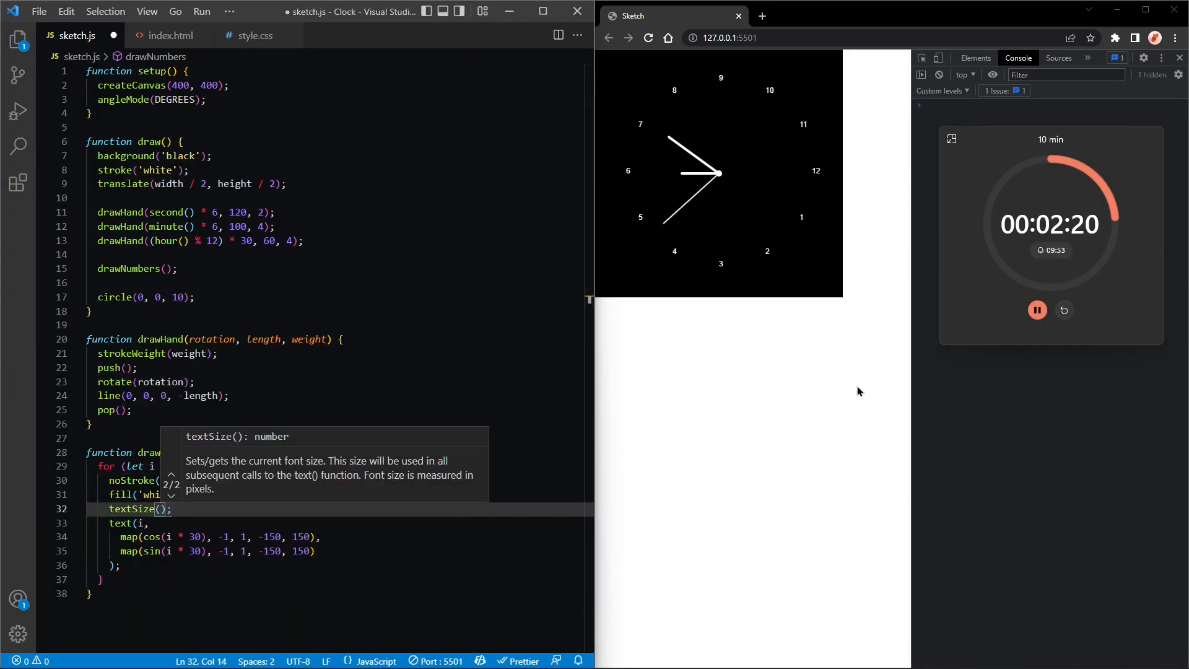
type("30")
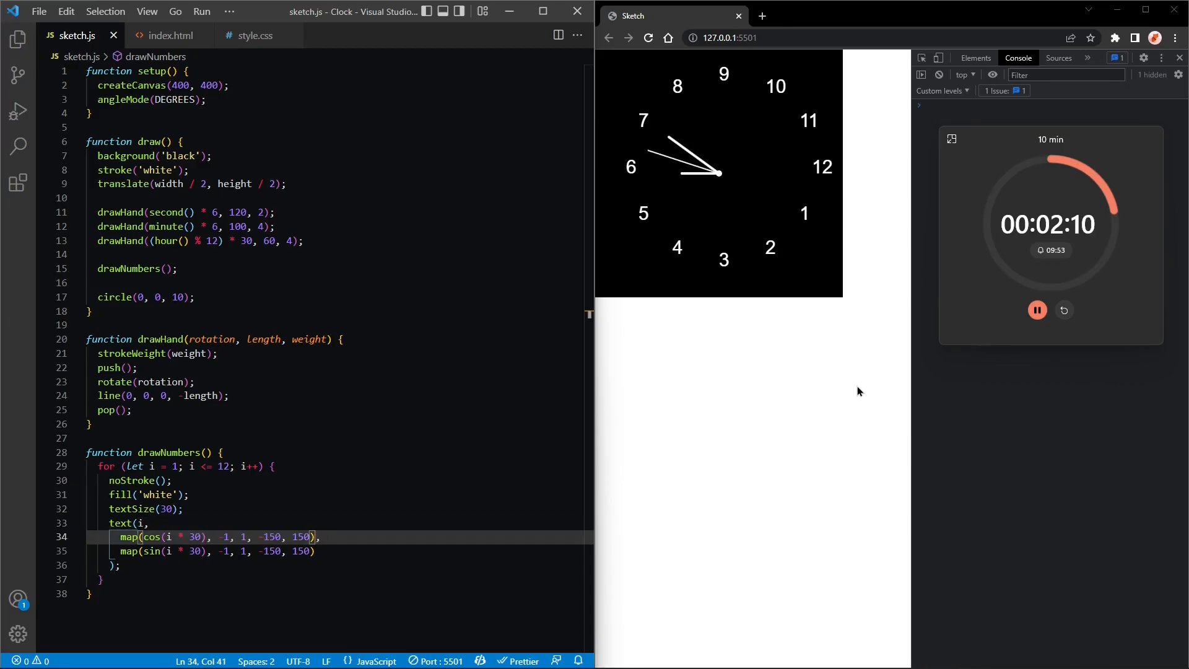
Offset each clock number's text() position by −20 horizontally and +10 vertically.
type("-")
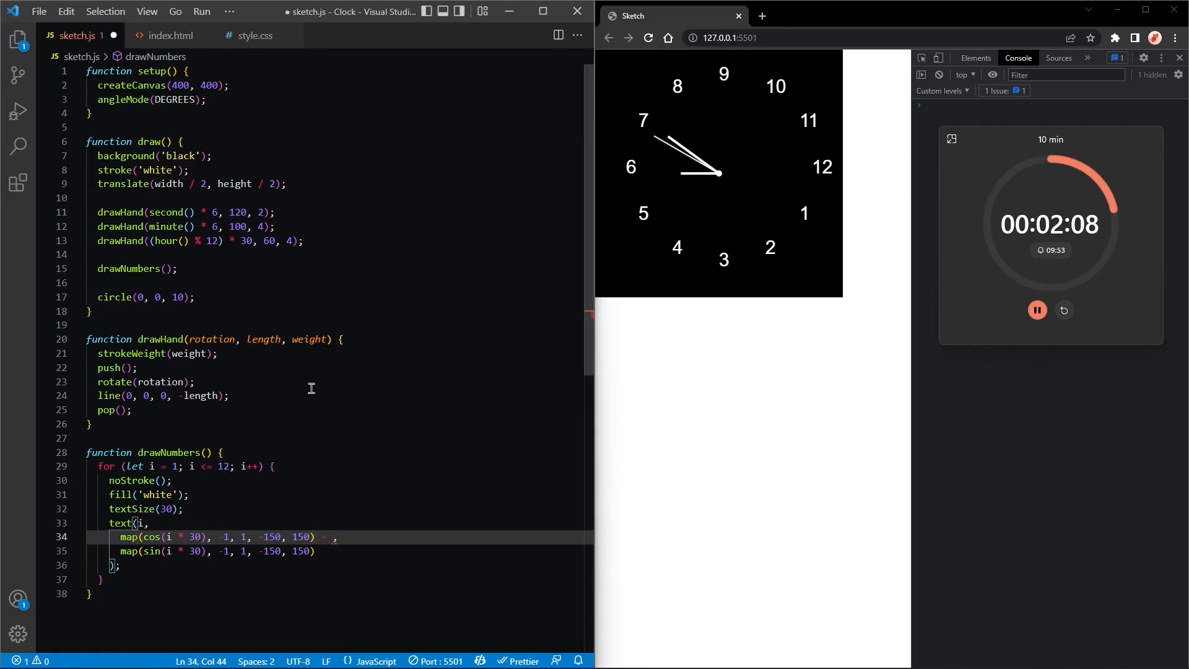
type("10")
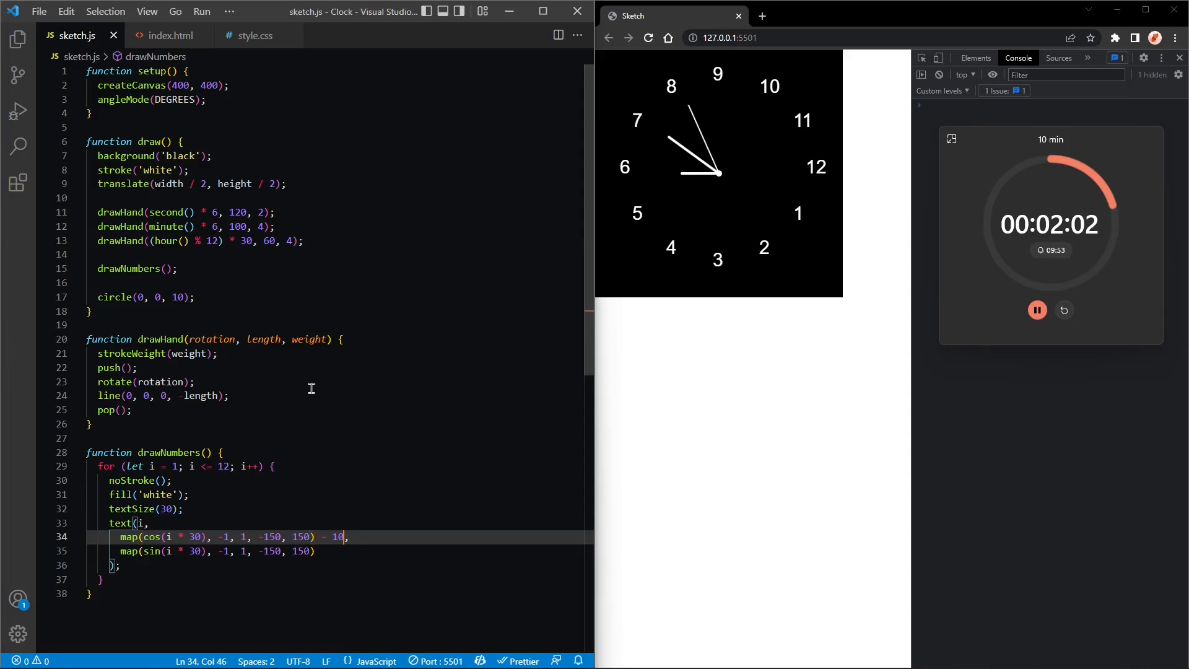
double_click(337, 537)
type("2")
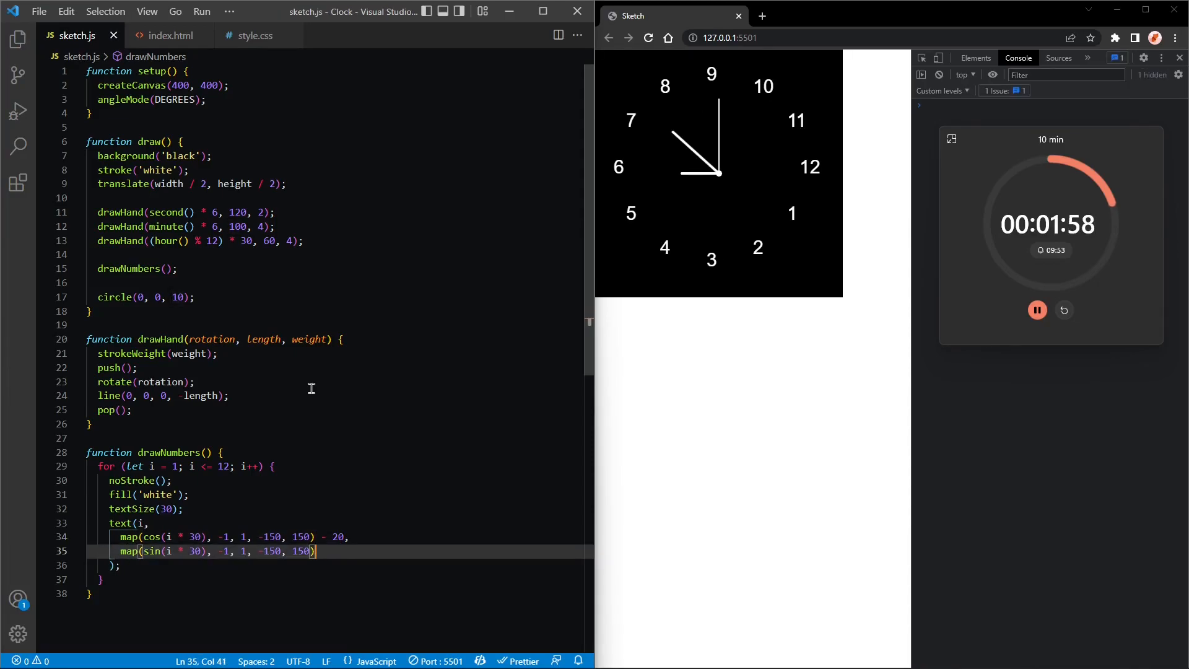
type("+ 10")
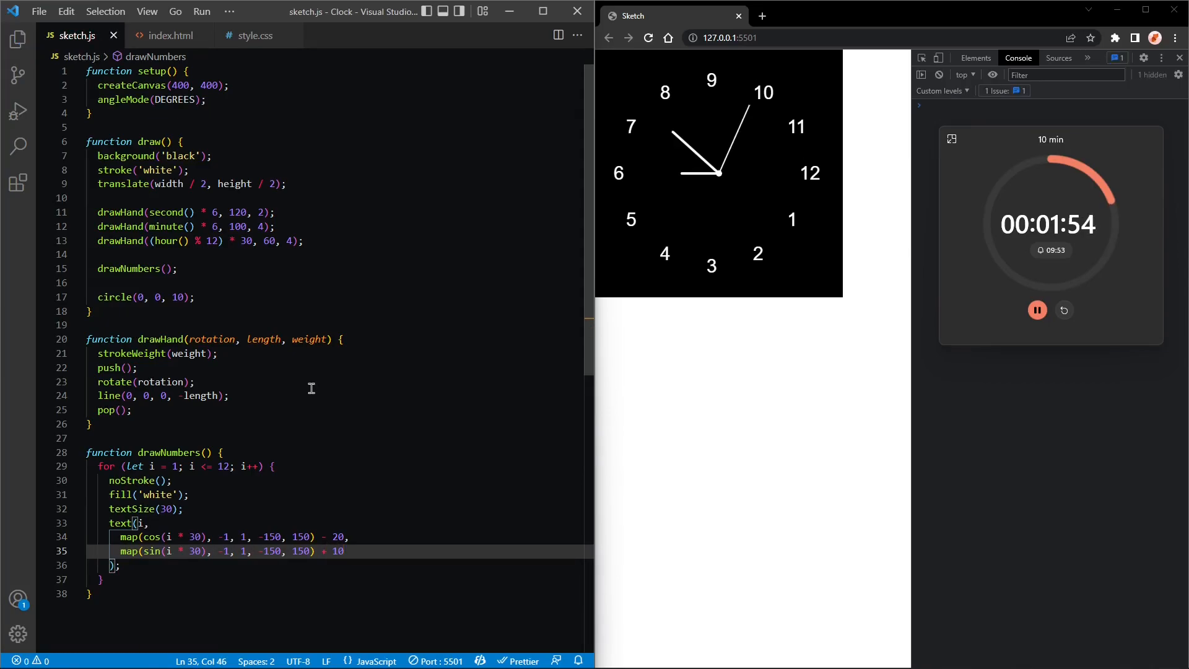
left_click(138, 523)
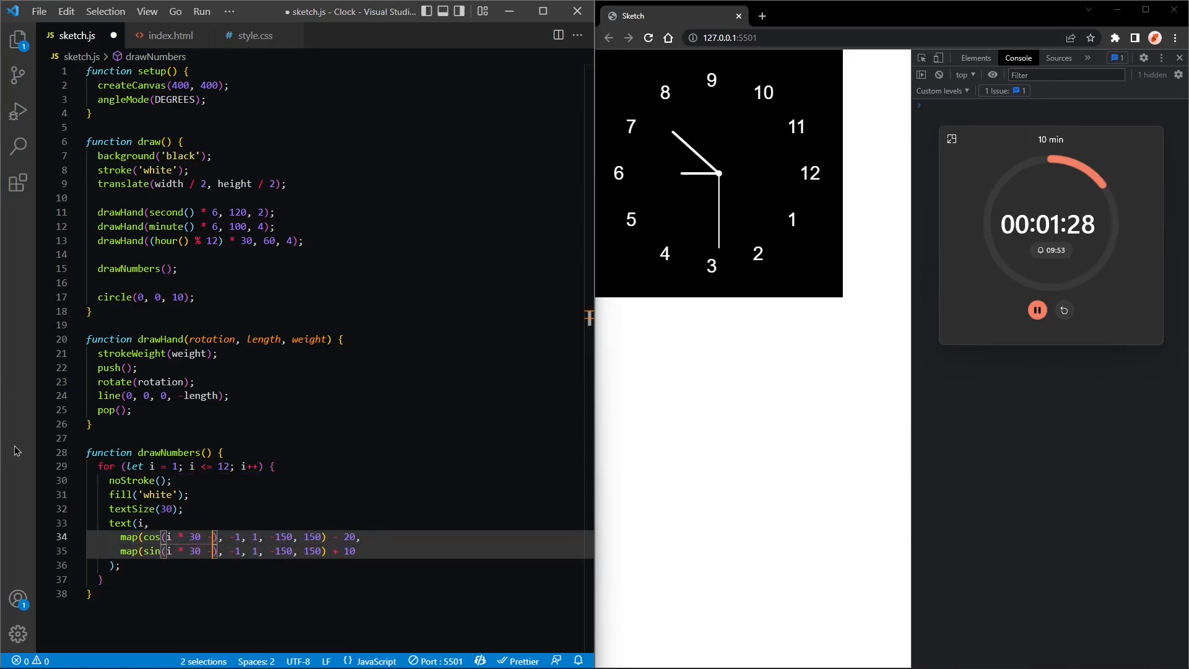
Declare let iDeg = i * 30 - 90 above text() and trim the horizontal offset to 15.
type("- 90")
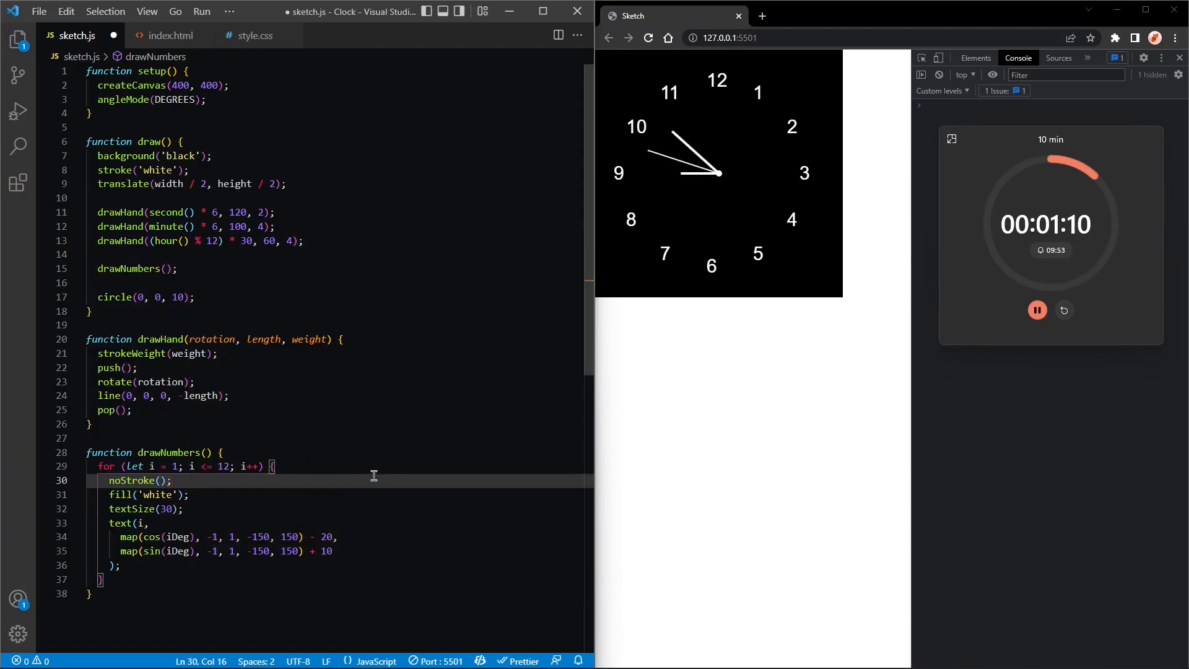
key("Enter")
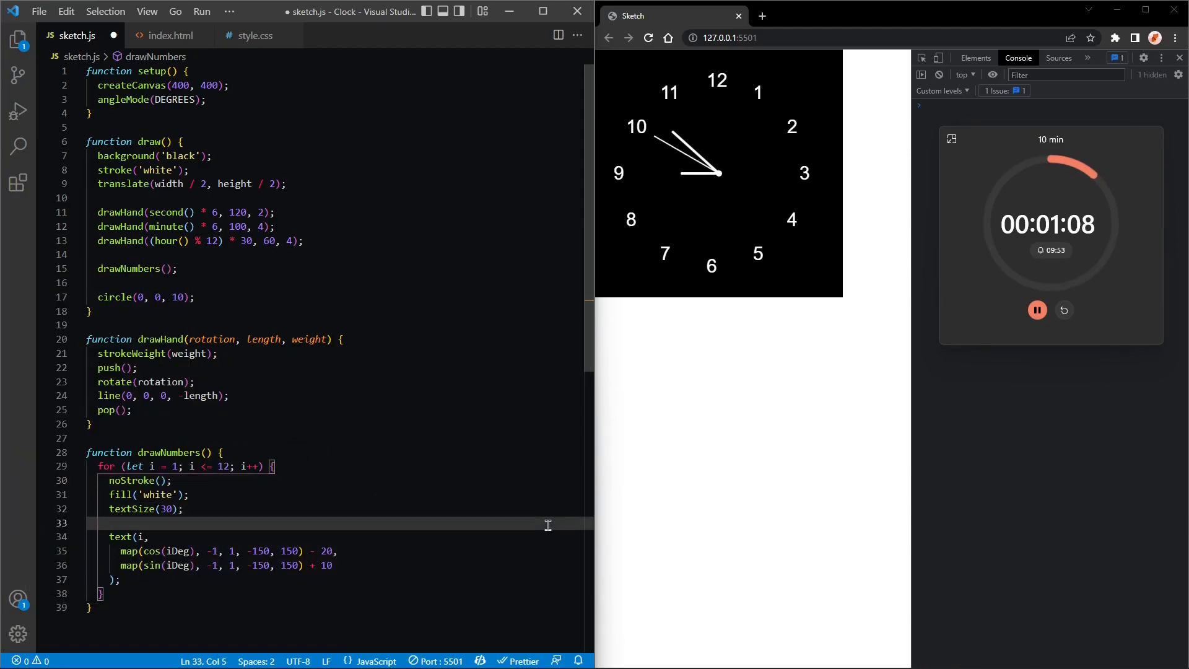
type("let")
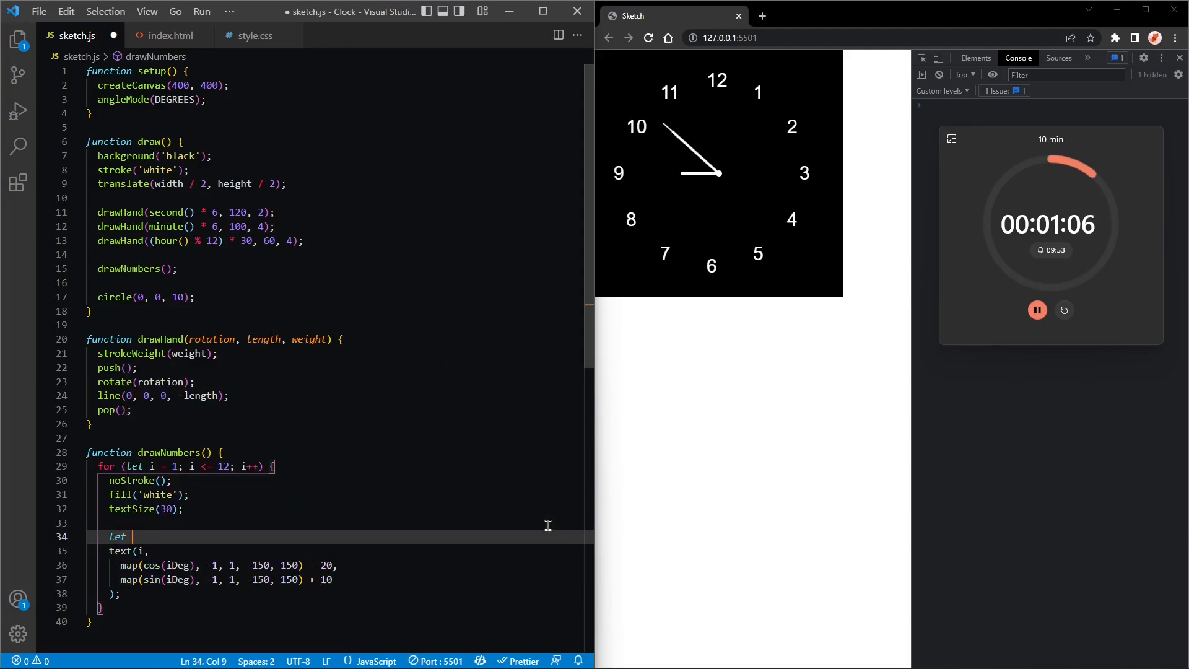
type("iDeg")
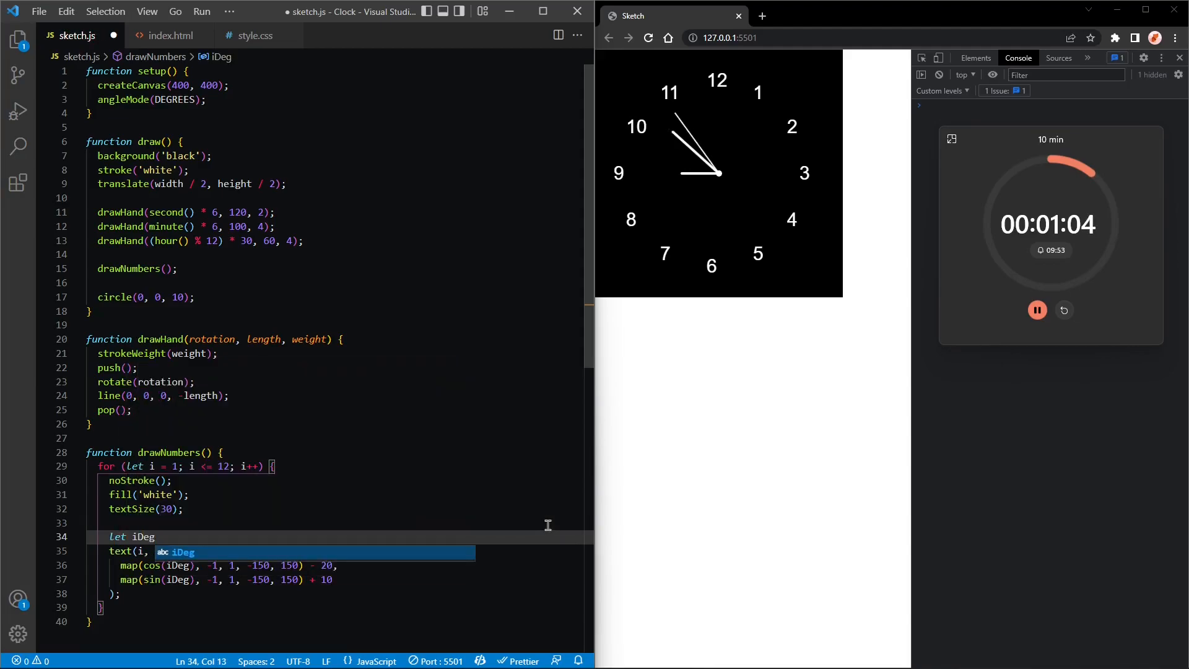
type("= i * 30 - 90")
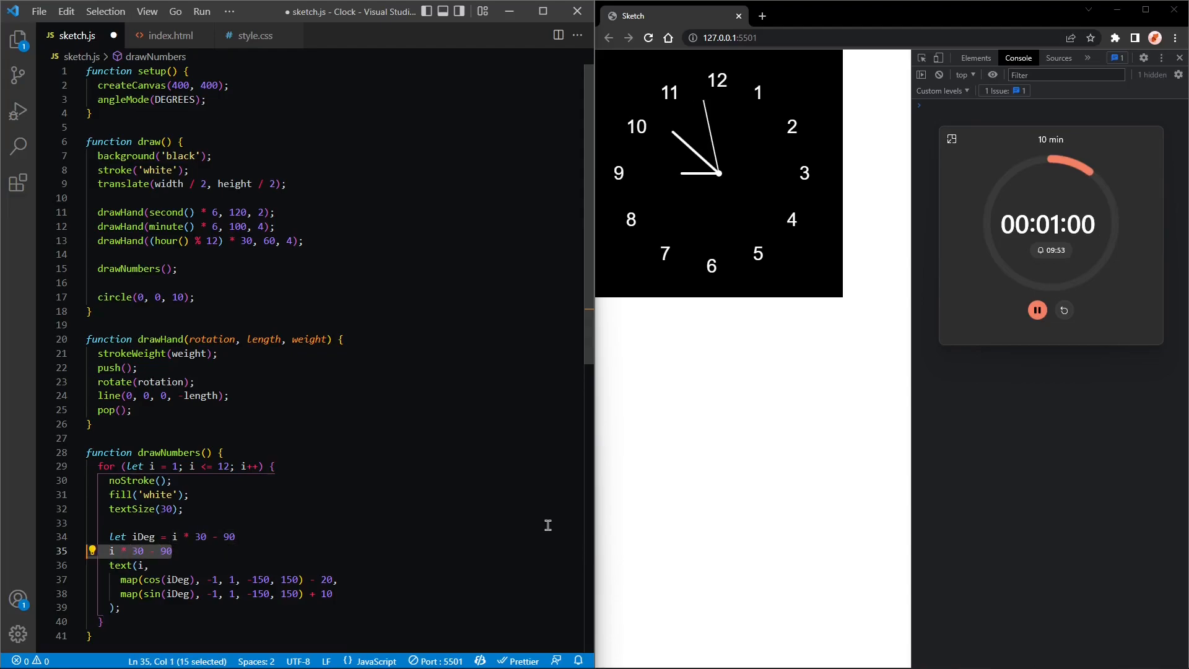
key("Delete")
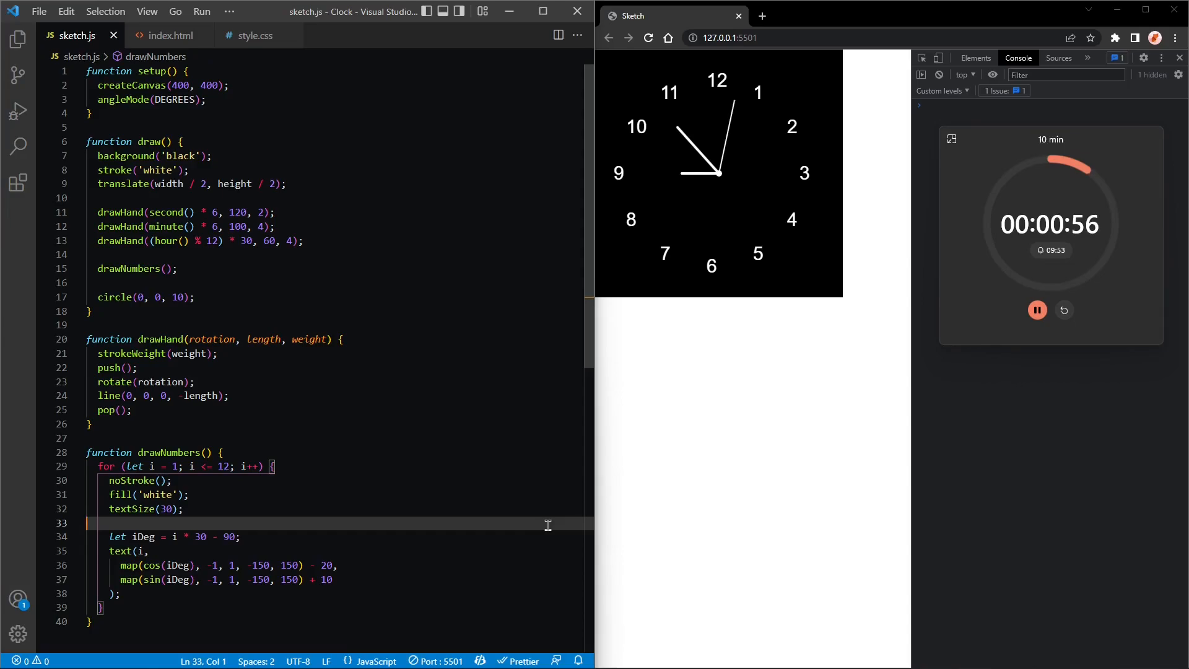
left_click(239, 536)
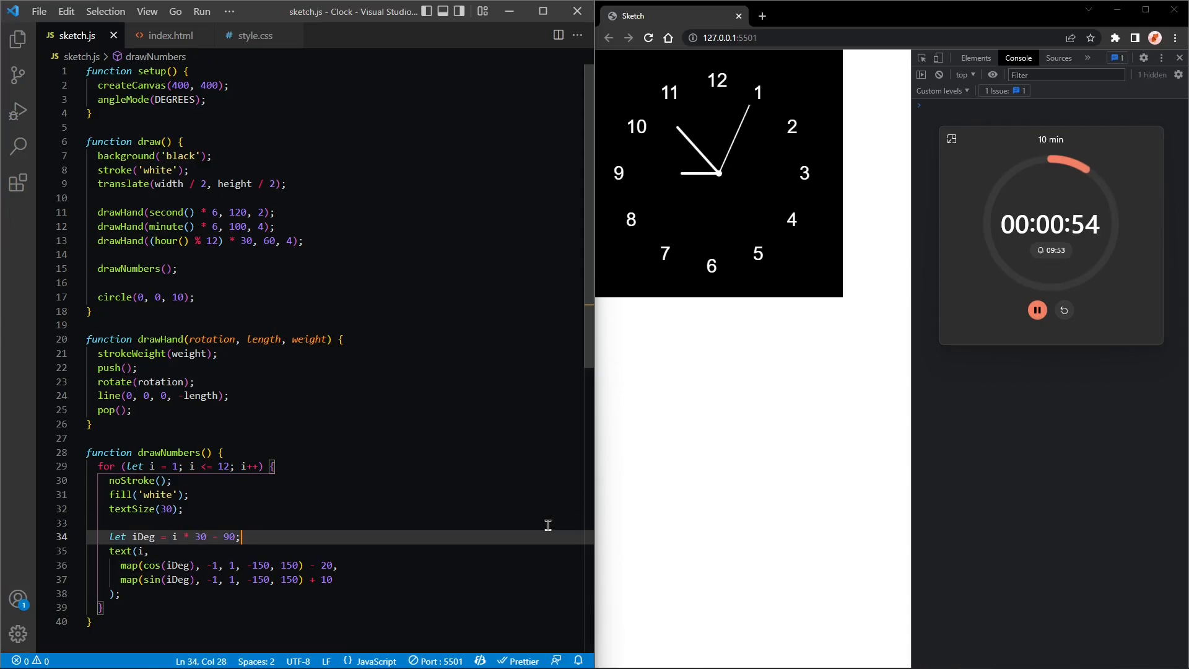
double_click(327, 565)
type("15")
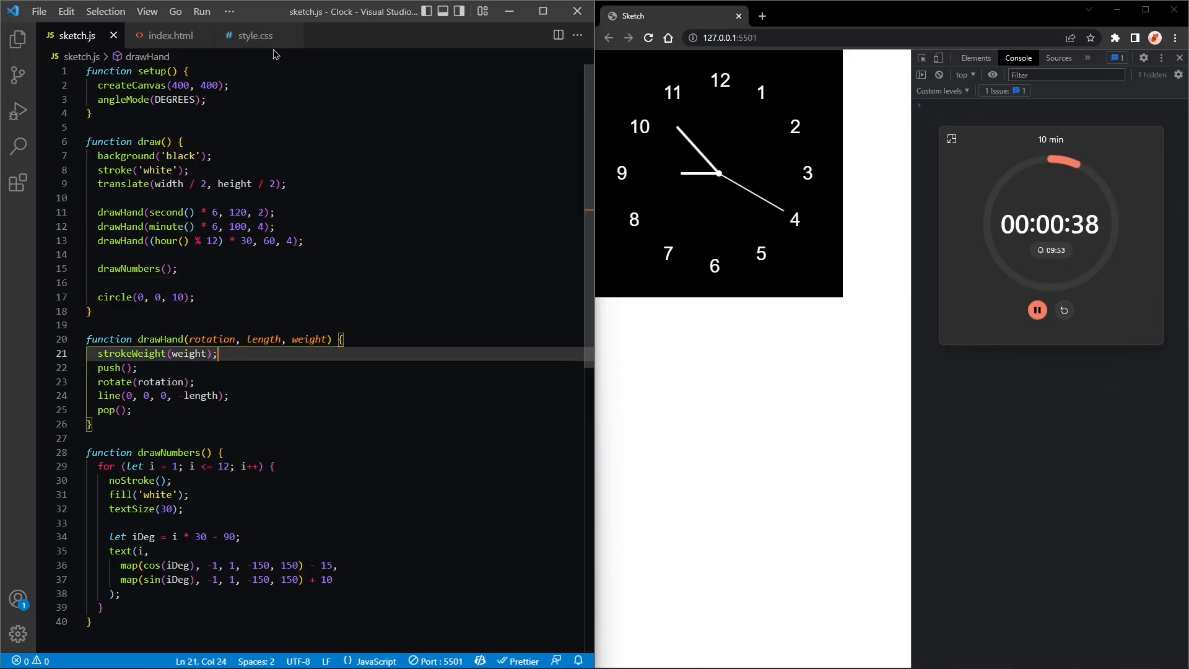
Round the canvas with border-radius: 50% in style.css.
left_click(256, 35)
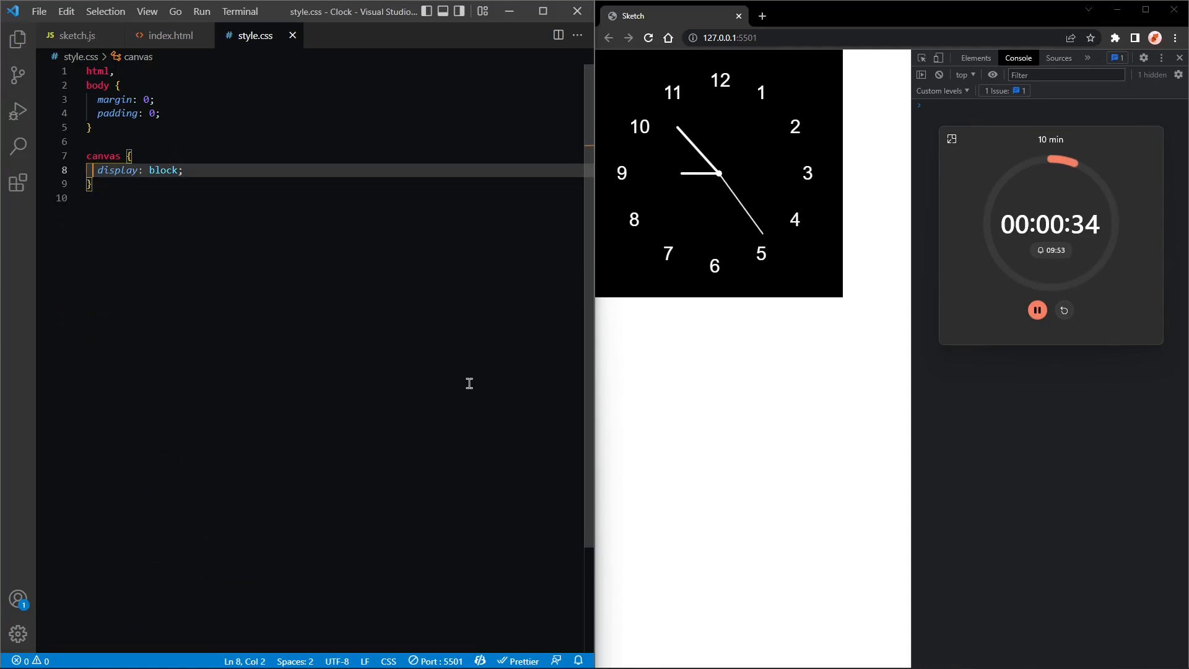
type("bor")
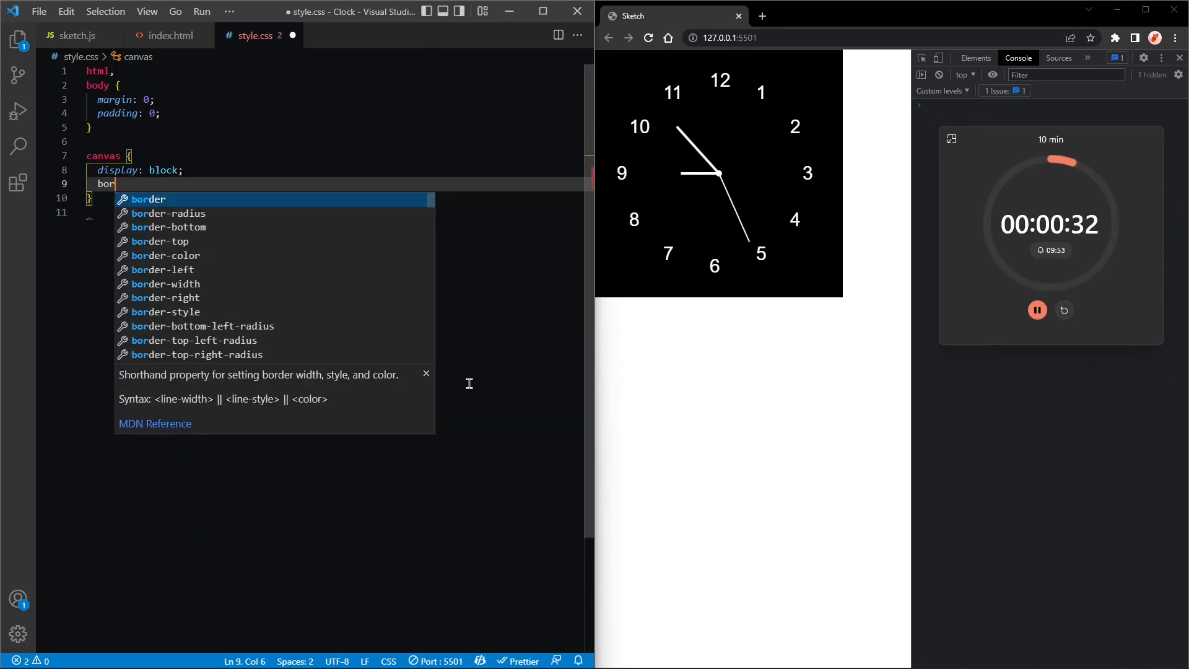
type("border-radius: 50;")
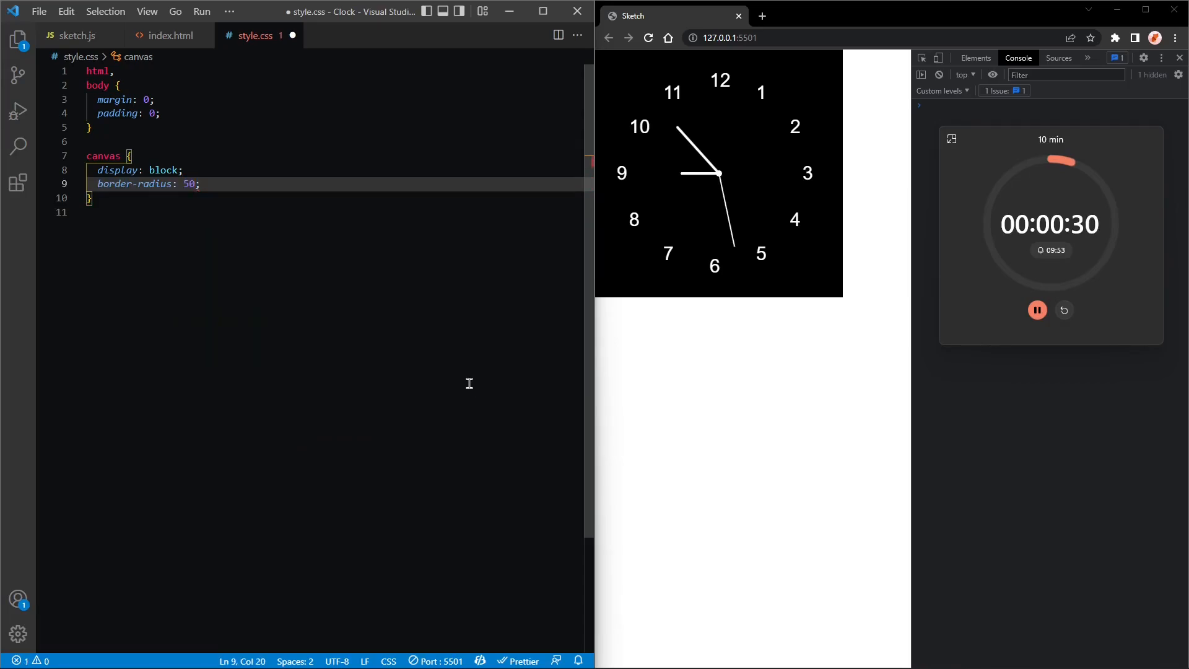
type("%")
type("t")
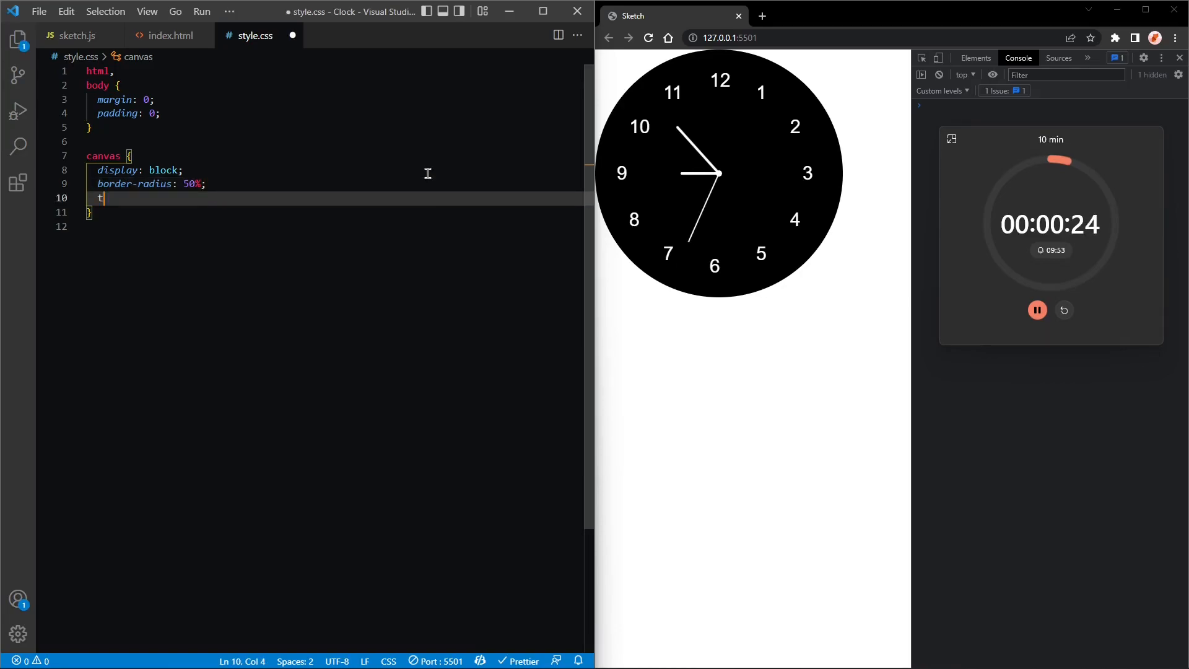
Position the canvas with top: calc(50vh - 200px) and left: calc(50vw - 200px).
type("op:")
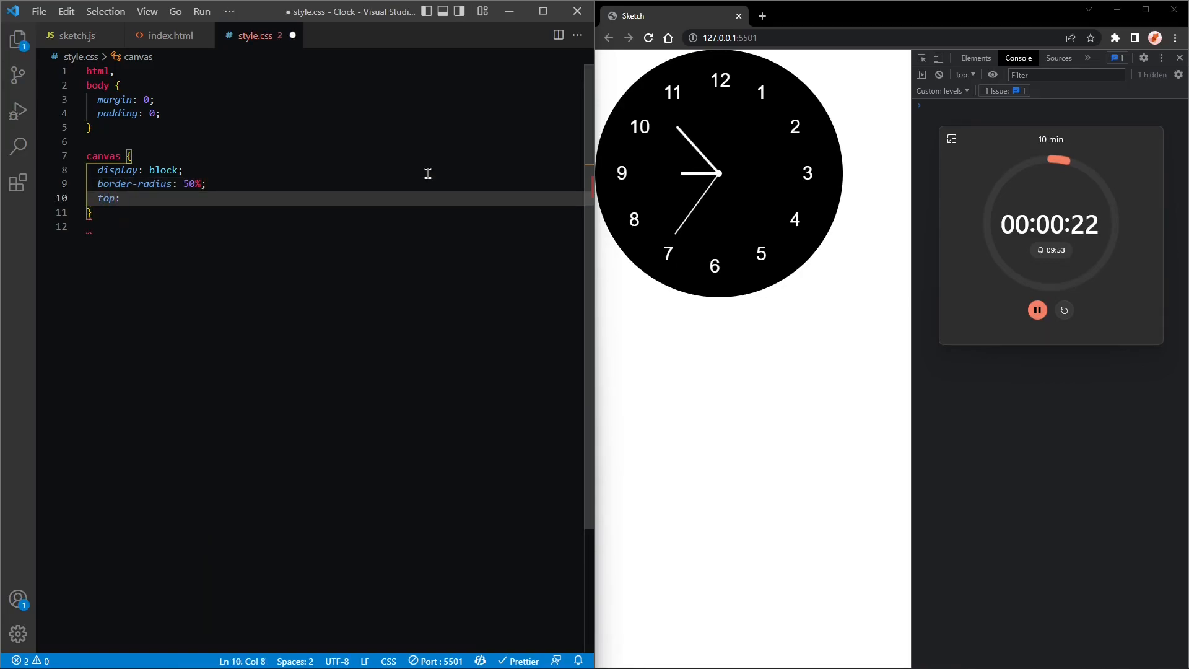
type("calc")
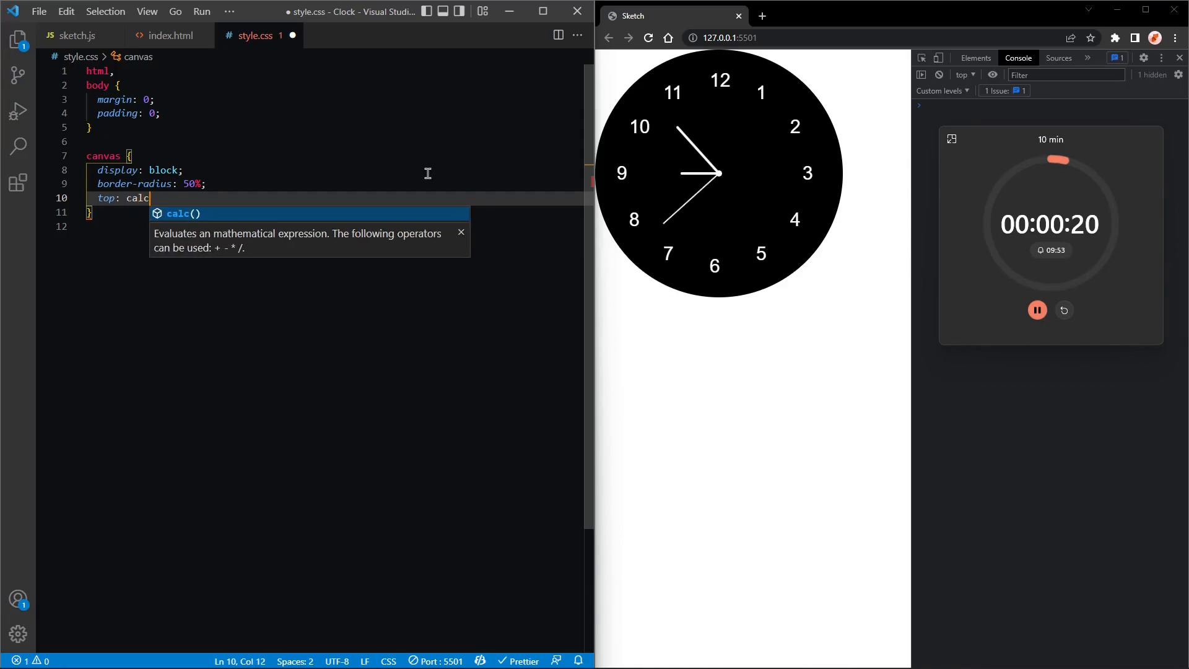
type("(")
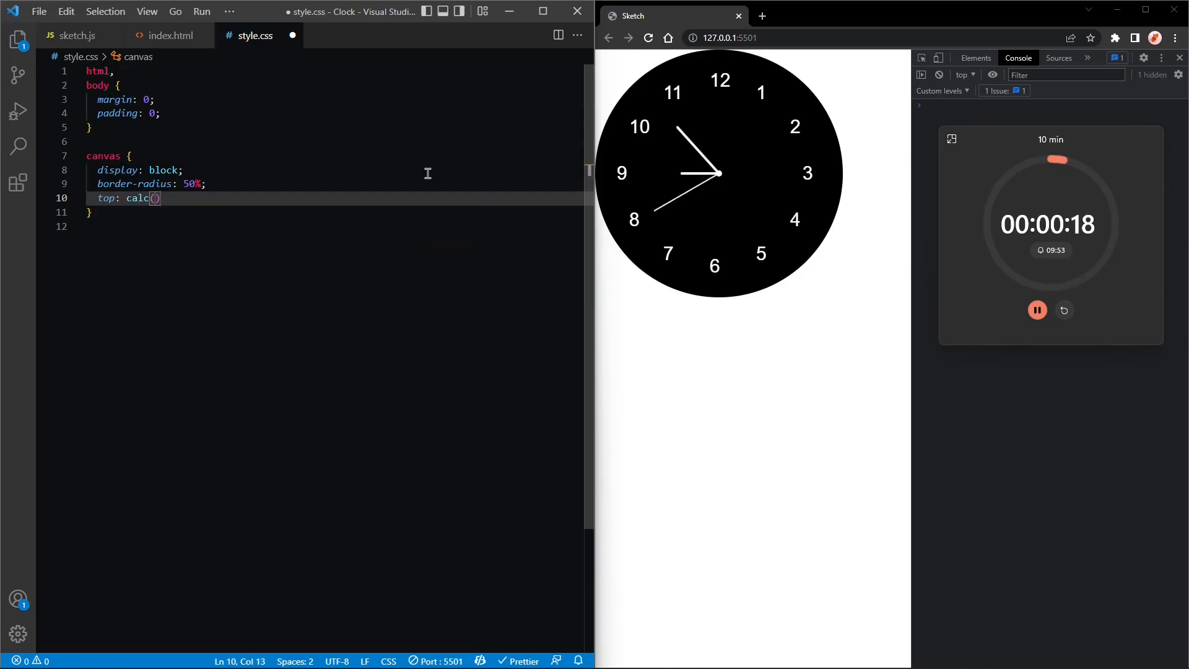
type(";")
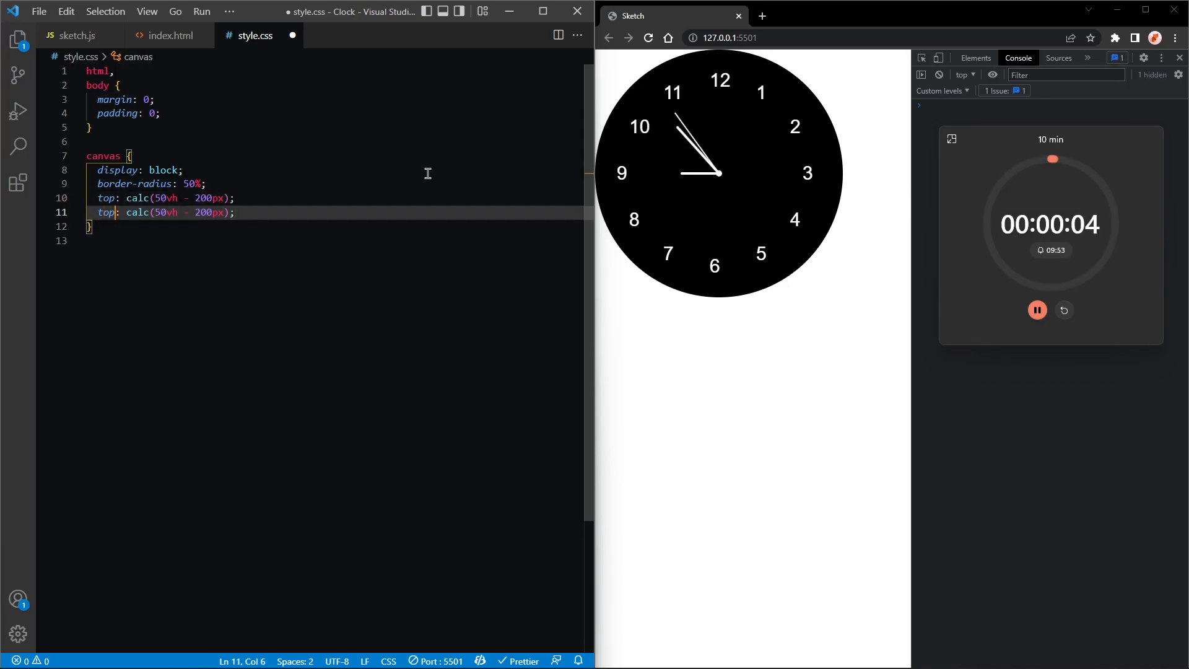
double_click(105, 212)
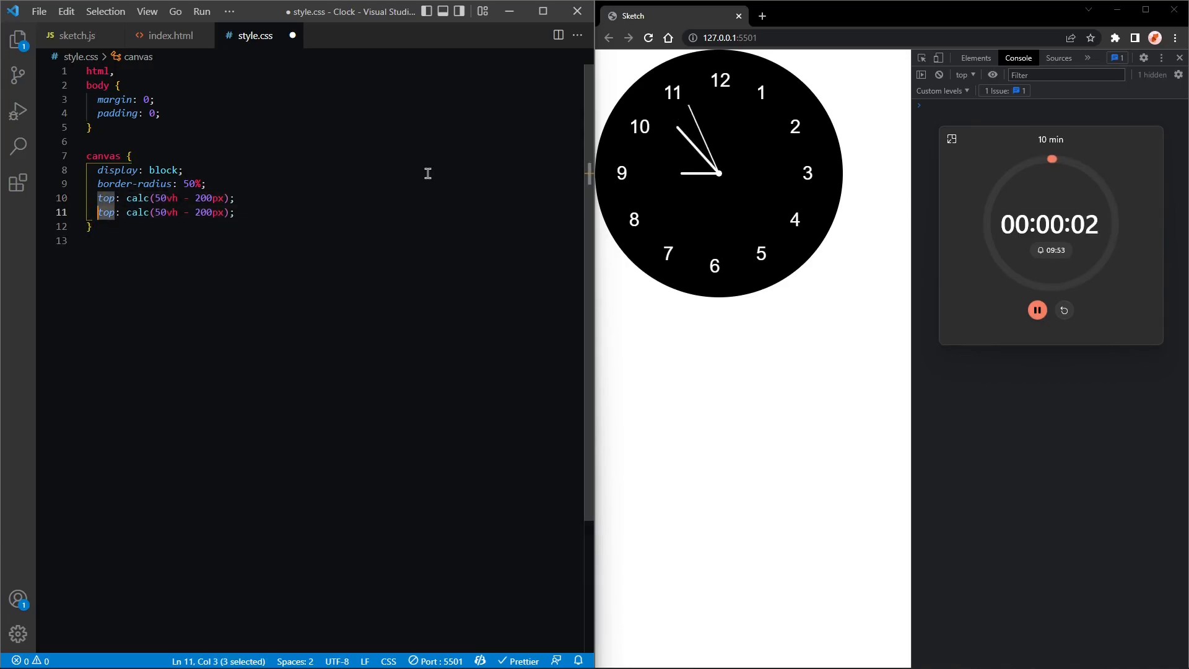
type("left")
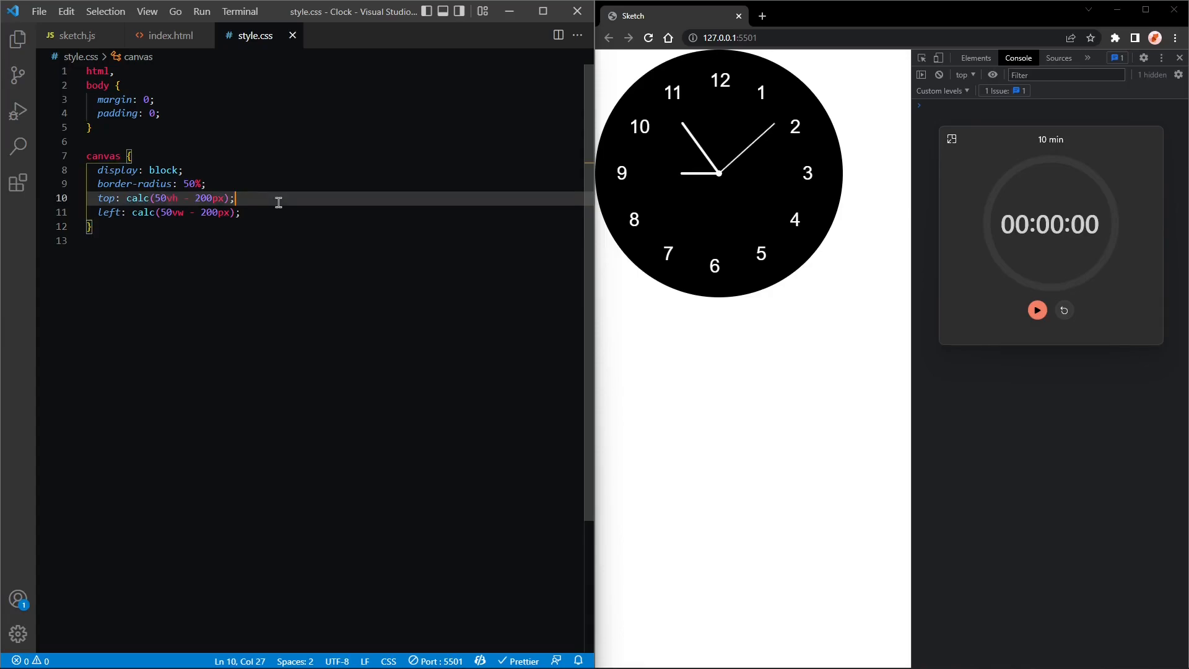
type("po")
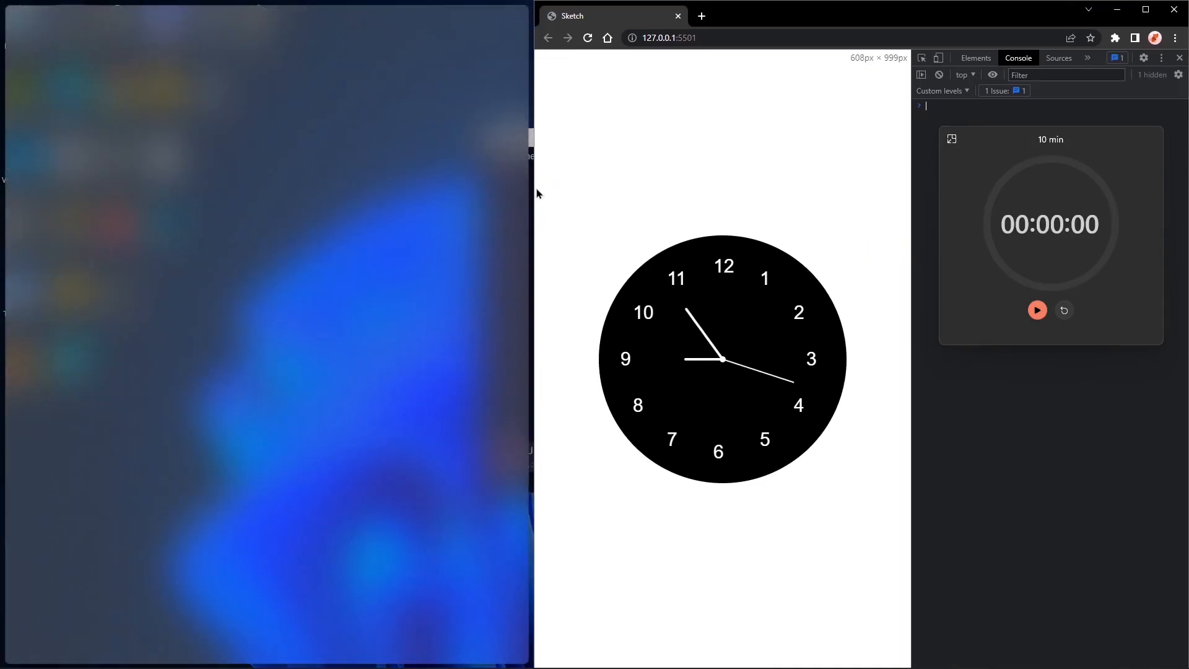
Switch Chrome to full screen with F11 to view the centred round clock.
key("F11")
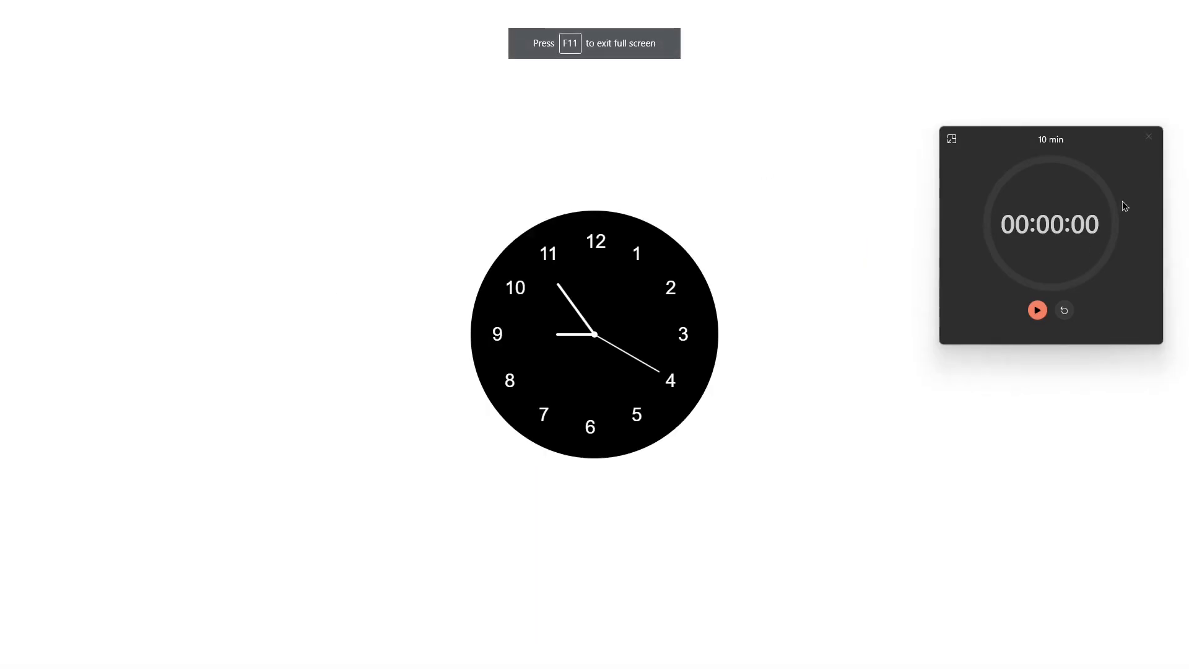